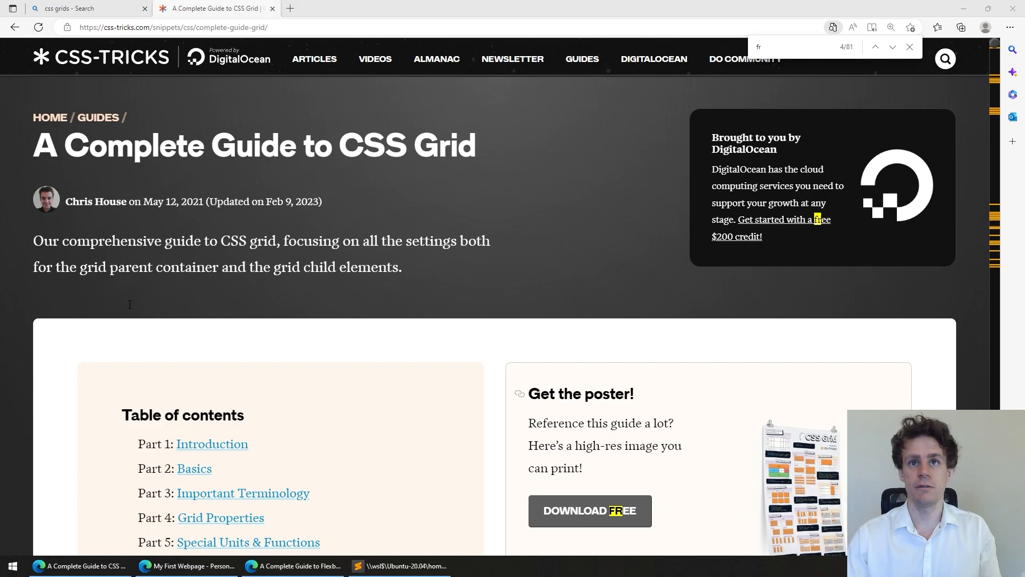
Sketch a rectangle in Paint divided into page-layout regions with the brush
click(464, 566)
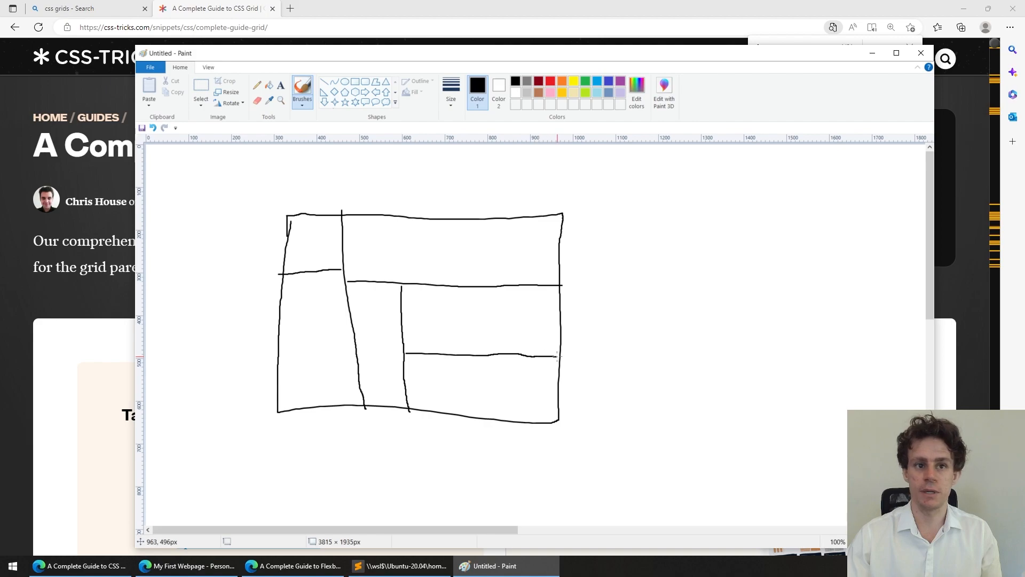
mouse_move(398, 467)
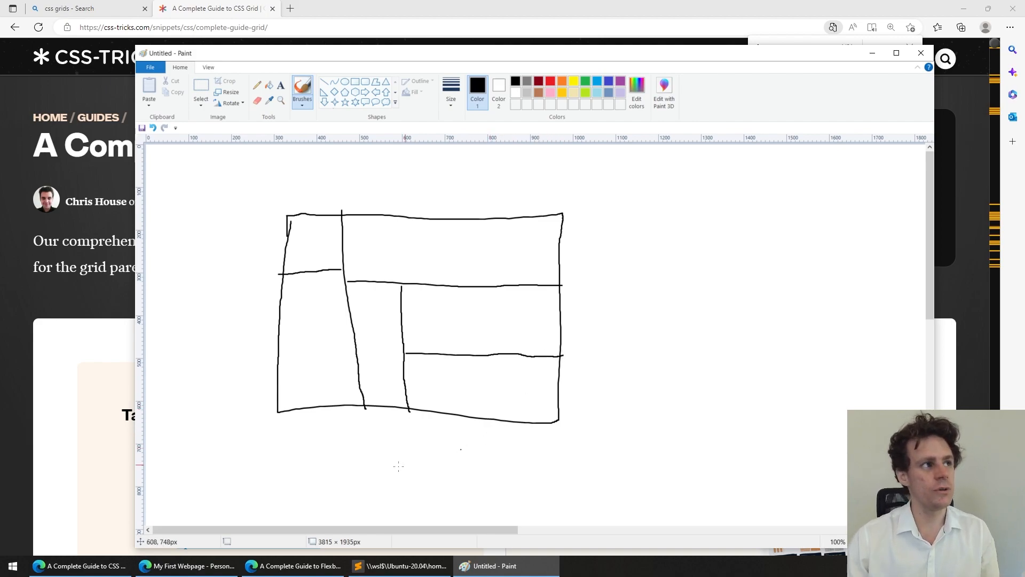
mouse_move(249, 394)
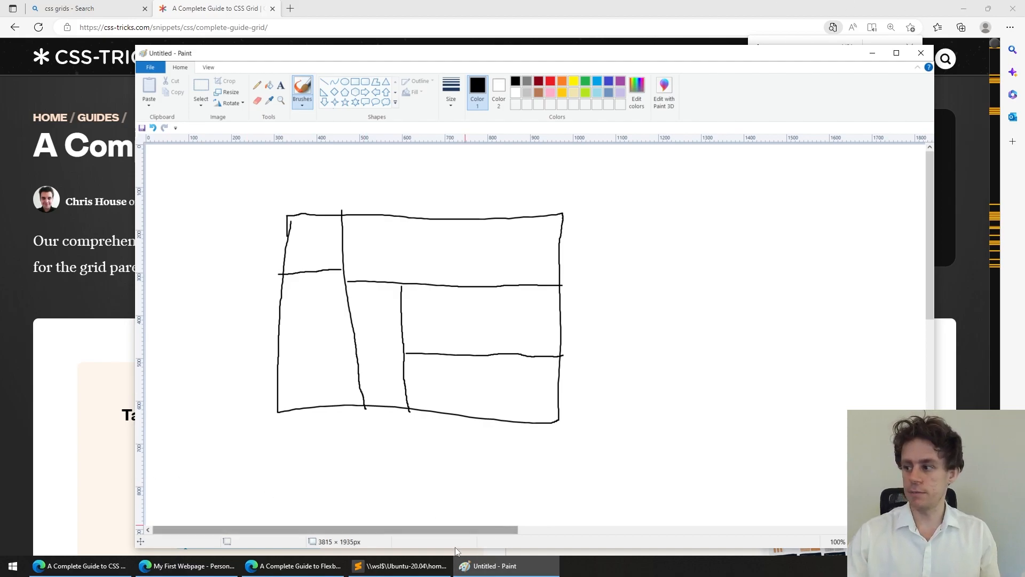
Write a trial 2×2 table of Cell entries in the body, preview it, then delete it
click(406, 566)
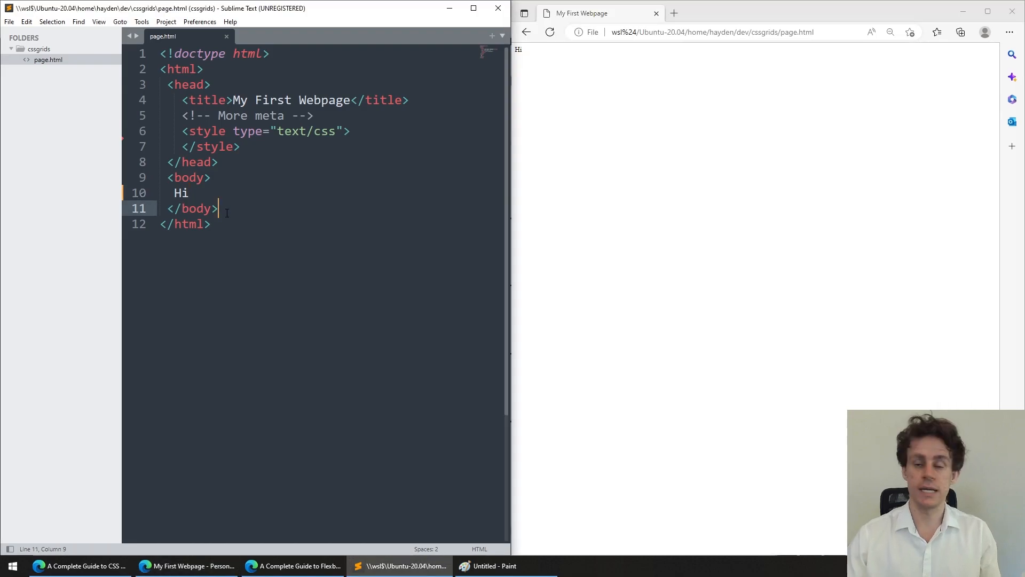
text(<table>)
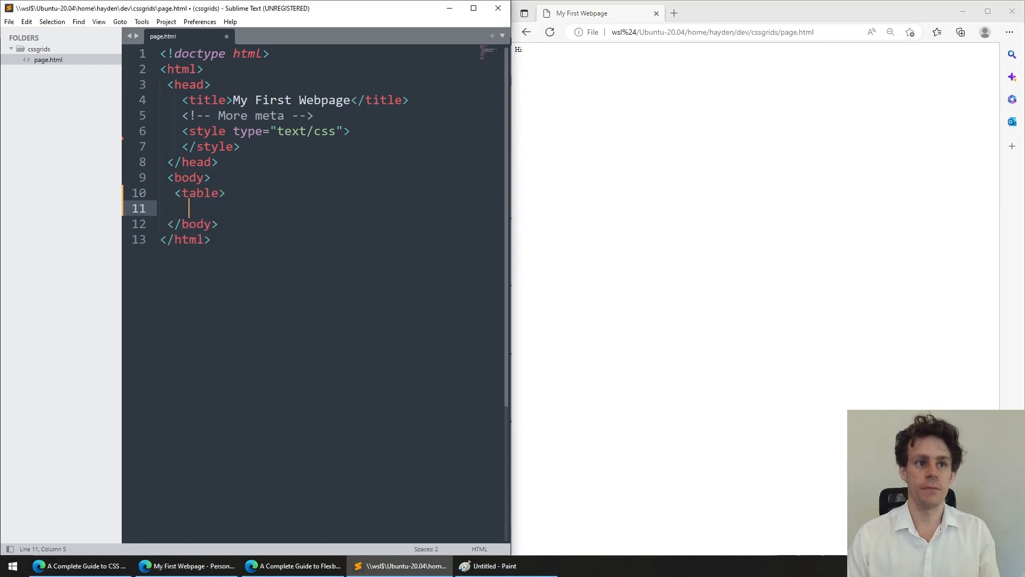
text(<tr>)
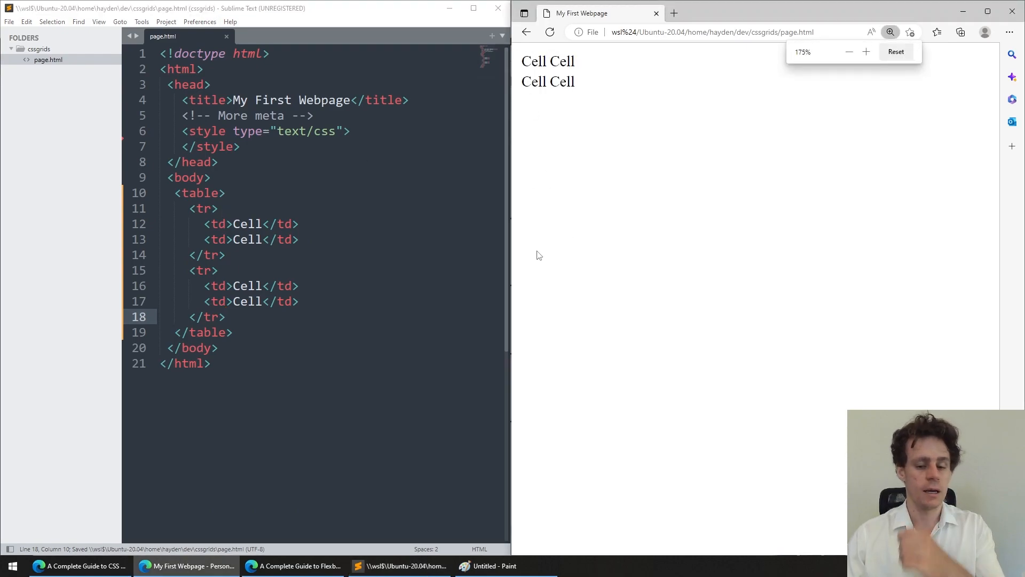
click(402, 368)
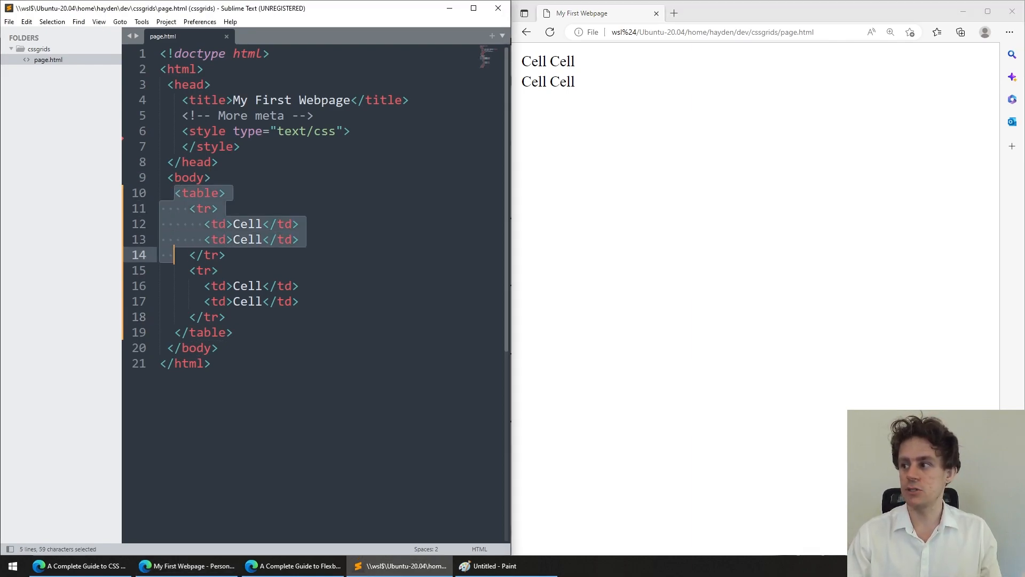
key(Delete)
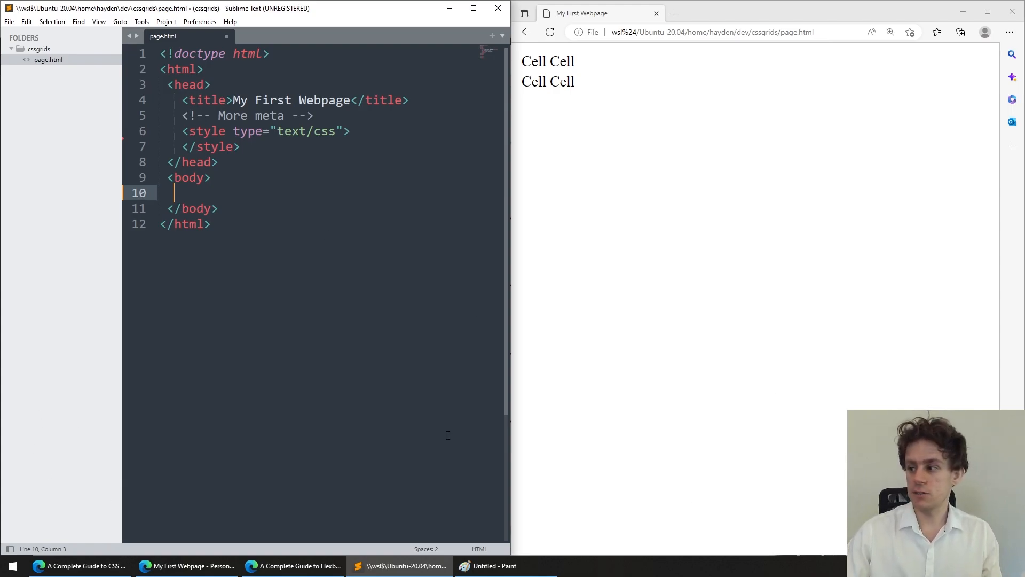
Skim the CSS-Tricks grid guide in the browser for reference
click(293, 567)
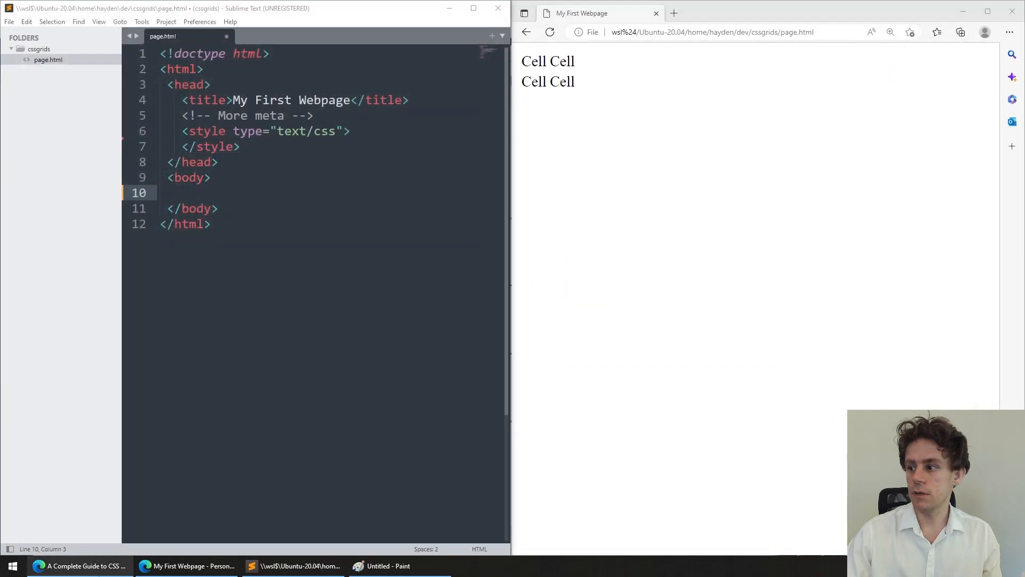
click(80, 566)
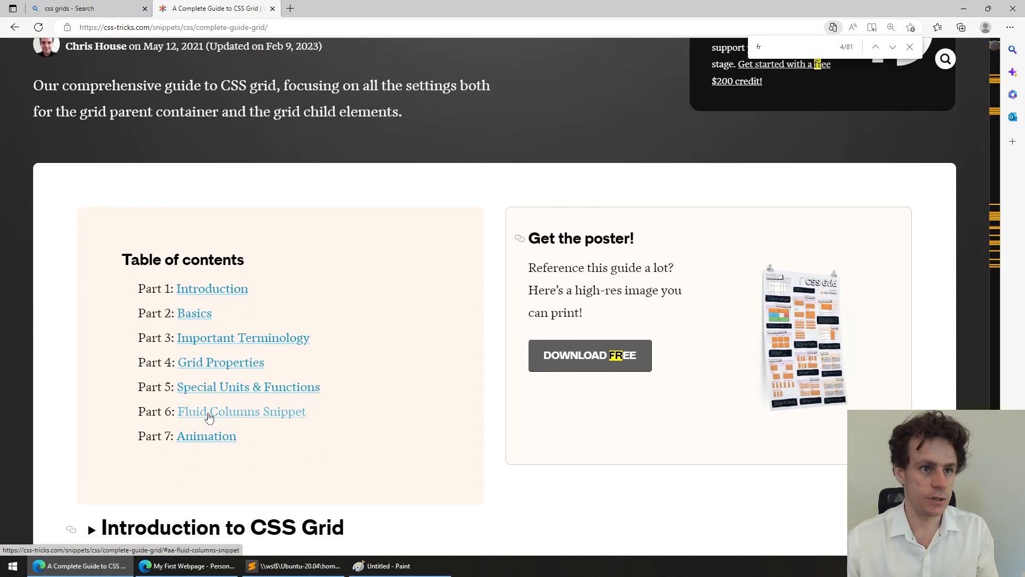
scroll(down, 3)
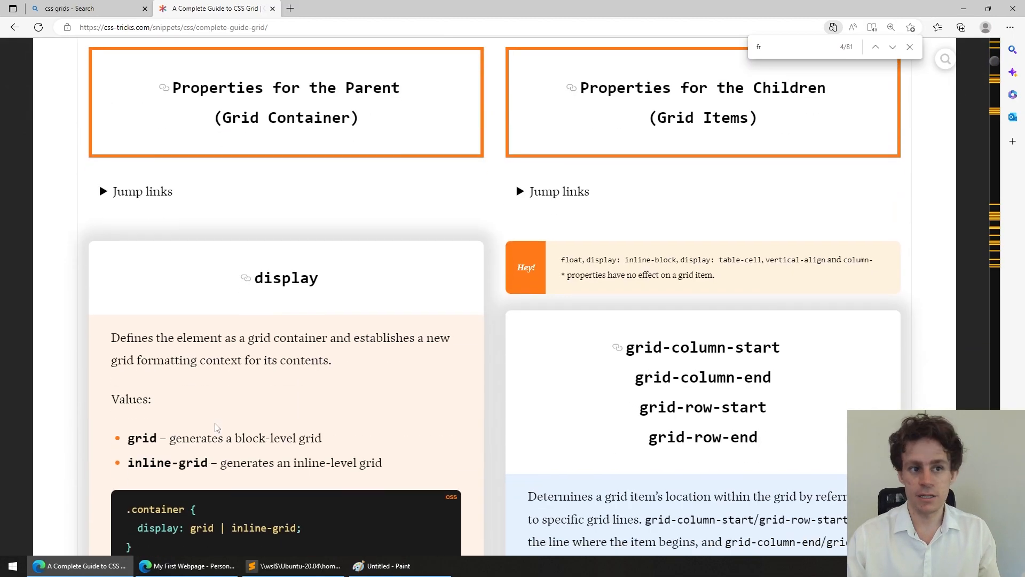
scroll(down, 3)
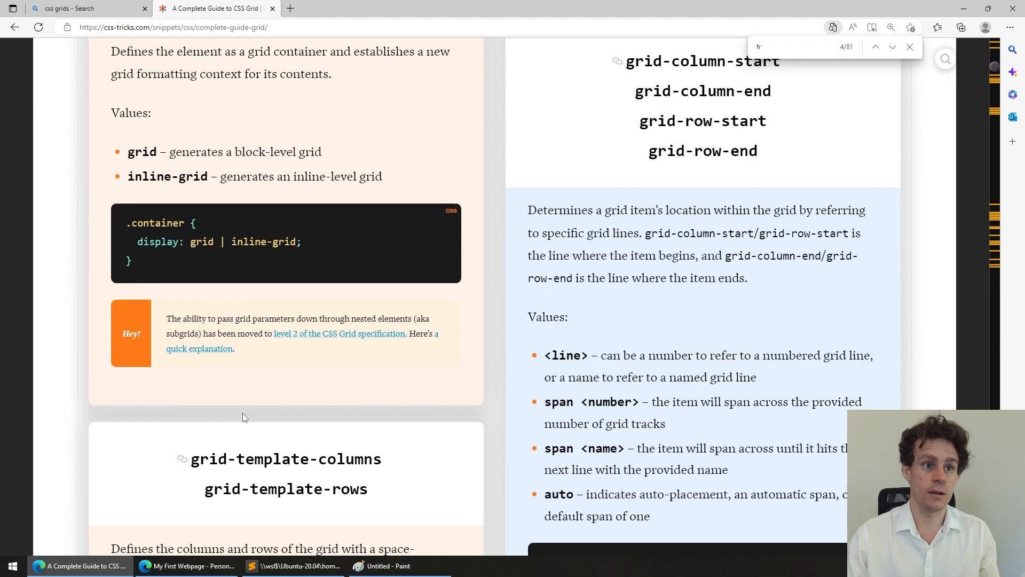
scroll(down, 3)
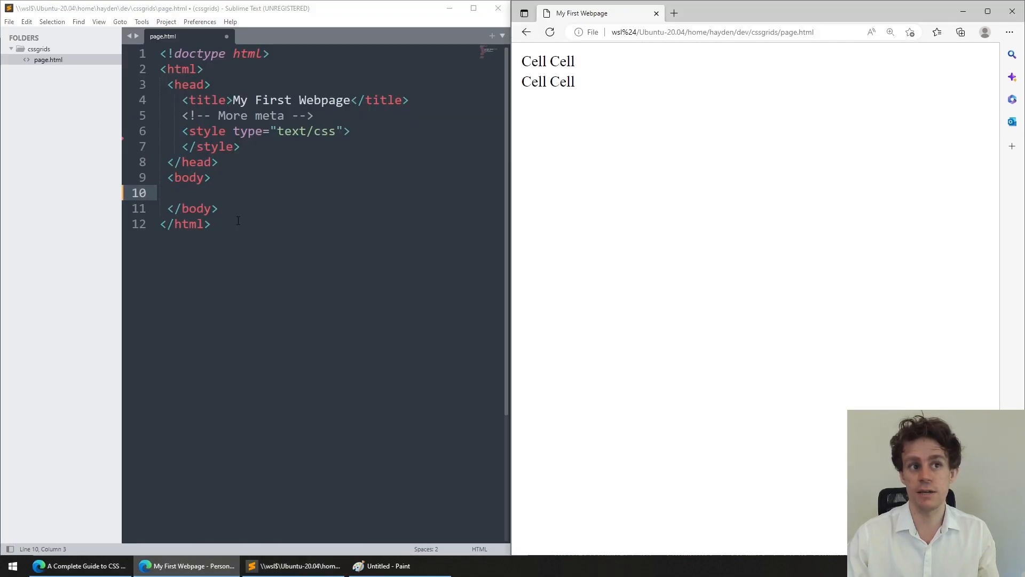
Add <div id="container"></div> to the body and an empty #container rule in the style block
text(<div)
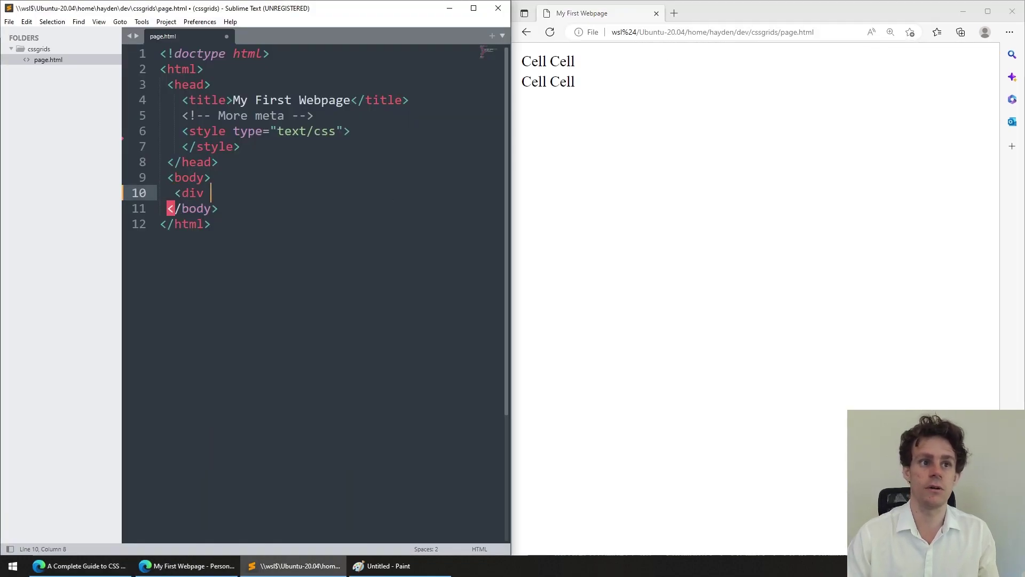
text(id="container":)
text(</div>)
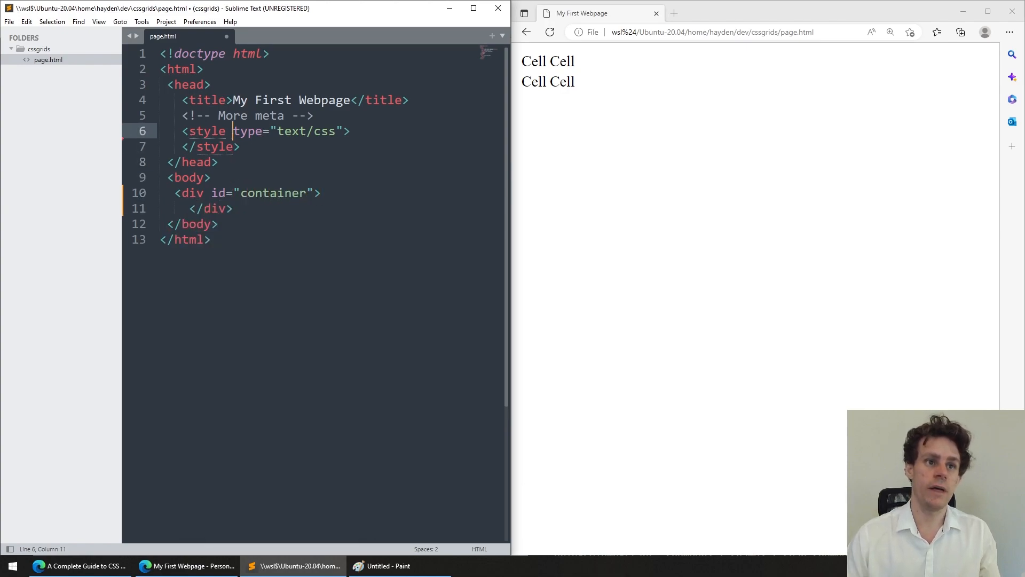
text(.container {)
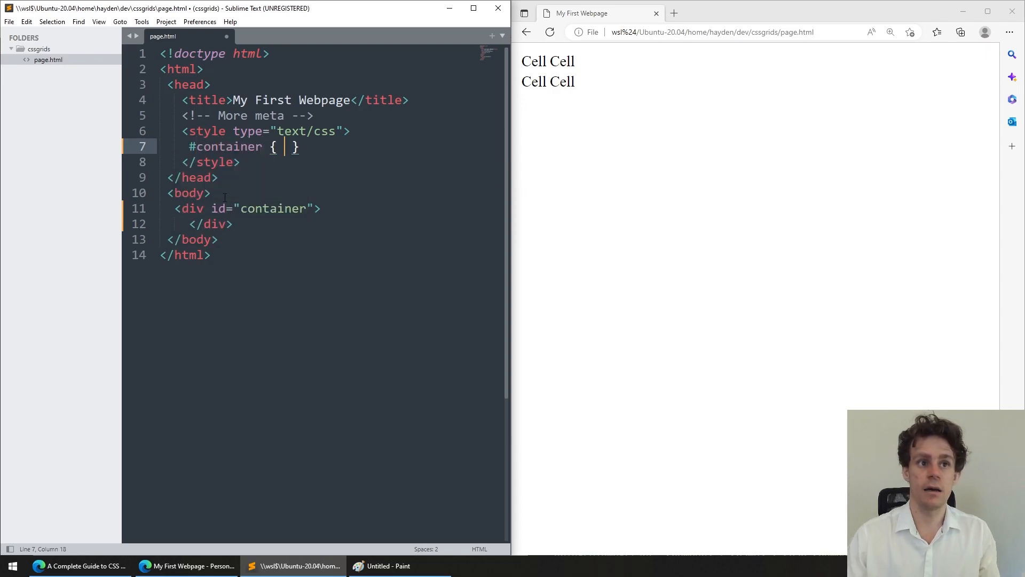
click(672, 13)
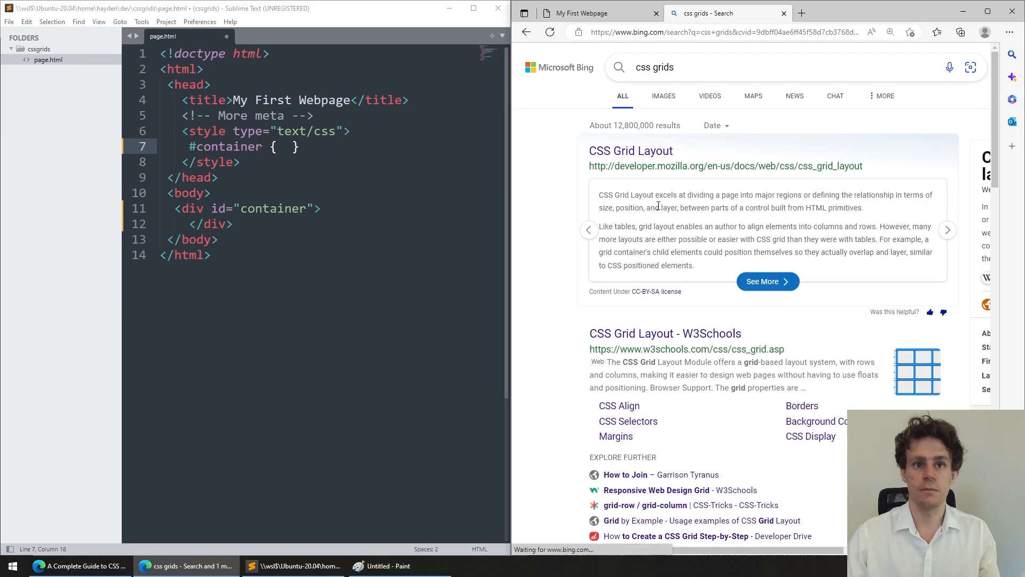
Add display: grid; to the #container rule
scroll(down, 3)
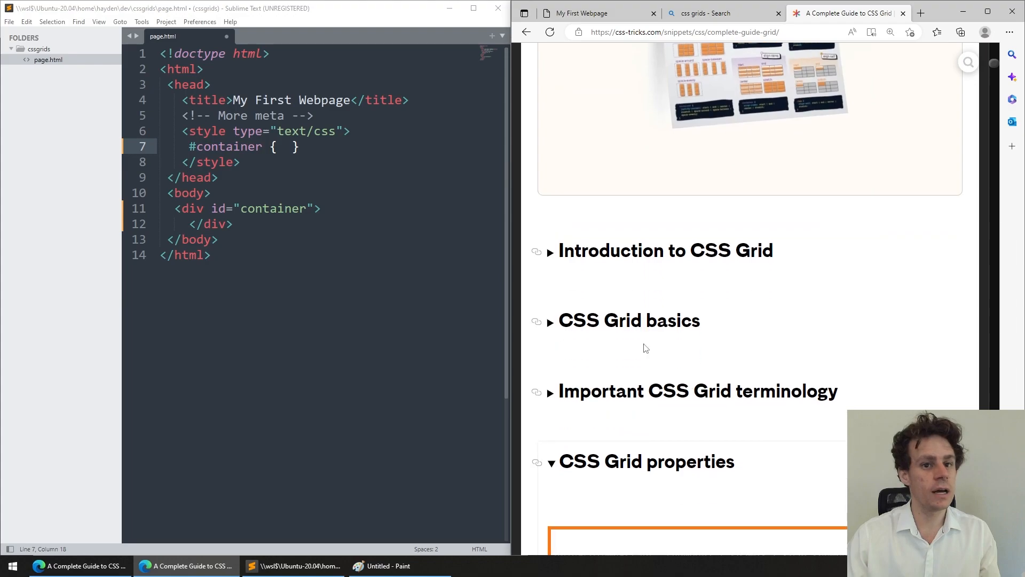
scroll(down, 3)
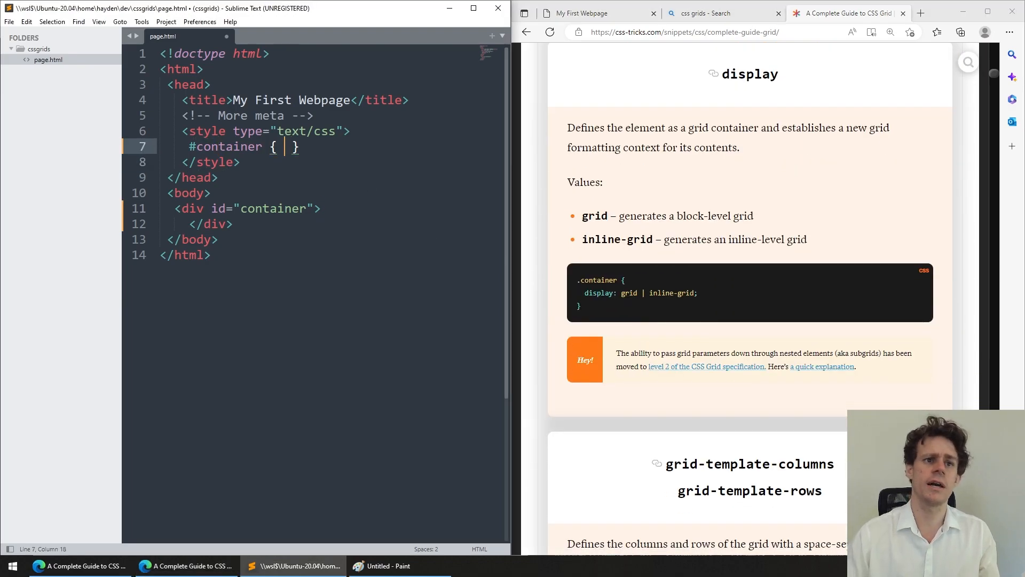
text(display: grid;)
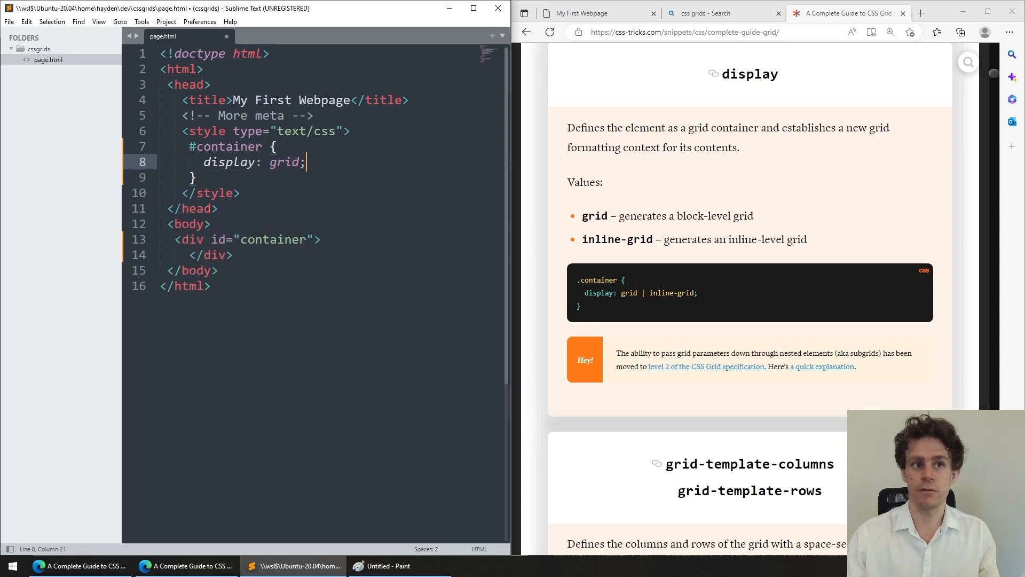
key(Backspace)
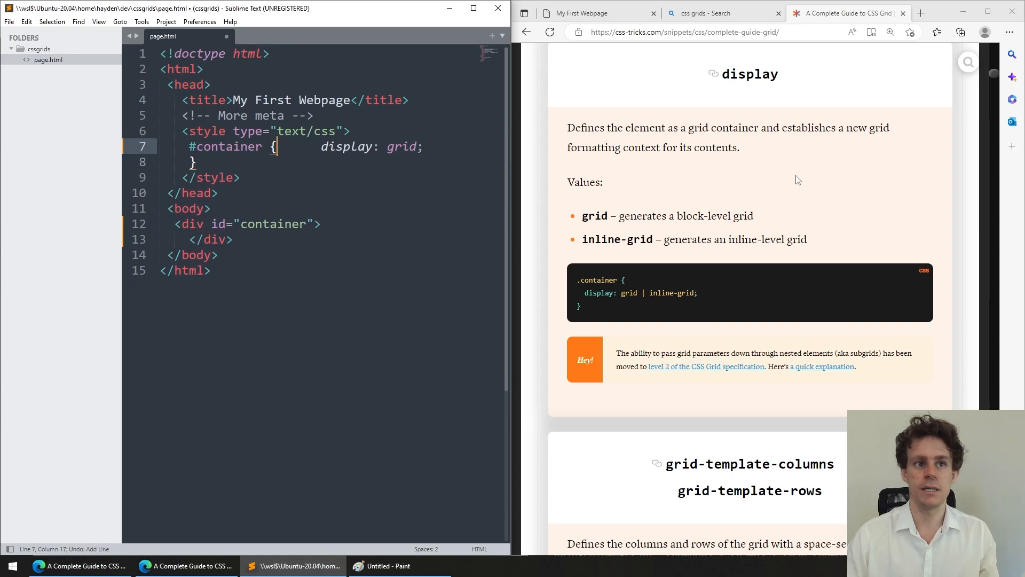
key(enter)
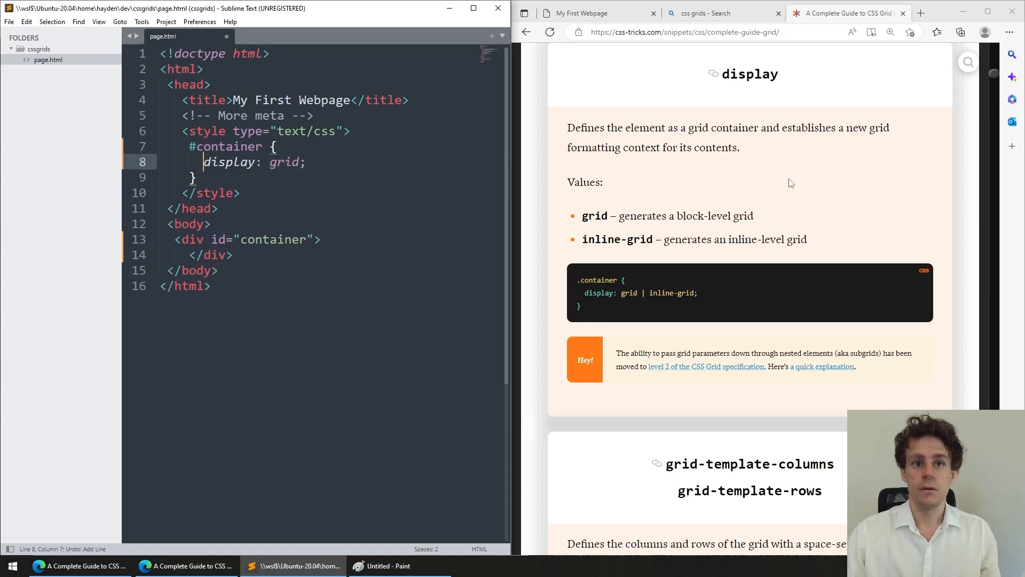
Save page.html, check the Edge preview and return to the CSS-Tricks guide
click(582, 13)
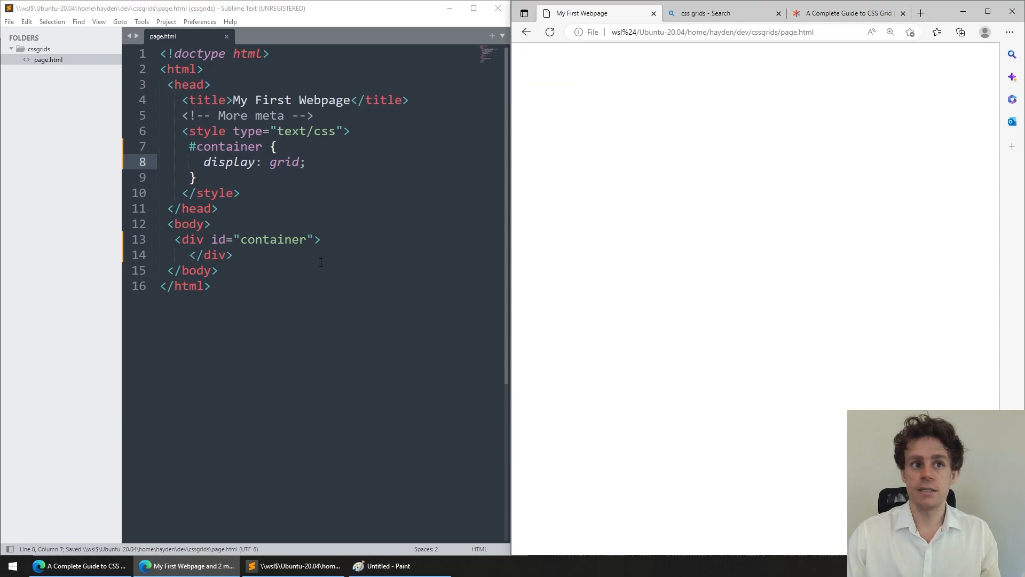
click(231, 255)
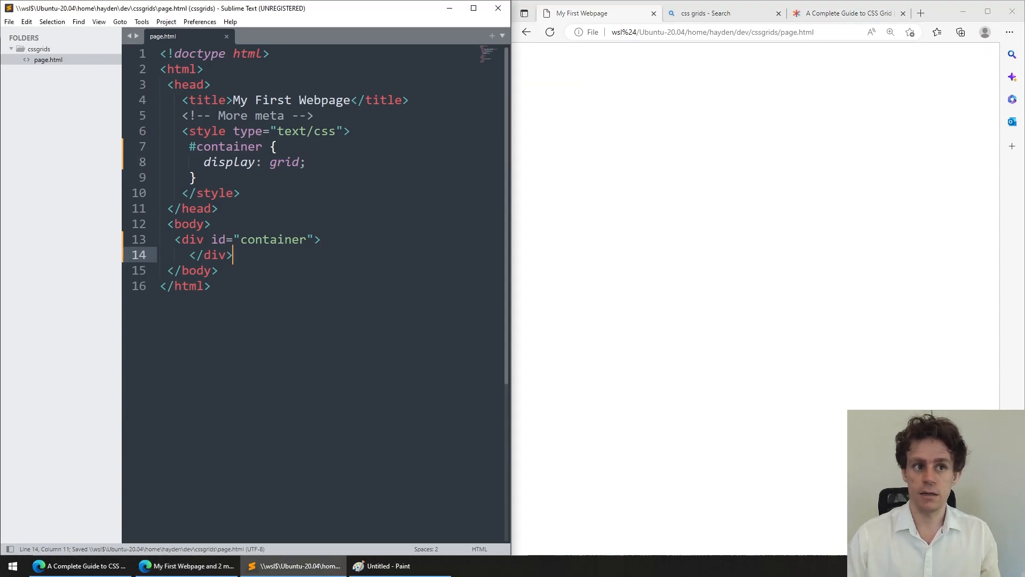
click(847, 13)
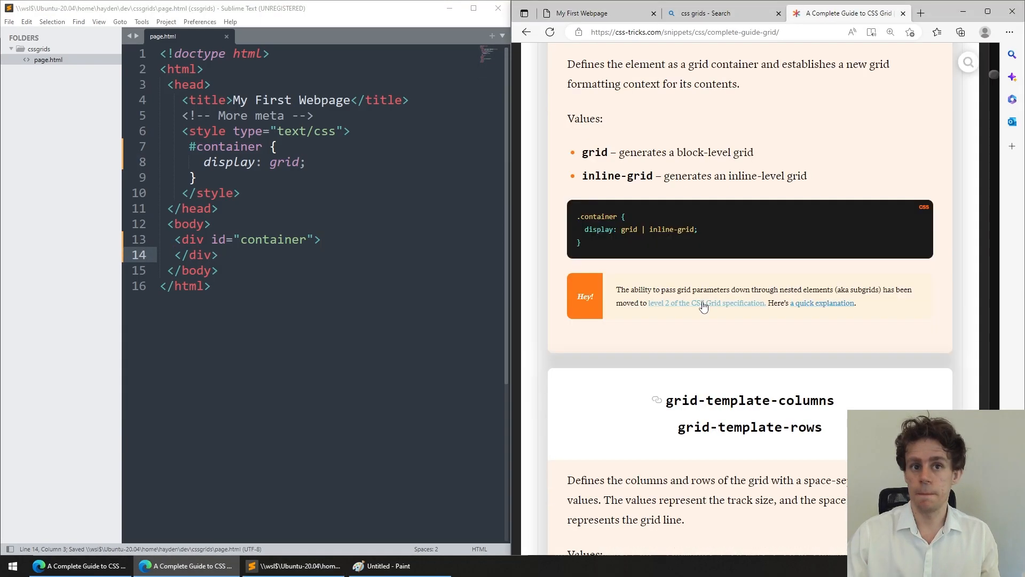
Define grid-template-columns and grid-template-rows as 50px 50px 50px in #container
scroll(down, 3)
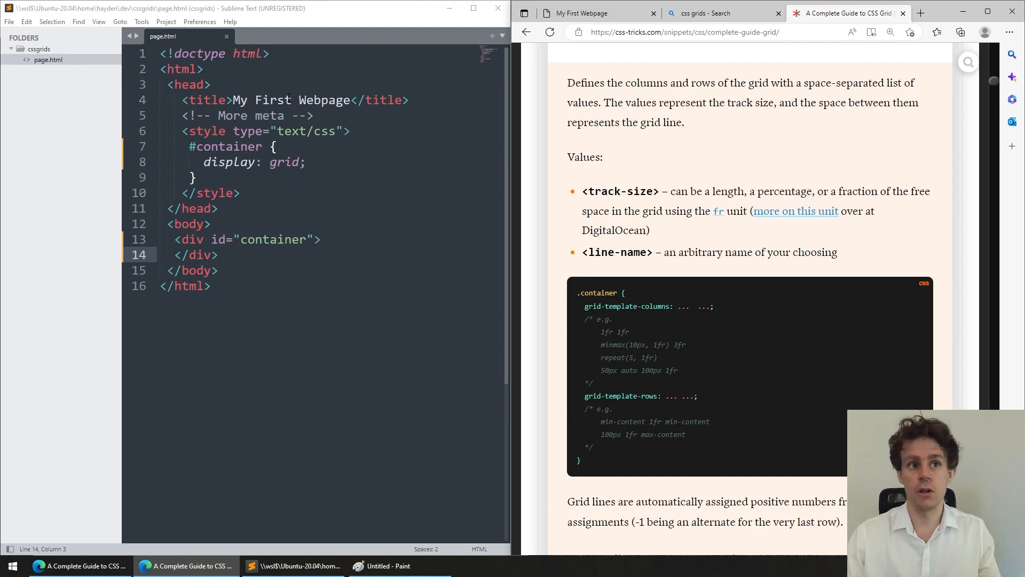
click(306, 163)
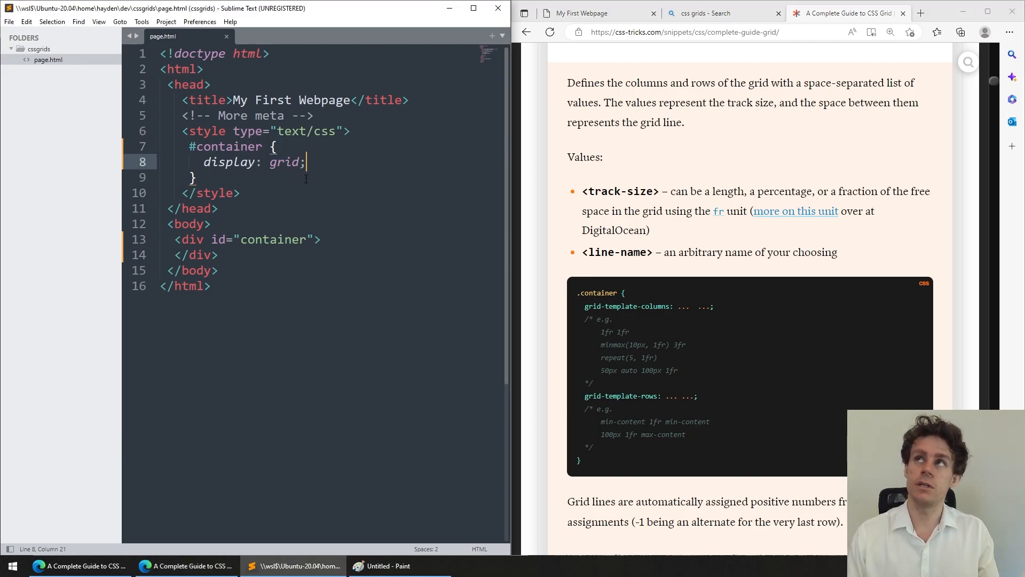
key(Return)
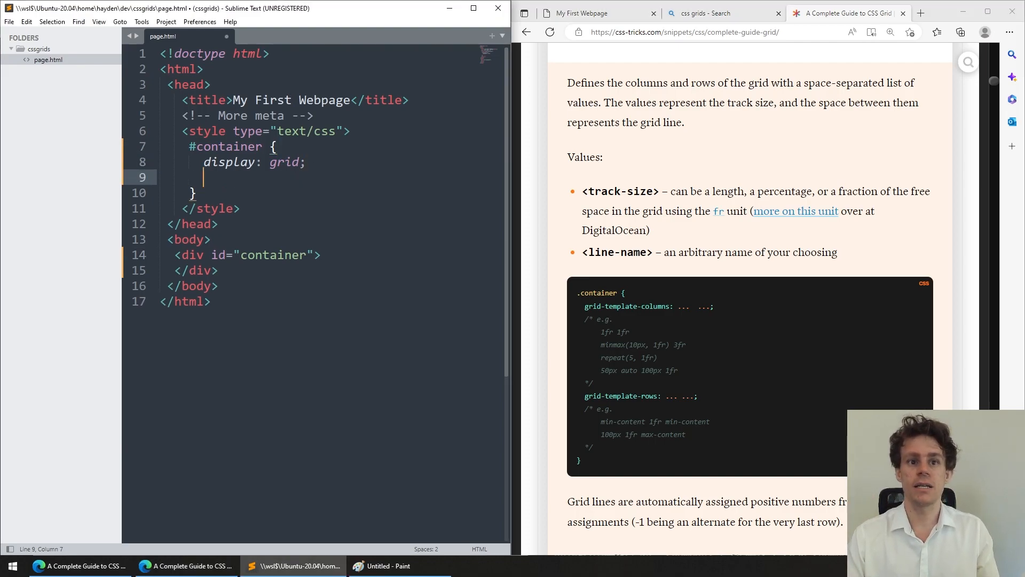
text(grid-template:)
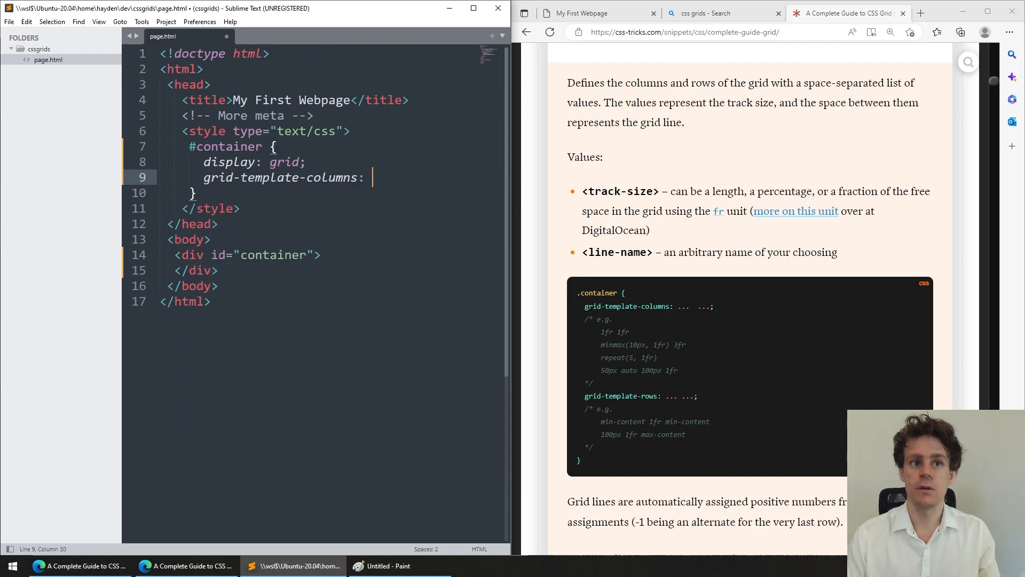
text(50xp)
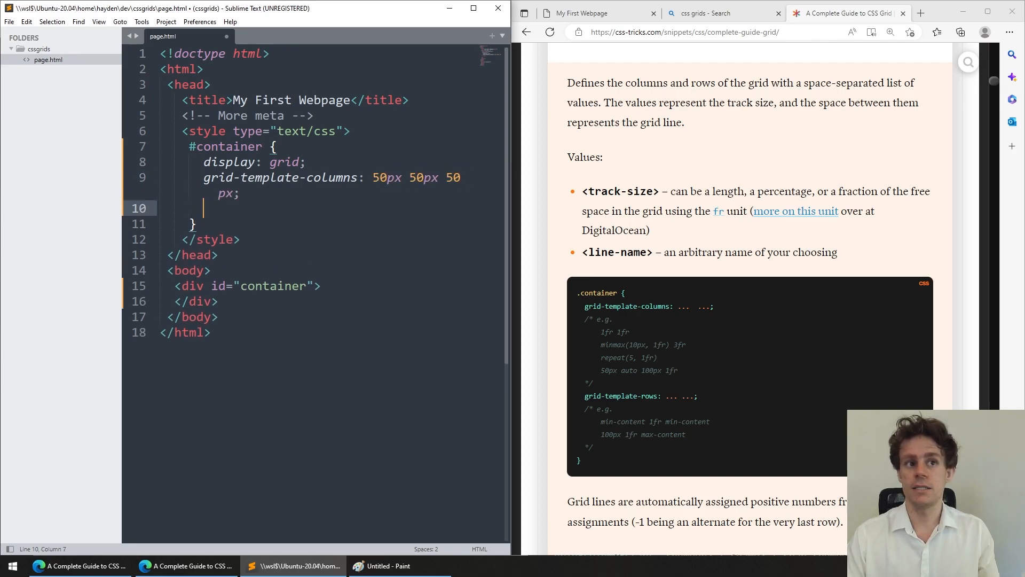
text(grid-template-rows: 50px 50px 50px;)
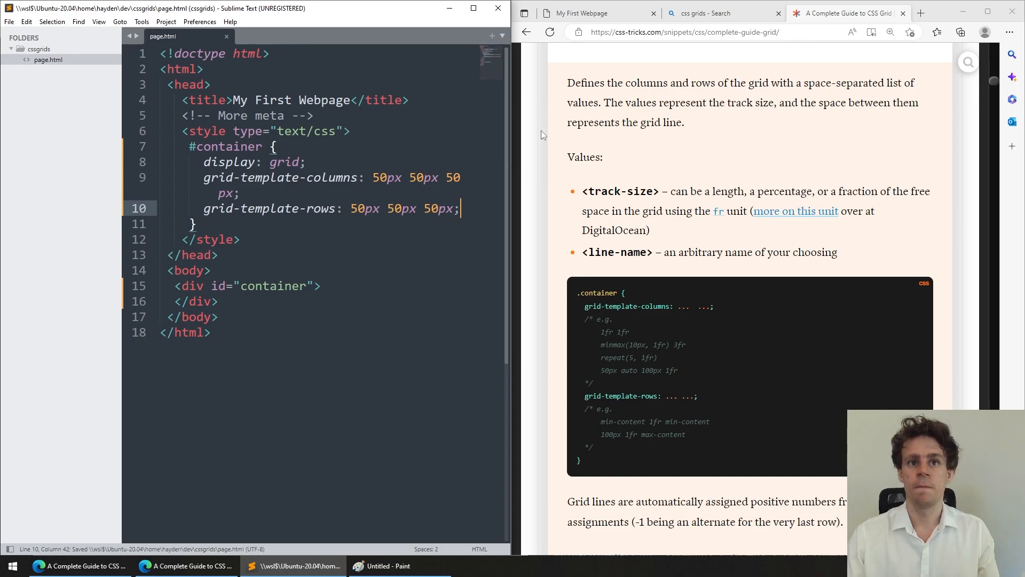
Save and check the Edge preview, then consult the grid guide again
click(592, 13)
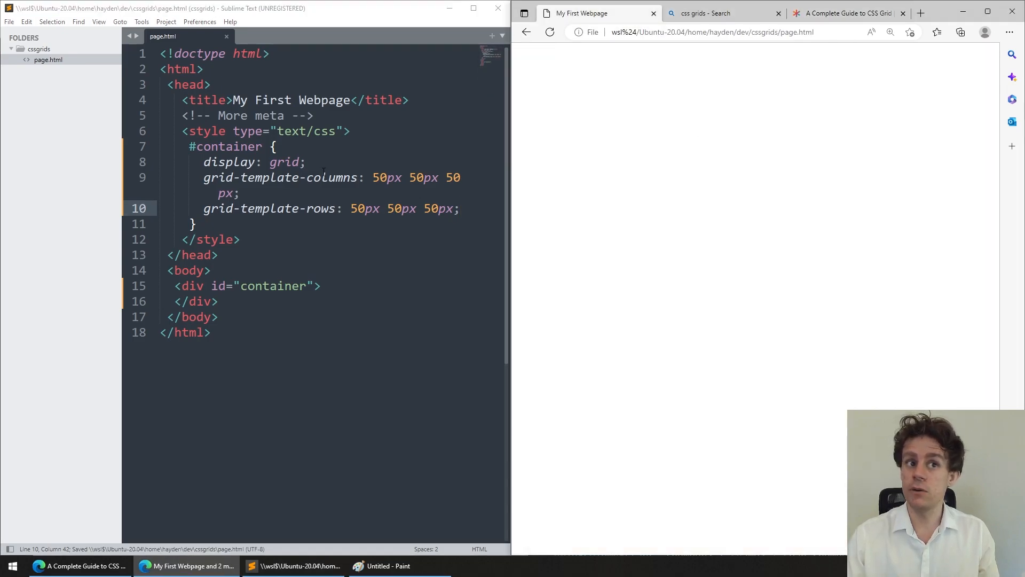
click(846, 13)
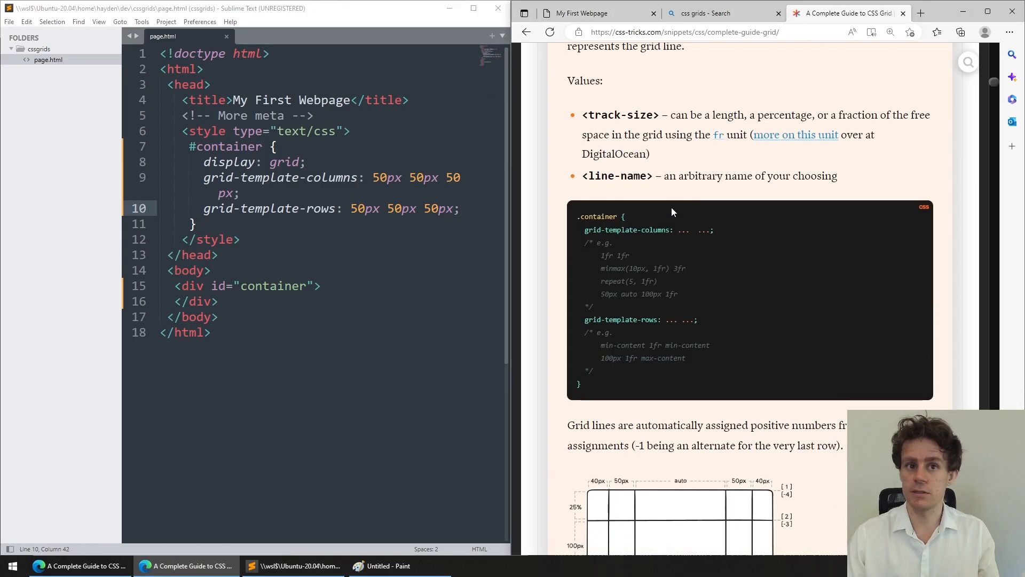
scroll(down, 3)
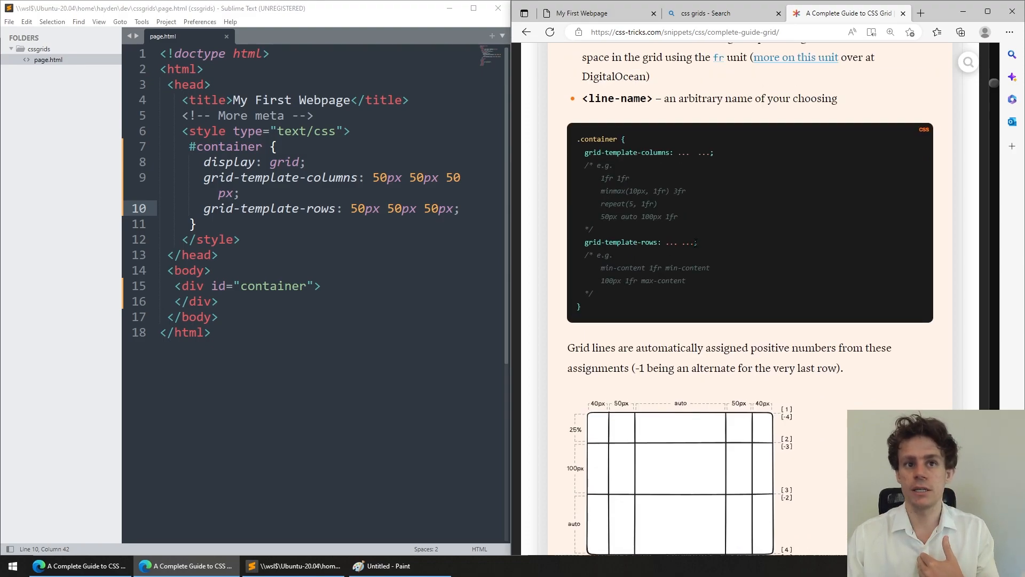
click(595, 13)
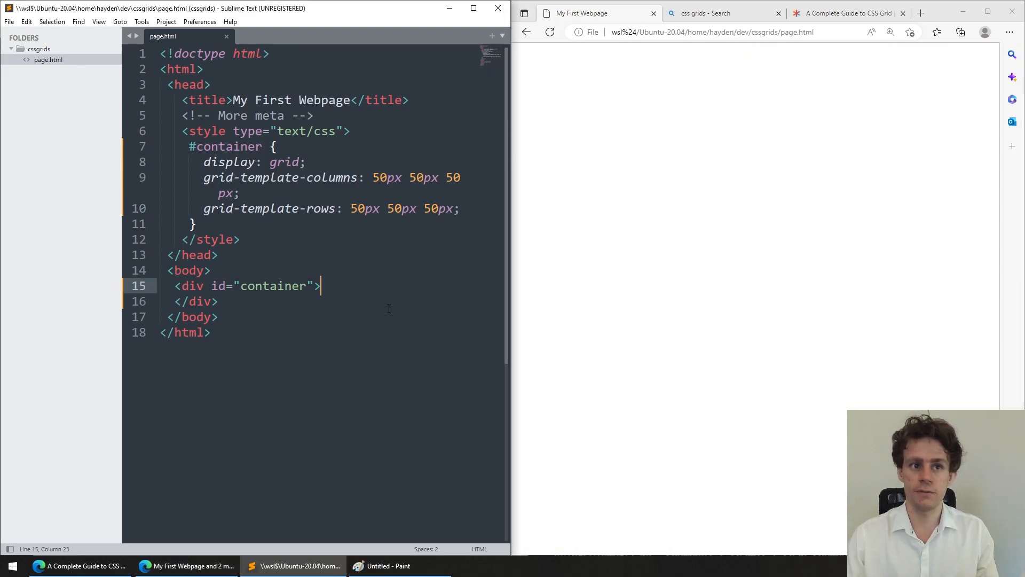
Add nine child divs marked X, O or empty inside the container and save for a 3×3 preview
text(<div>X</div>)
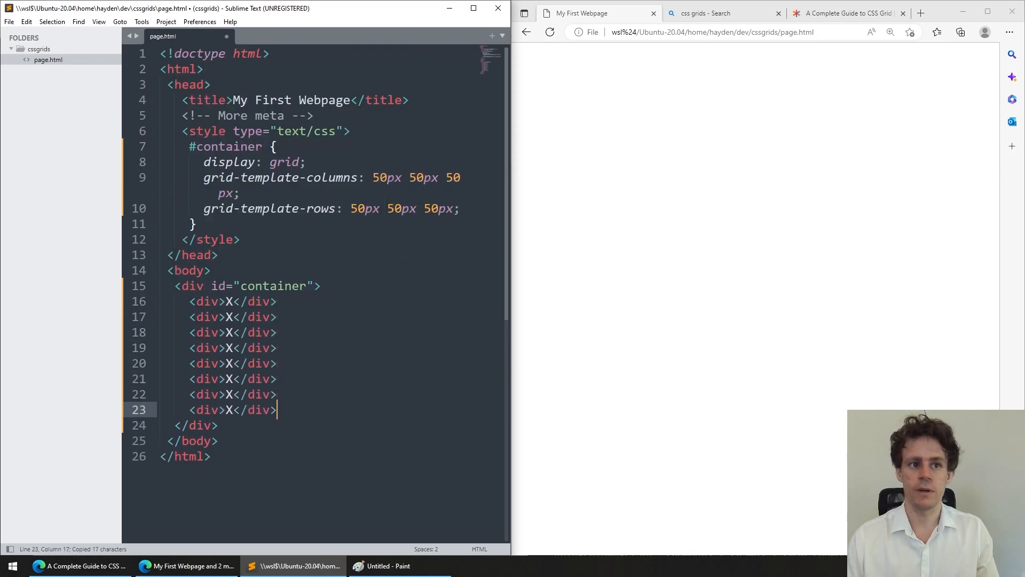
key(ctrl+s)
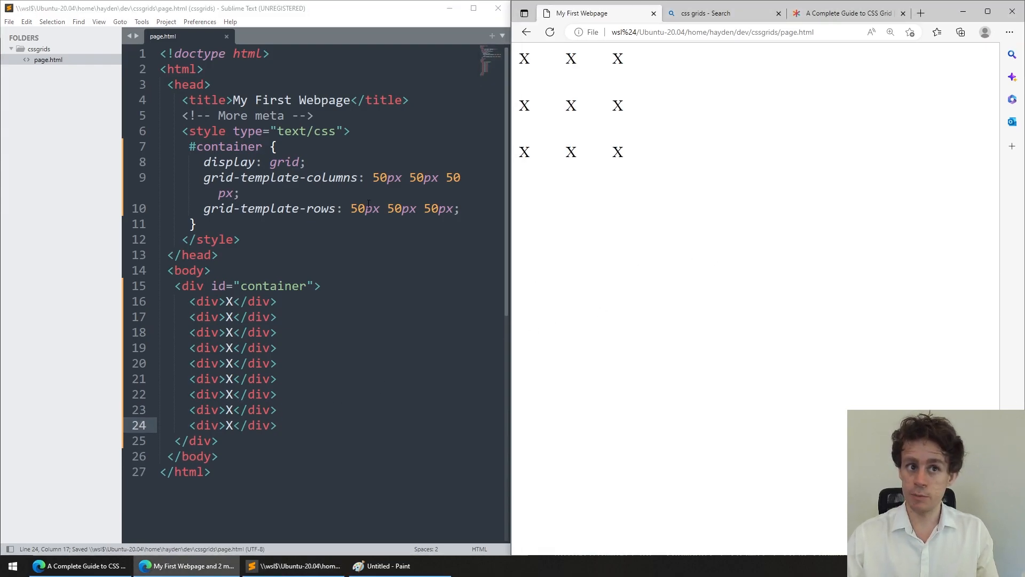
click(225, 331)
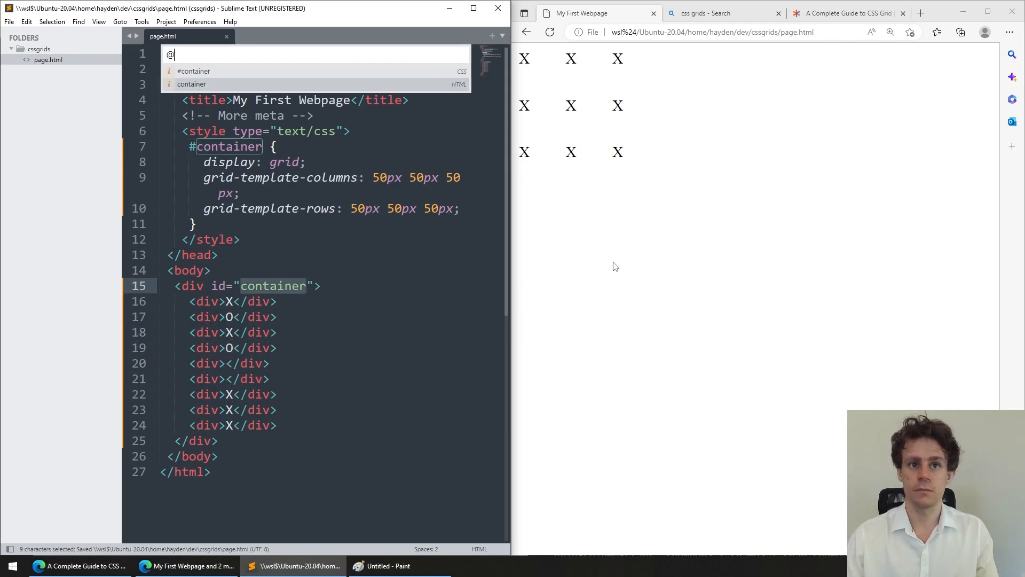
key(escape)
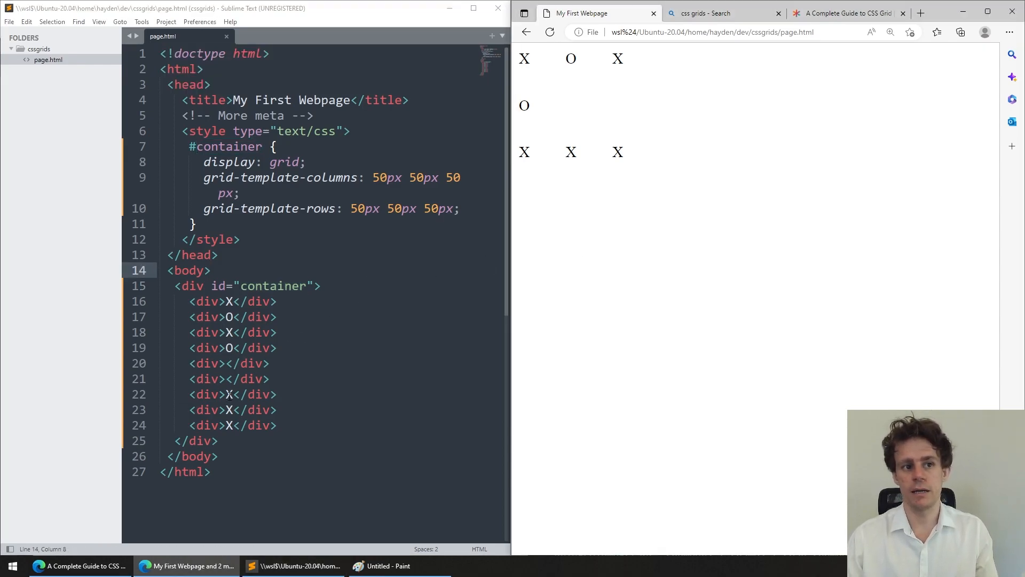
key(ctrl+s)
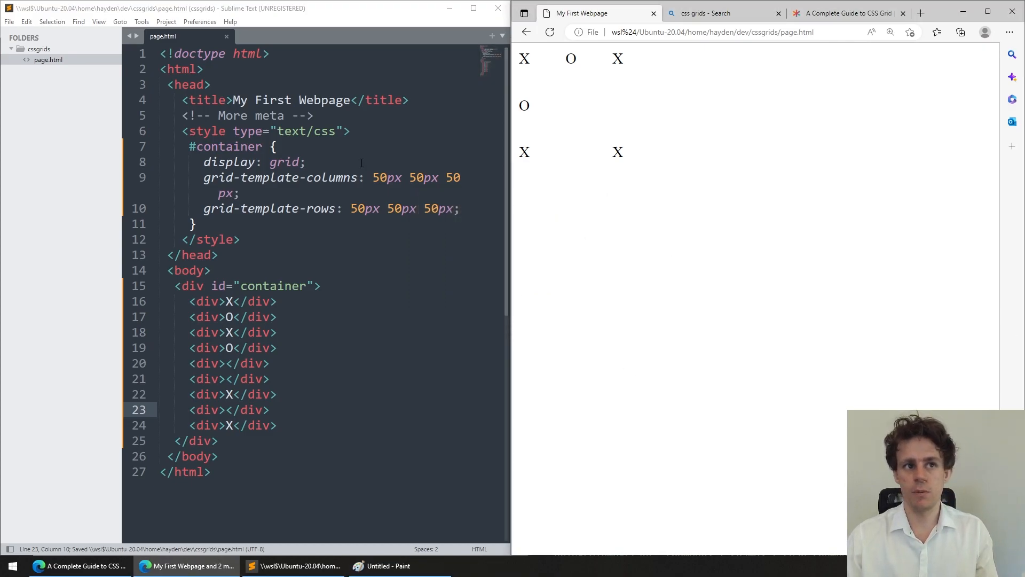
Give #container background: blue and height: 200px, save, and check against the guide
text(wi)
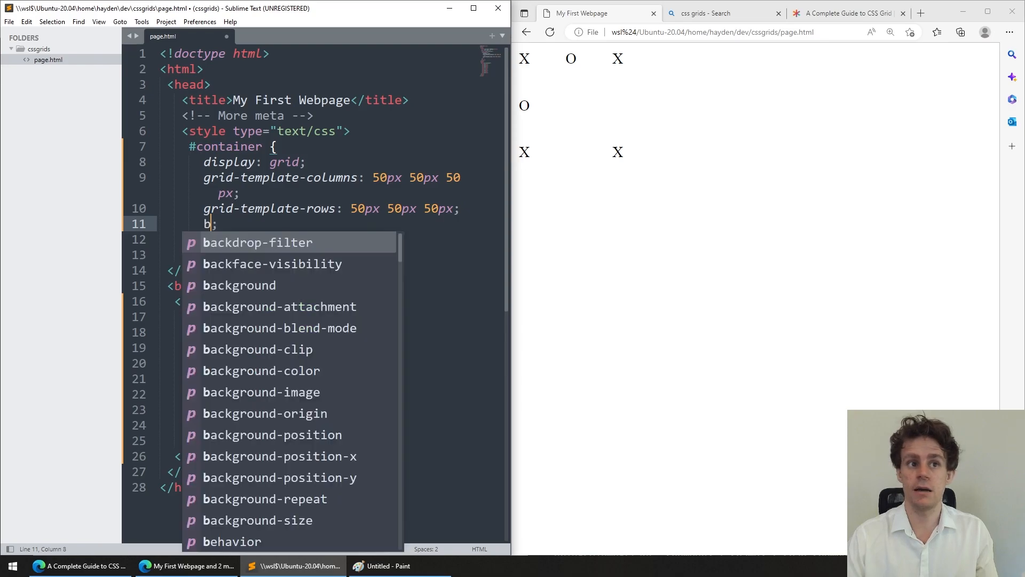
text(ackground: blue;)
text(height: 2;)
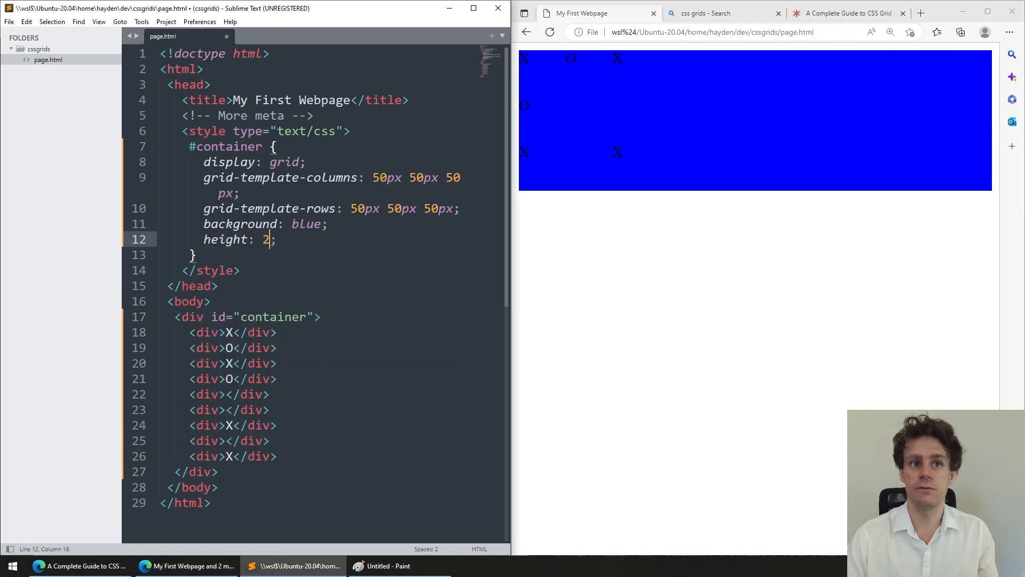
text(00px)
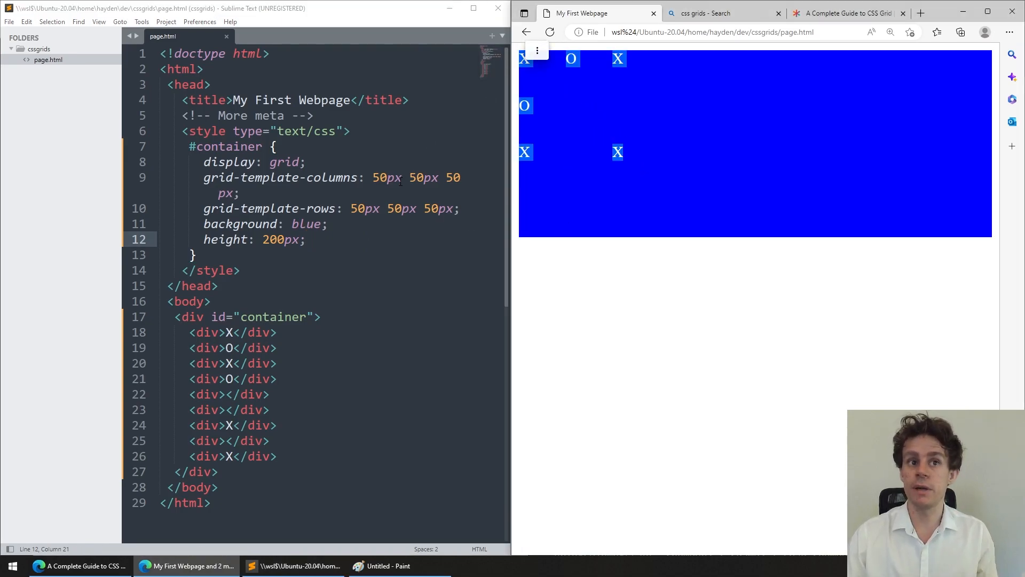
click(846, 13)
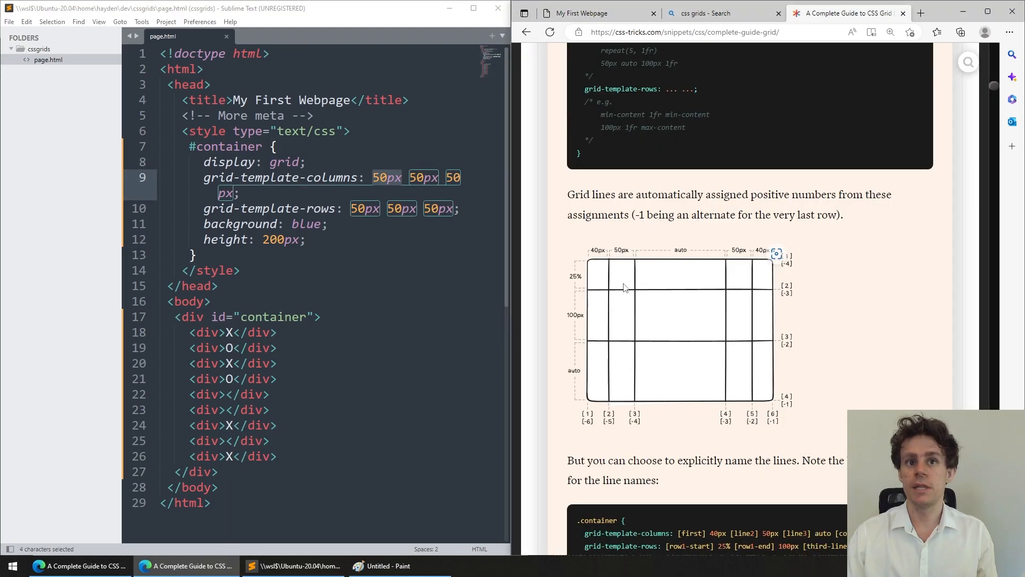
scroll(up, 3)
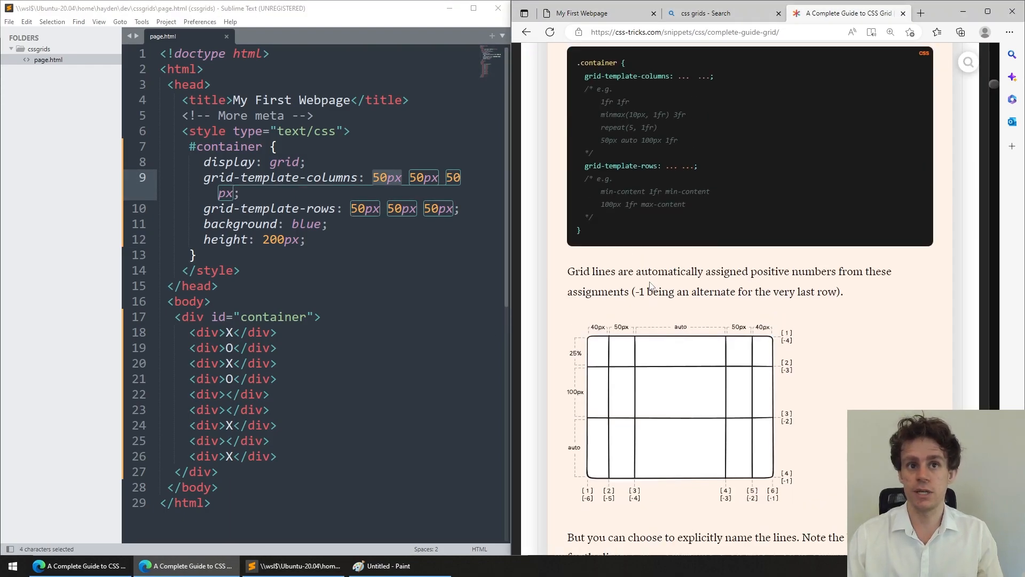
Replace the 50px track sizes with 1fr 1fr 1fr for both columns and rows, then save
click(891, 33)
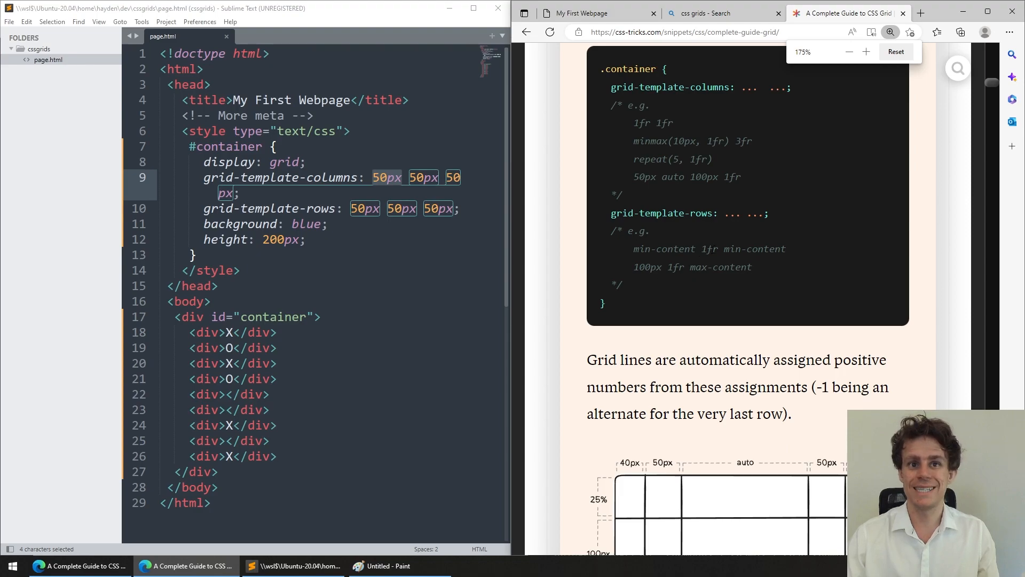
double_click(710, 249)
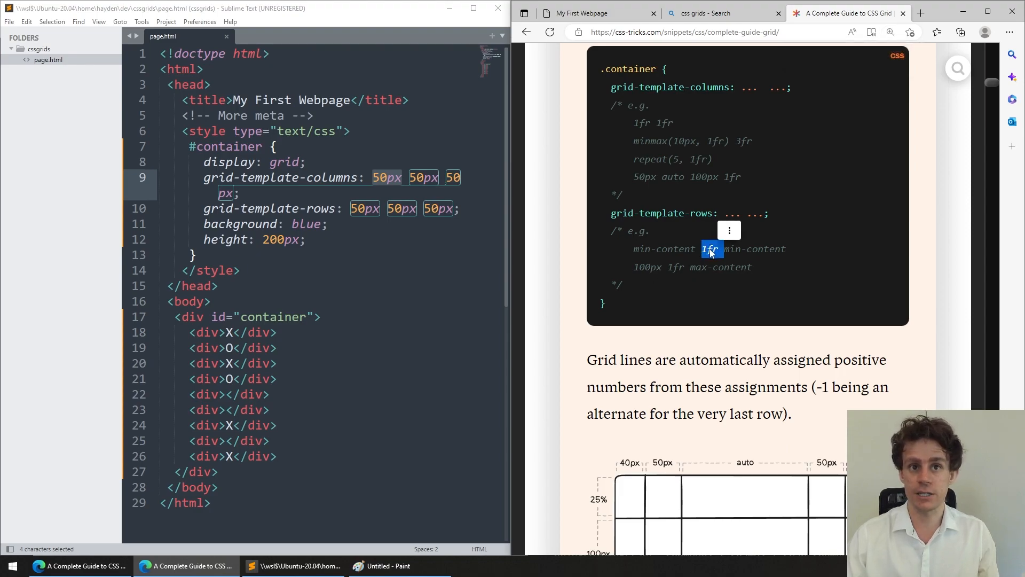
click(581, 12)
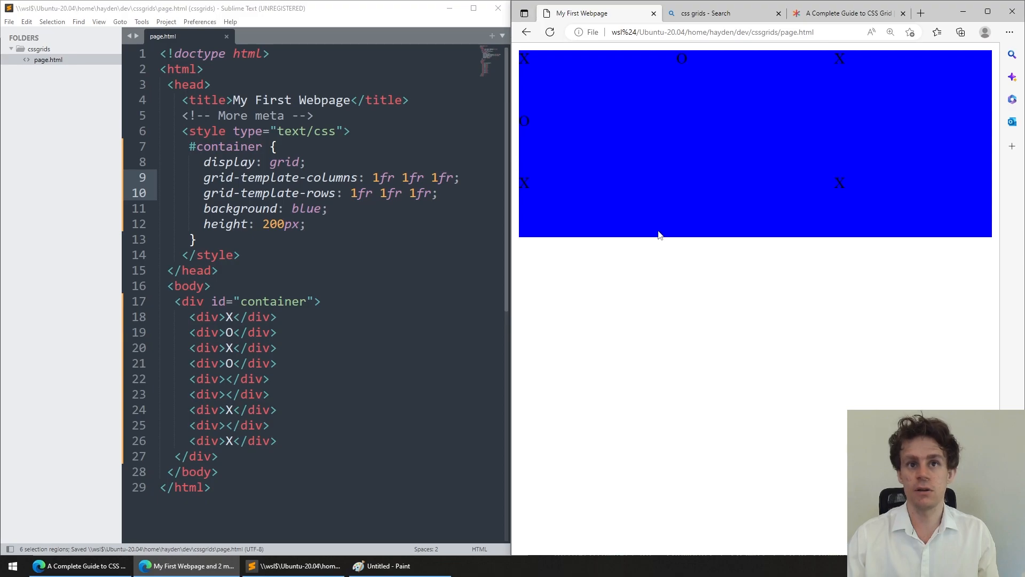
mouse_move(618, 291)
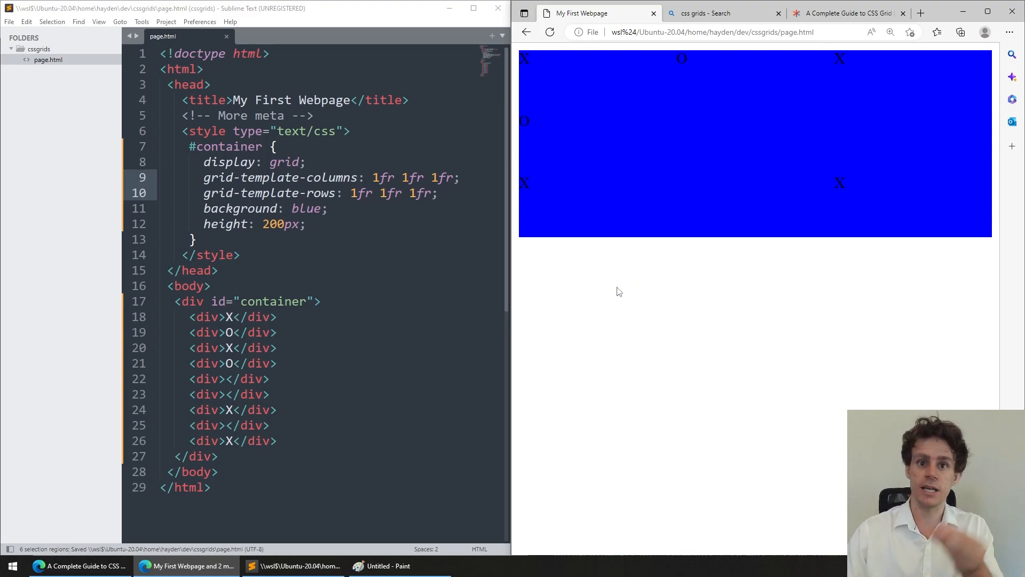
mouse_move(602, 294)
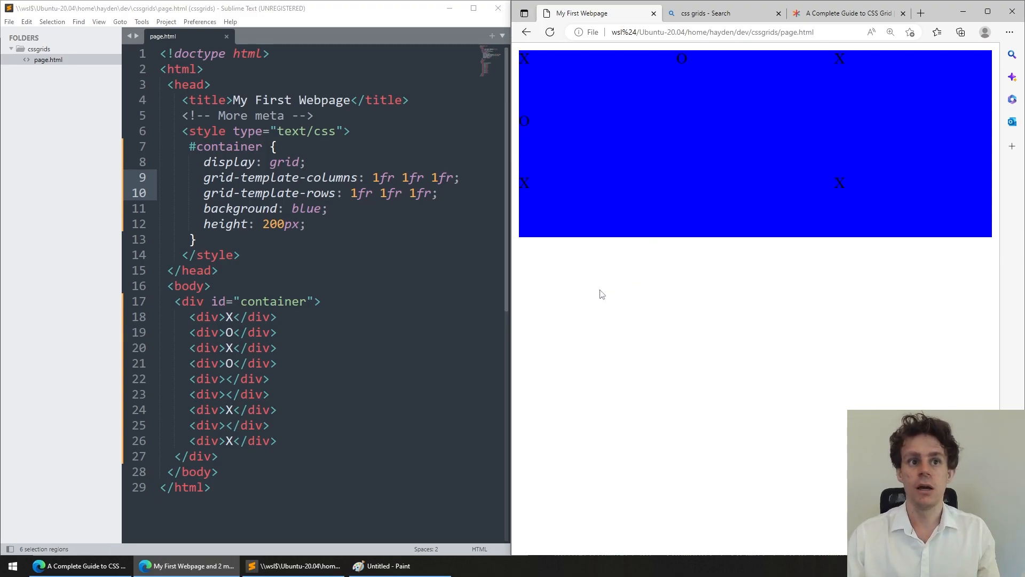
click(328, 177)
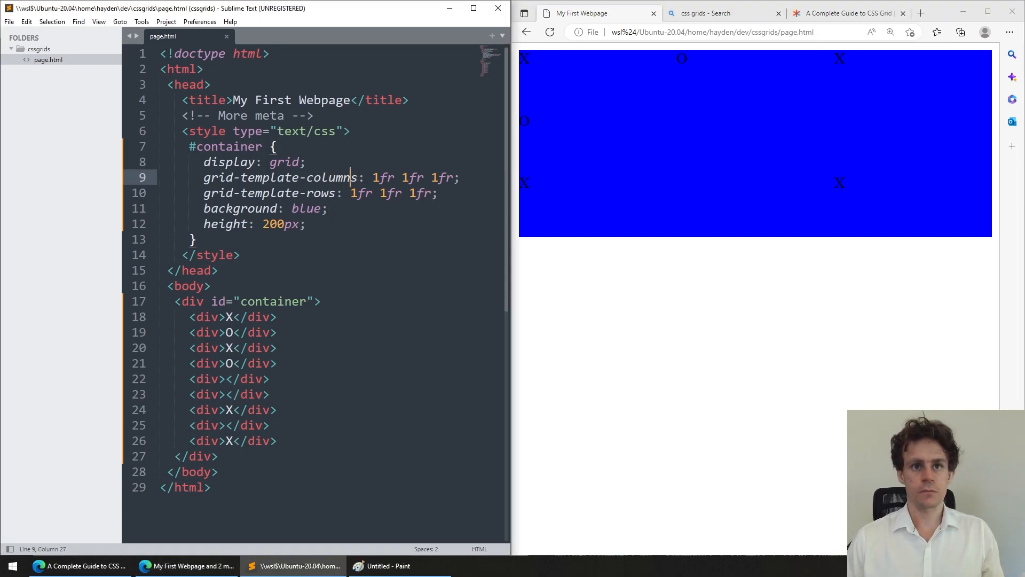
text(wid)
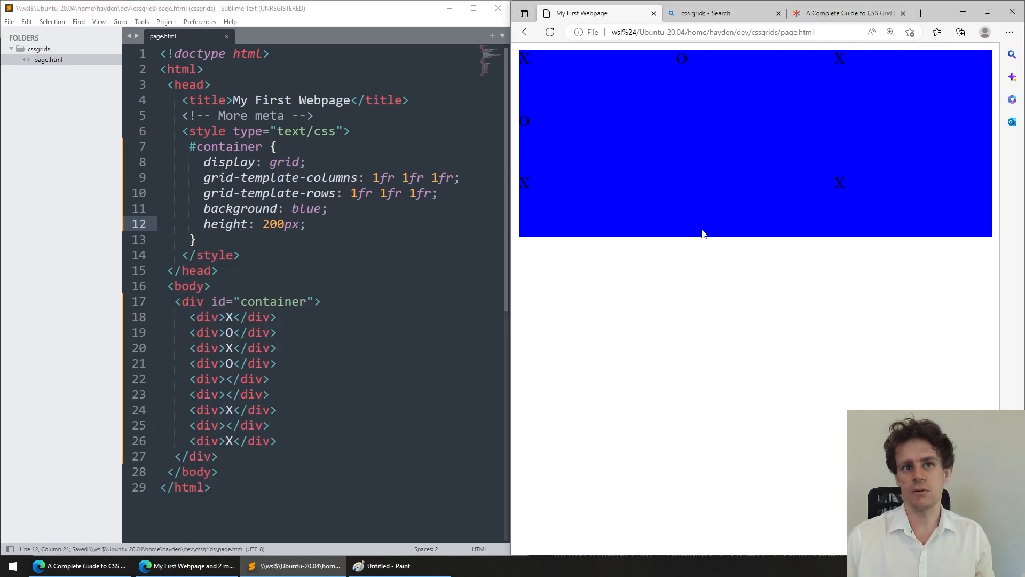
Add color: white to #container so the X/O marks show white on blue
text(color: white;)
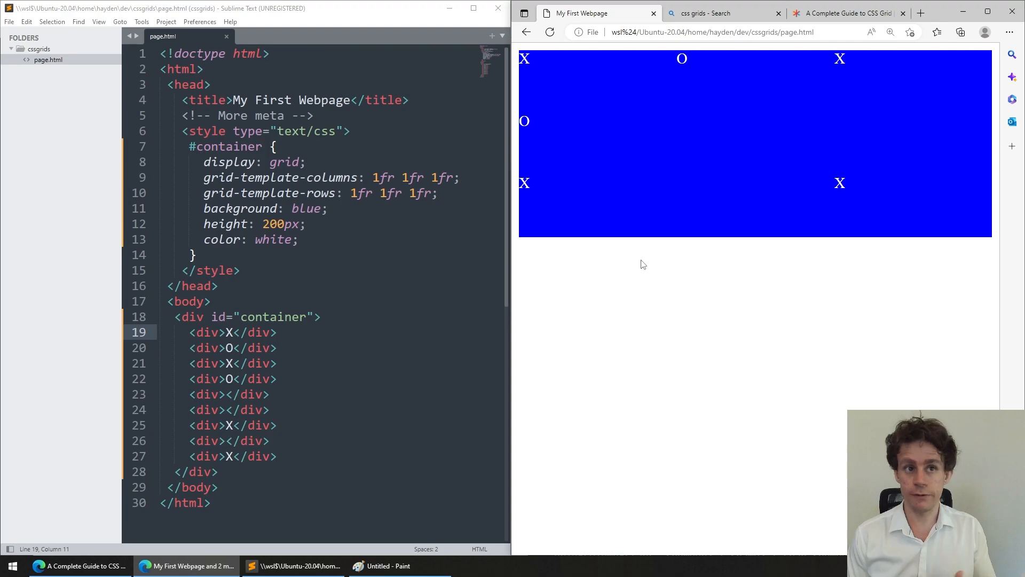
mouse_move(476, 212)
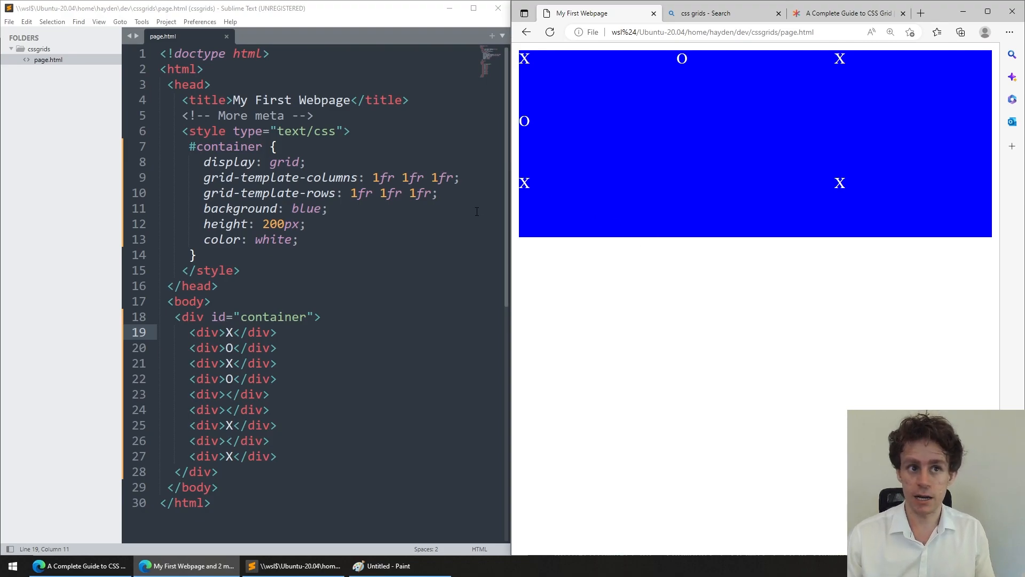
click(327, 208)
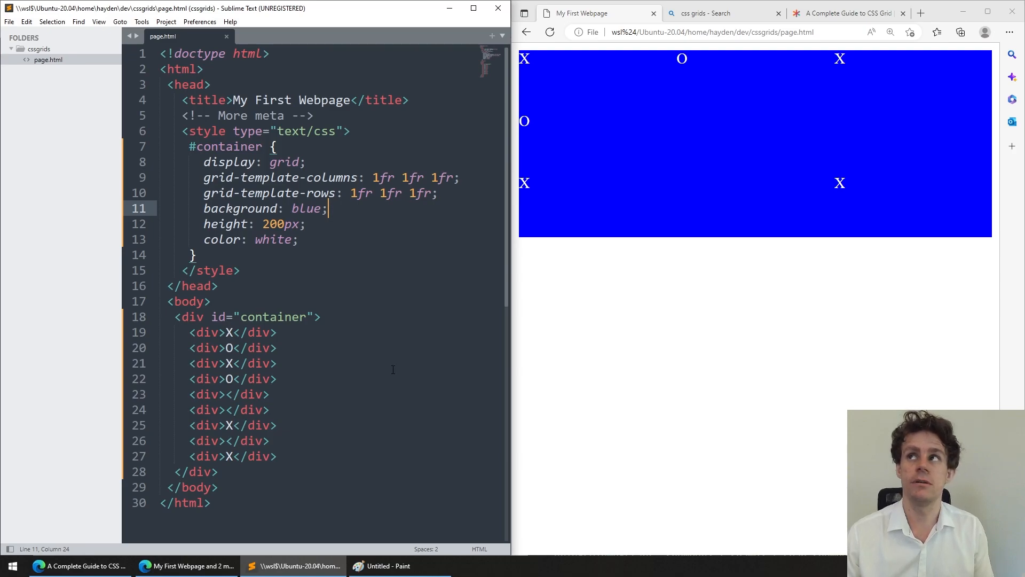
mouse_move(323, 419)
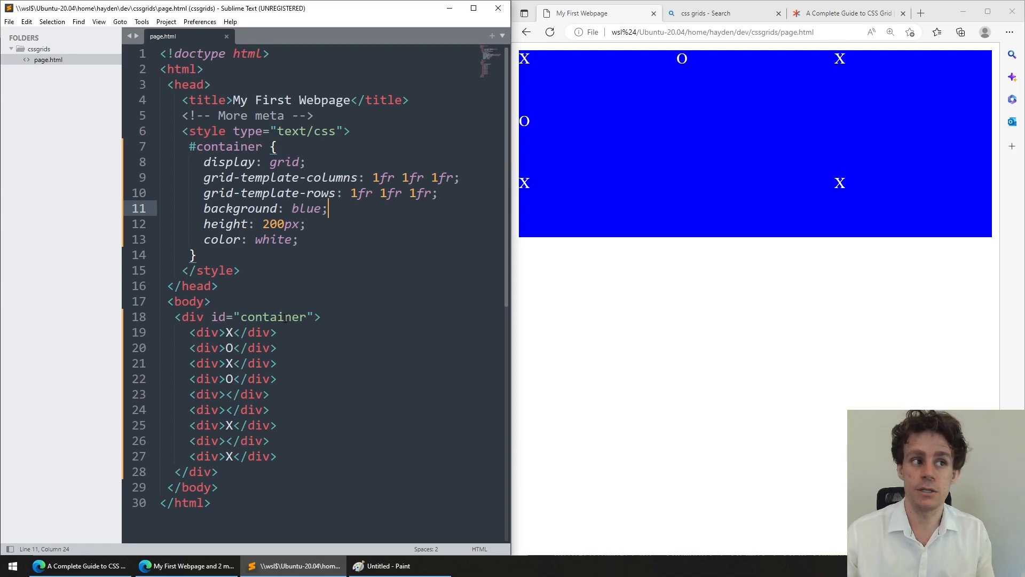
click(277, 146)
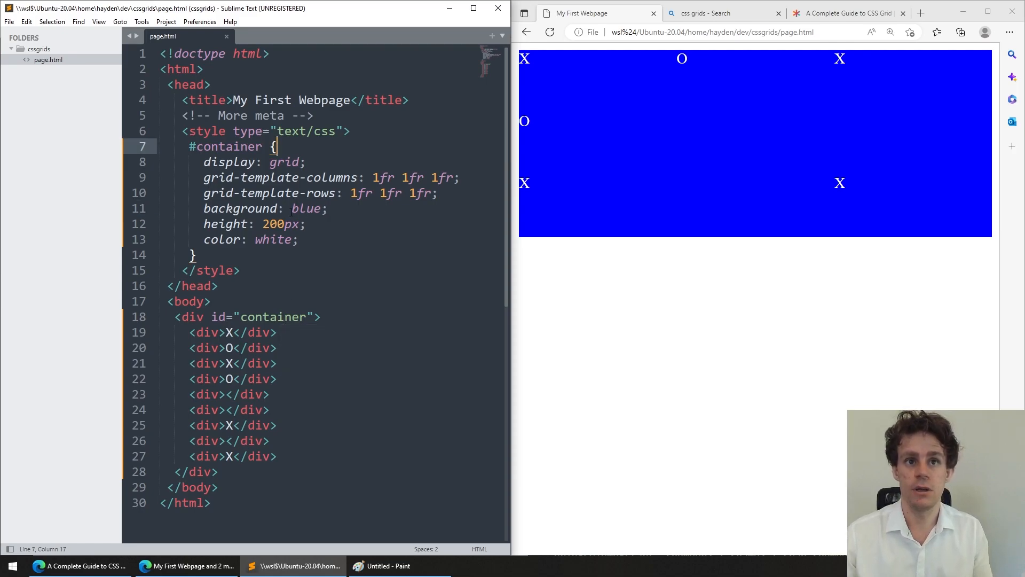
Delete all nine X/O child divs from the container, then switch to the Paint canvas
key(ctrl+a)
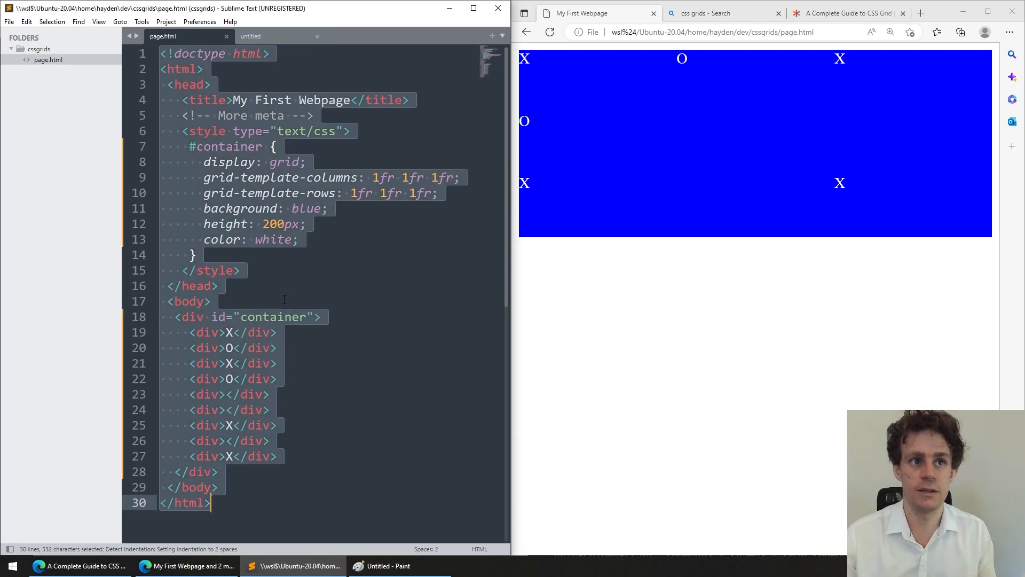
click(160, 347)
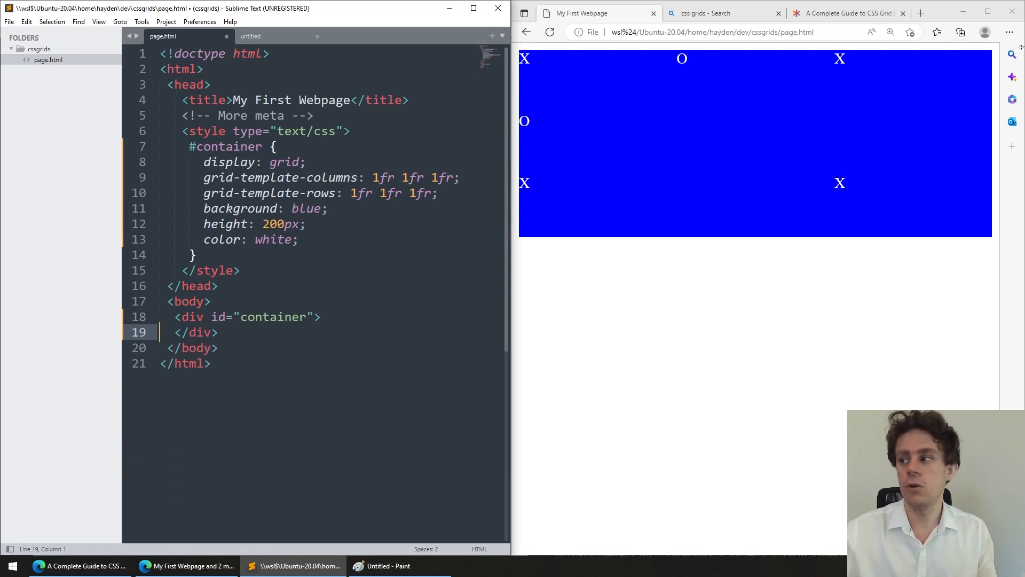
click(389, 566)
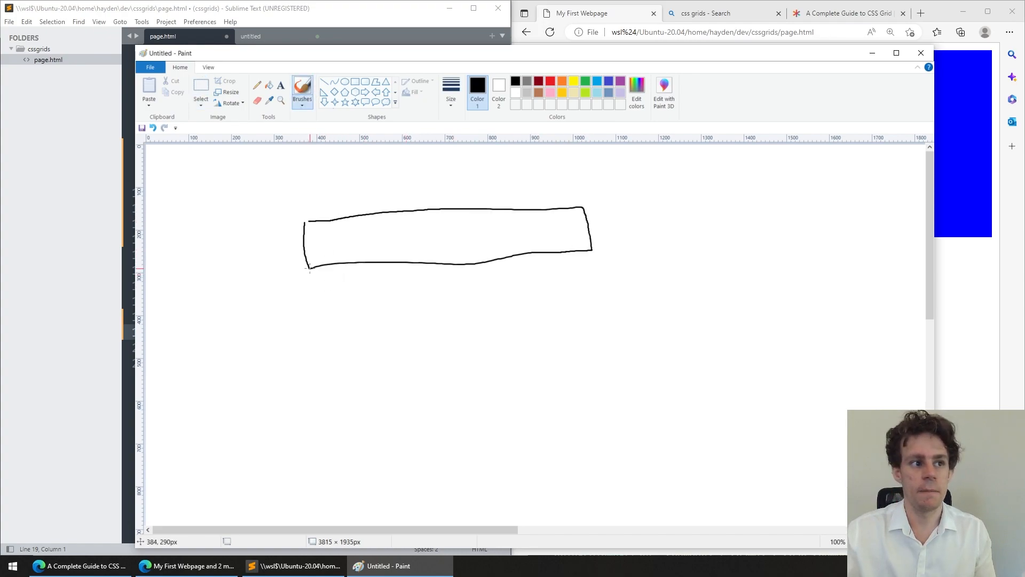
mouse_move(324, 381)
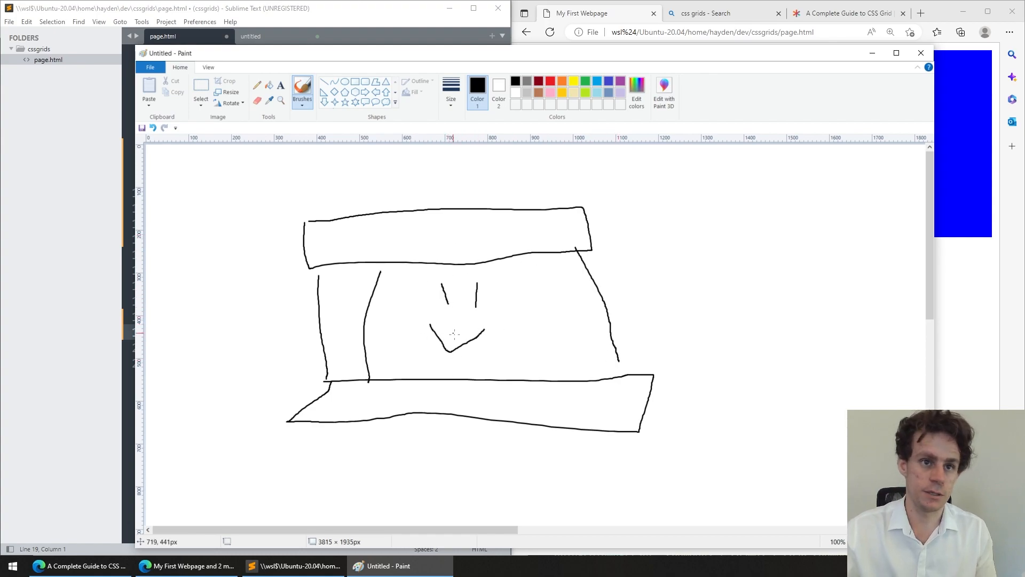
mouse_move(363, 331)
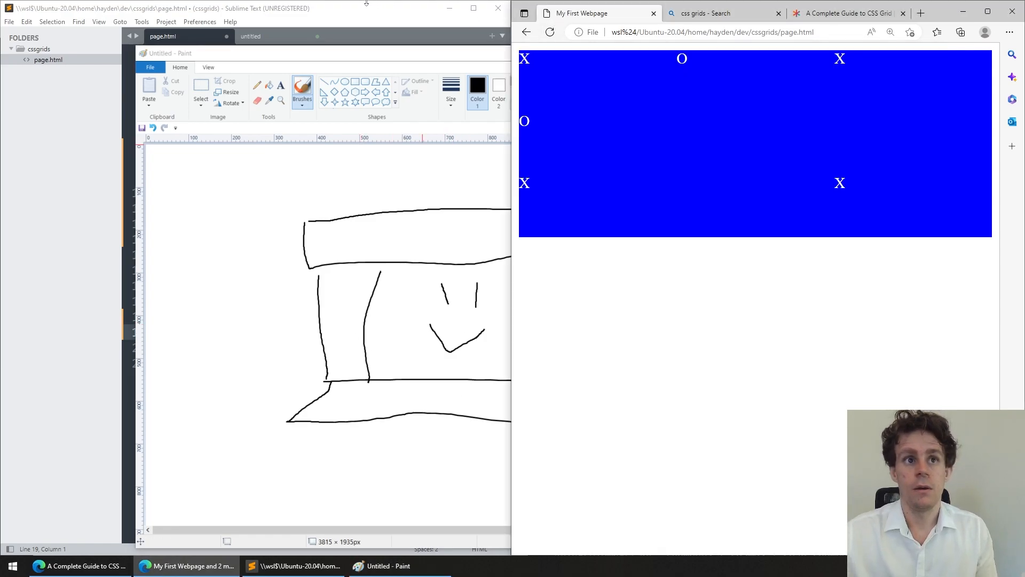
Remove the background, height and color declarations from the #container rule
click(190, 36)
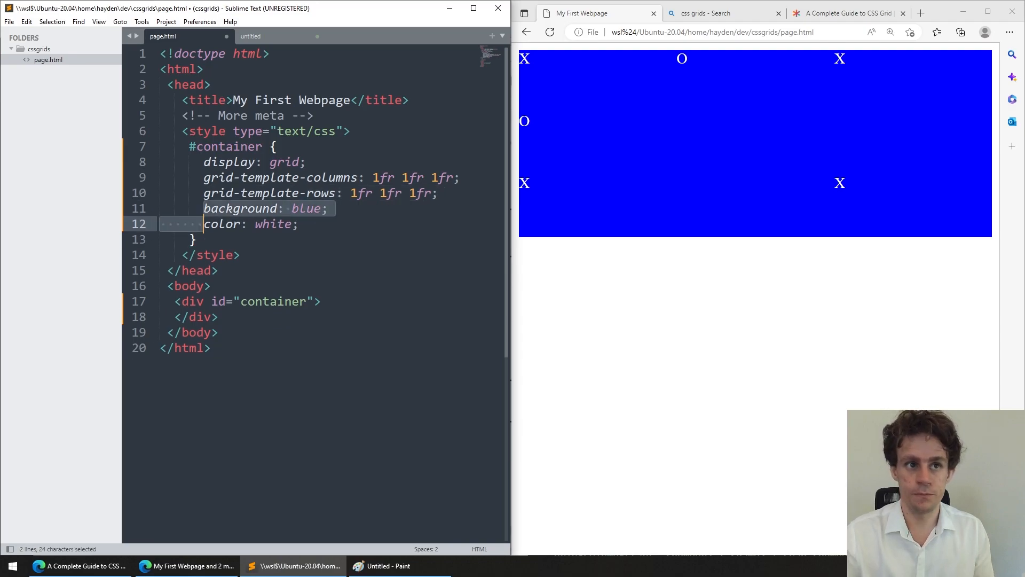
key(Delete)
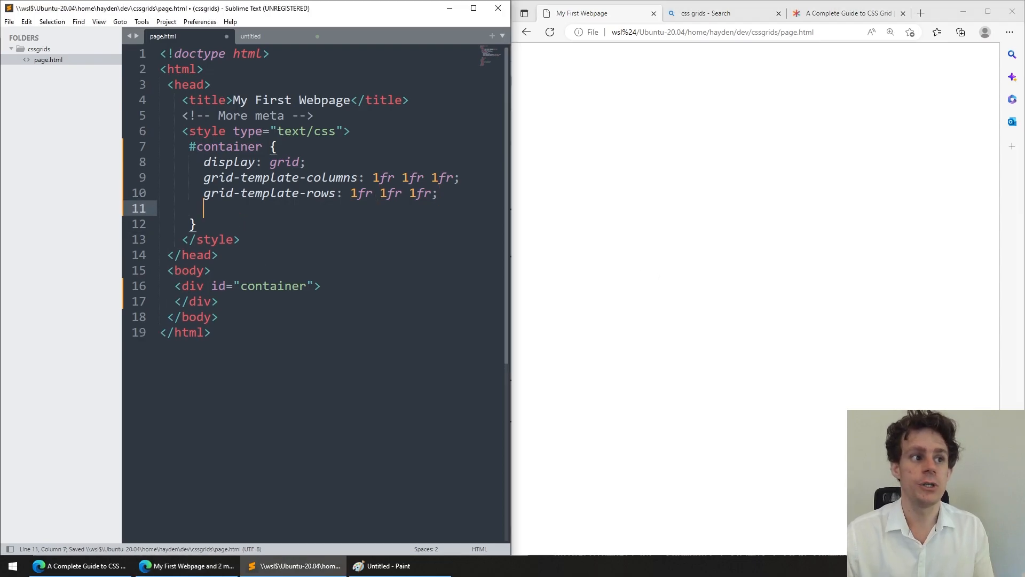
Define grid-template-areas with rows "header header", "sidebar main main" and "footer footer"
text(grid-template-areas: :;)
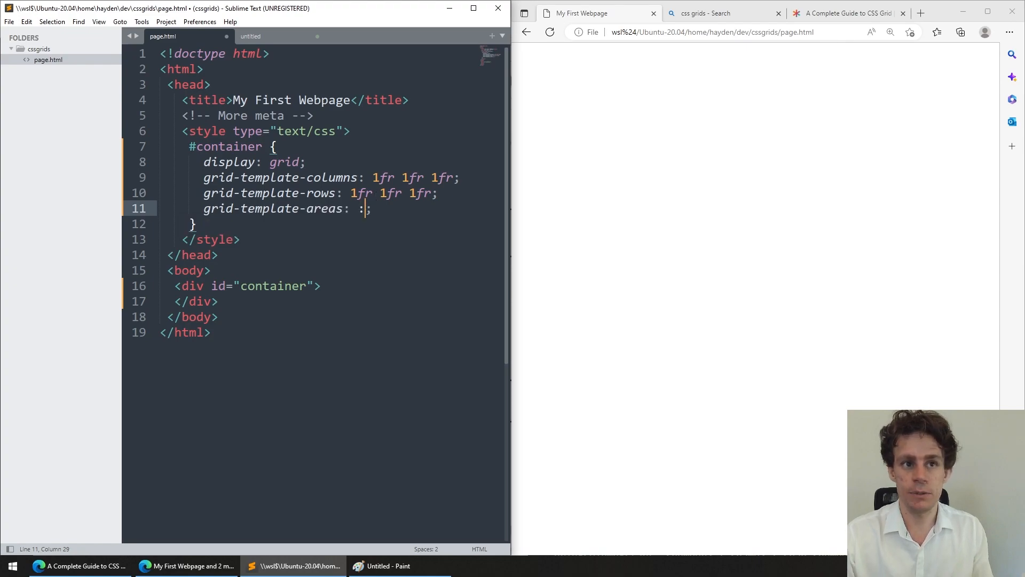
key(enter)
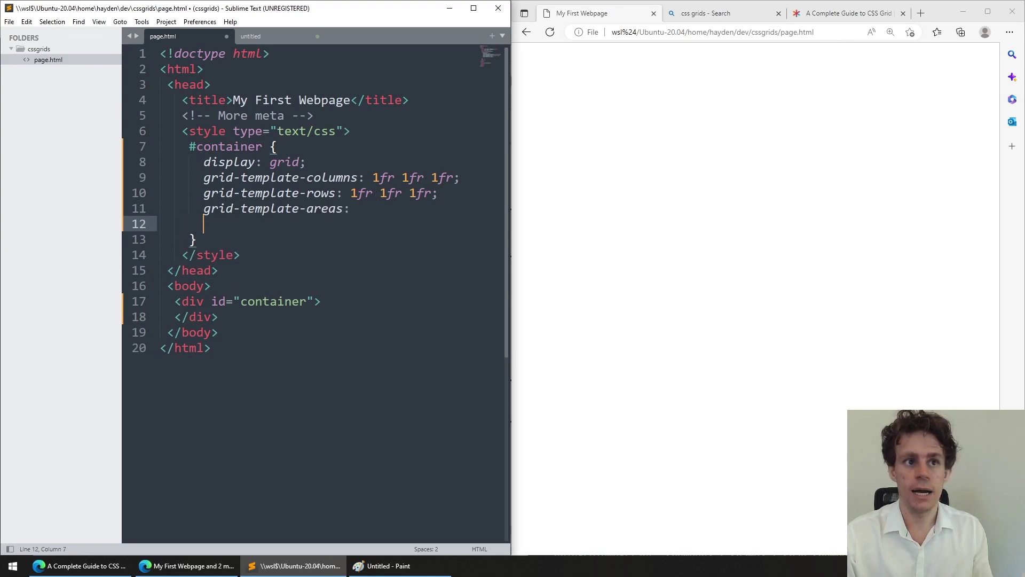
text("header header header)
text("sideba)
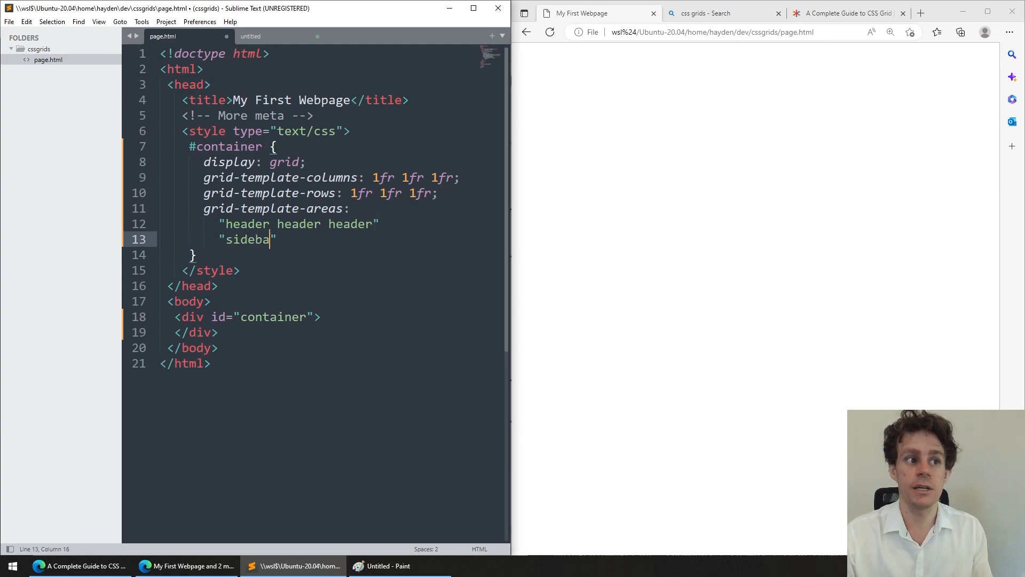
text(r main main")
text("footer footer footer)
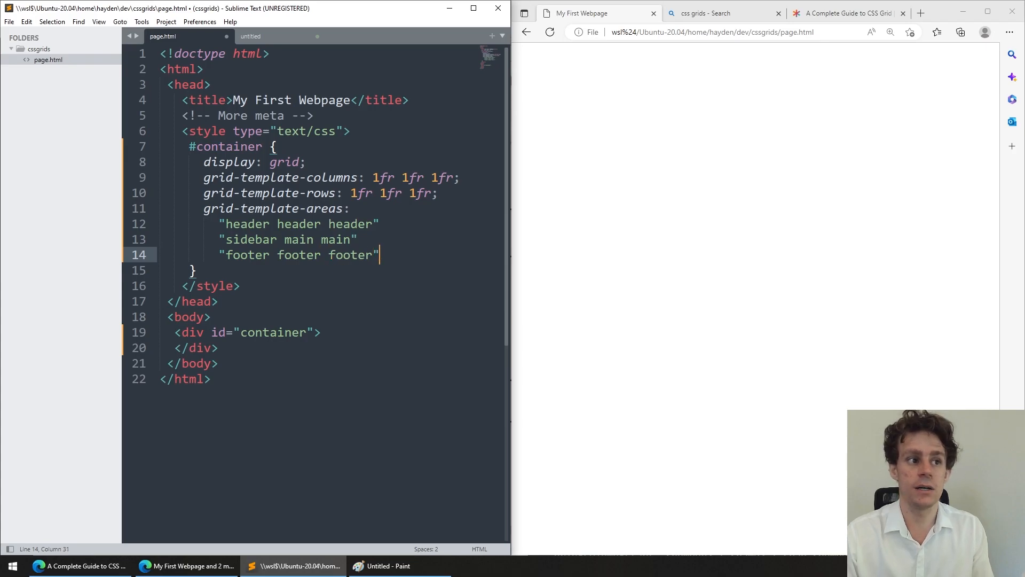
text(;)
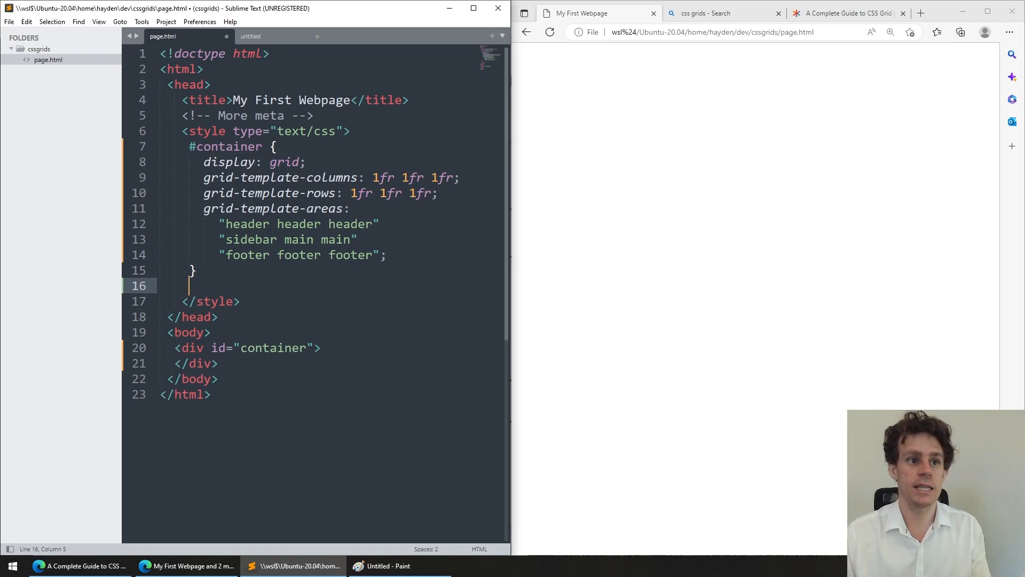
Add .header, .sidebar, .main and .footer rules each assigning grid-area to its own name
text(.)
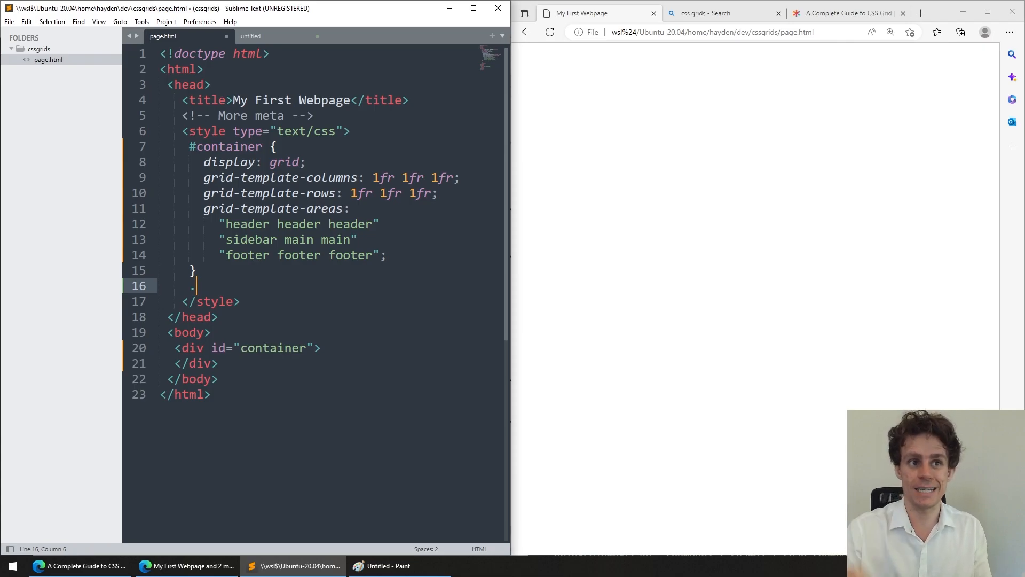
text(.header)
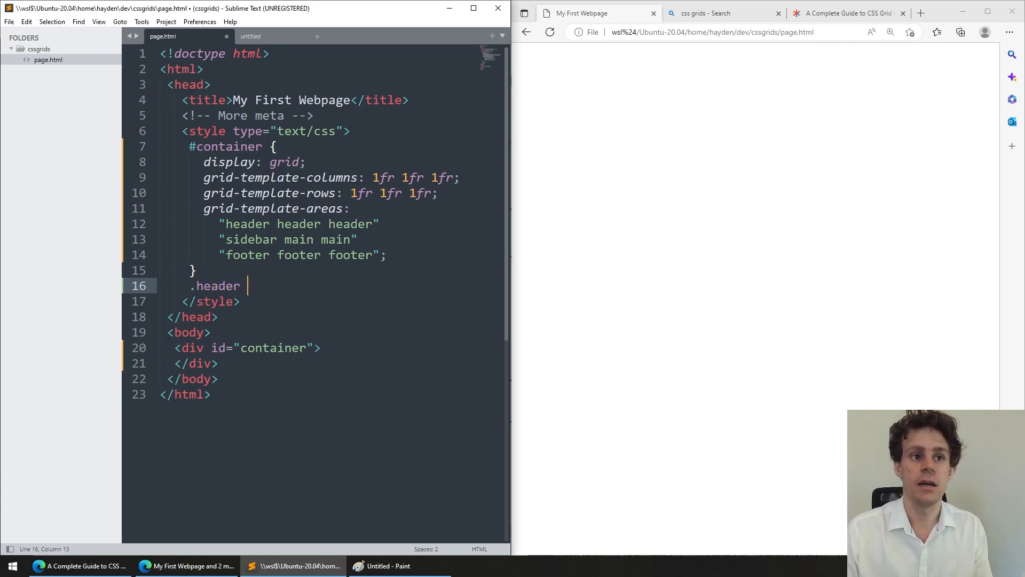
text({)
text(.sidebar)
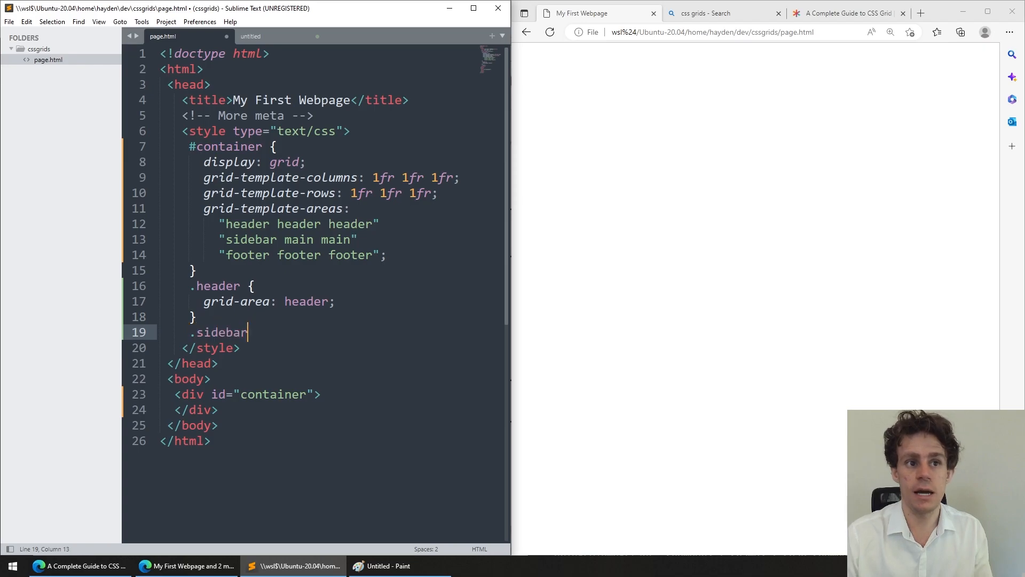
text({)
text(grid-area: ;)
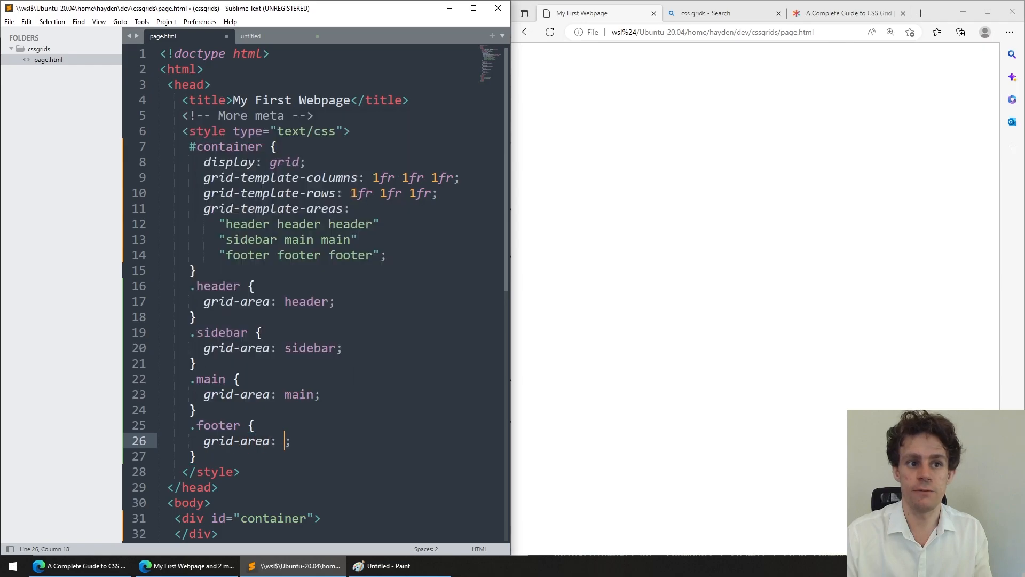
text(footer)
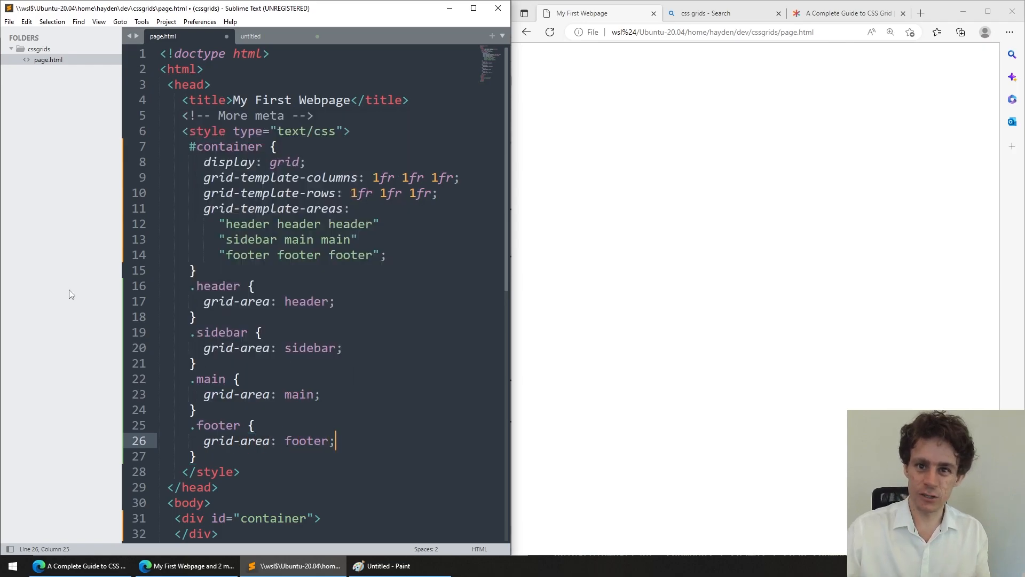
Highlight the grid-area property name and place the cursor inside the container div
scroll(down, 3)
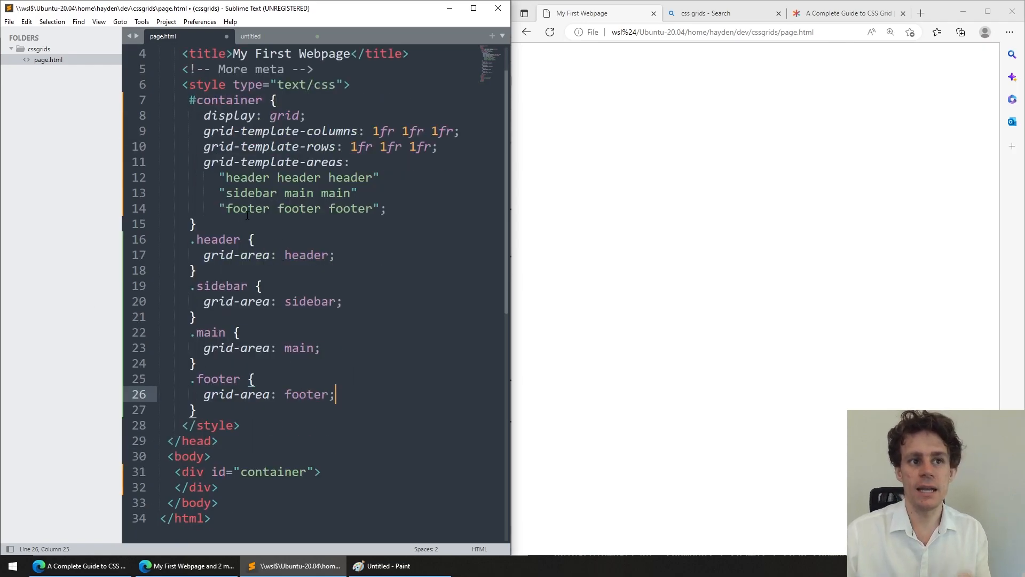
double_click(218, 238)
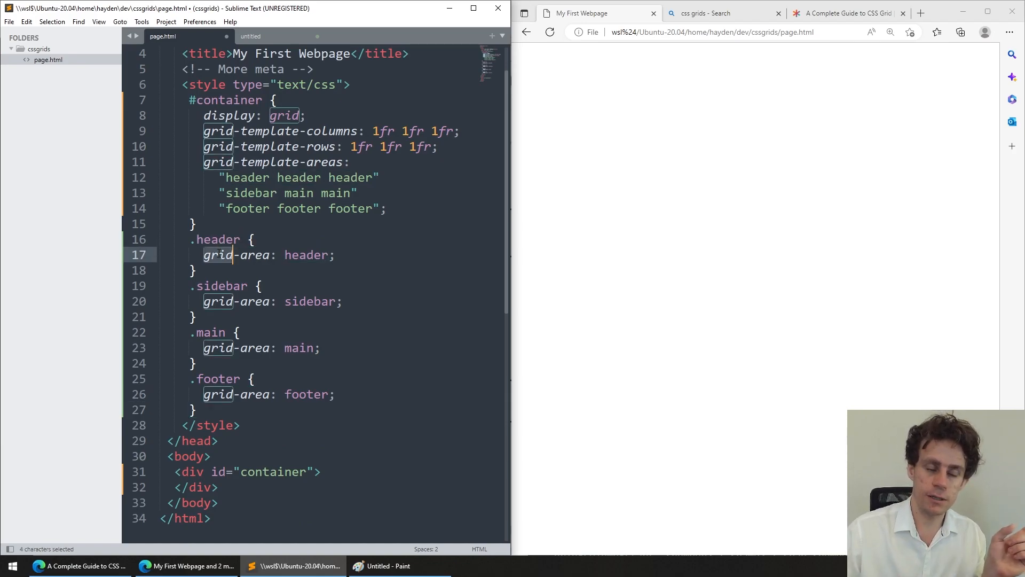
double_click(235, 254)
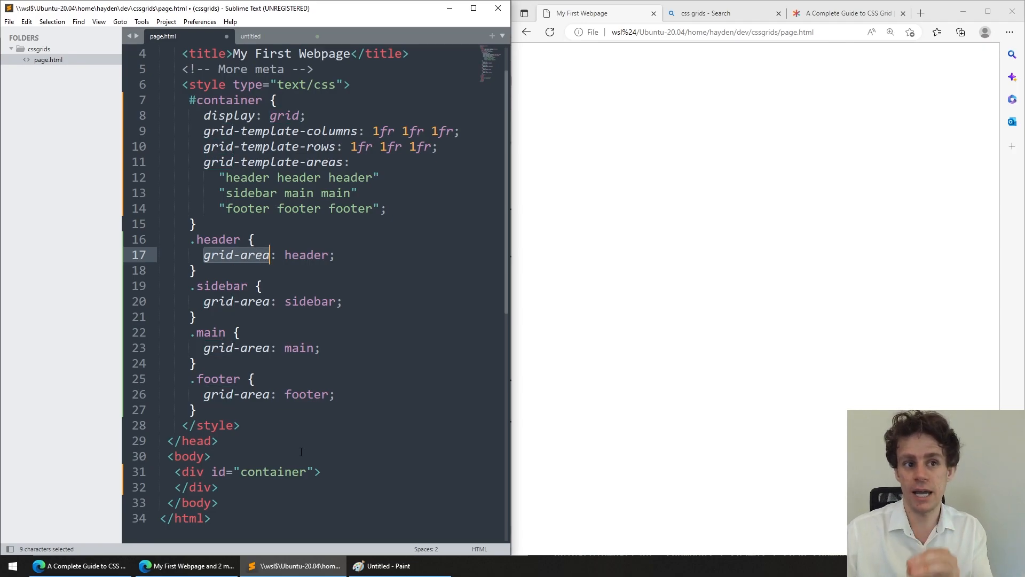
click(320, 471)
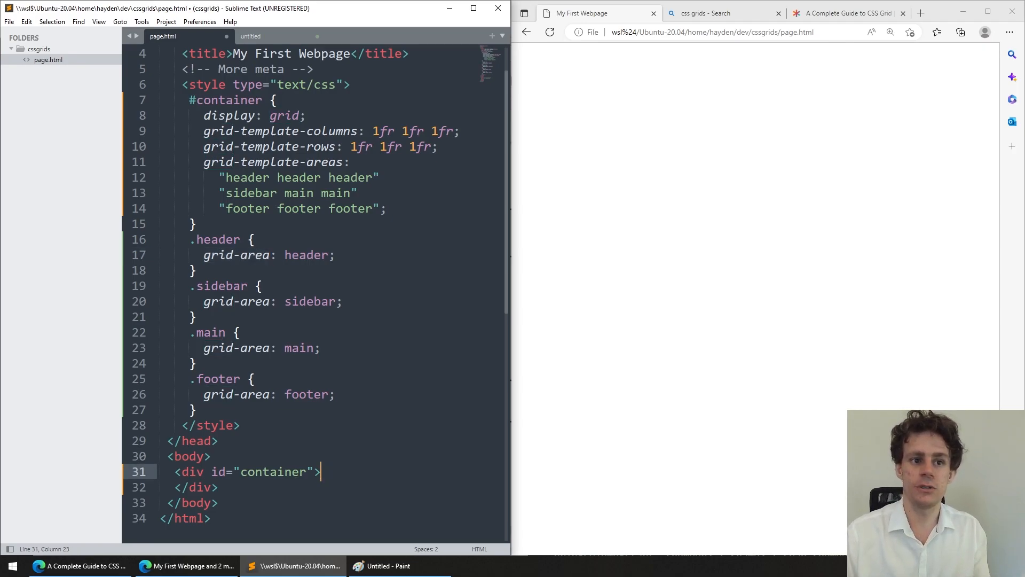
Add Header, Sidebar, Main and Footer divs with matching classes inside #container and reload the preview
text(<div clas)
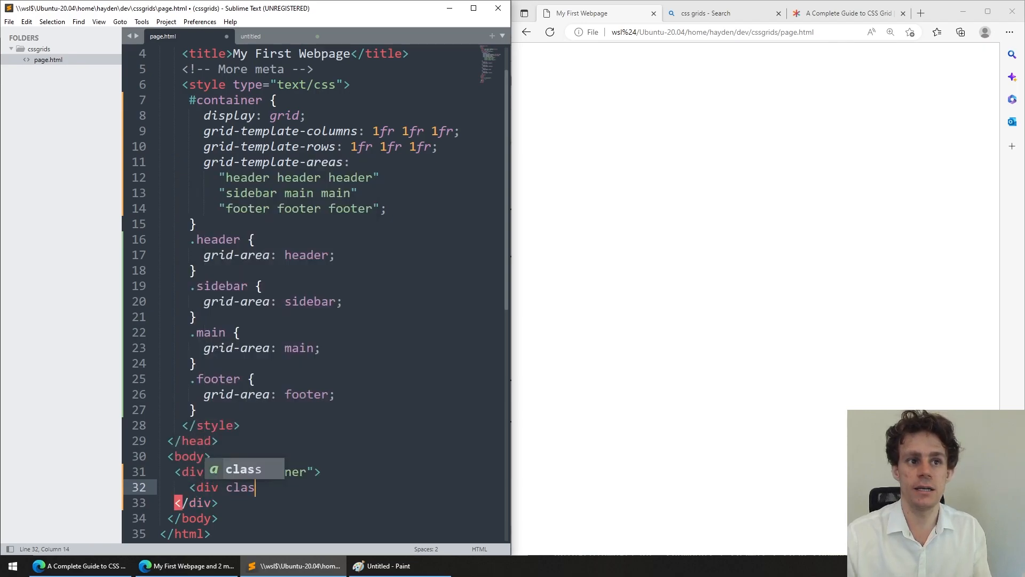
text(s="header">Header</div>)
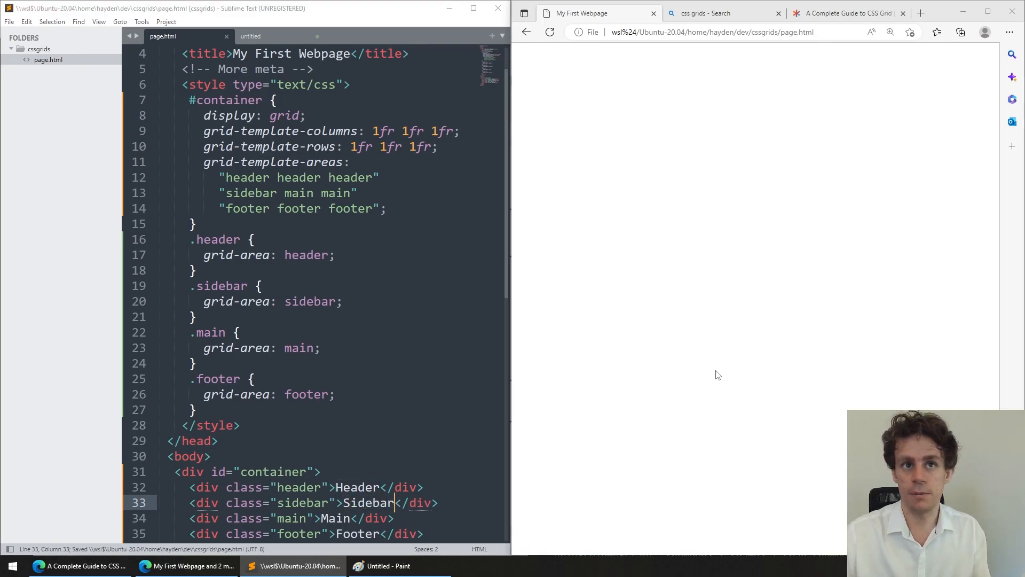
click(550, 32)
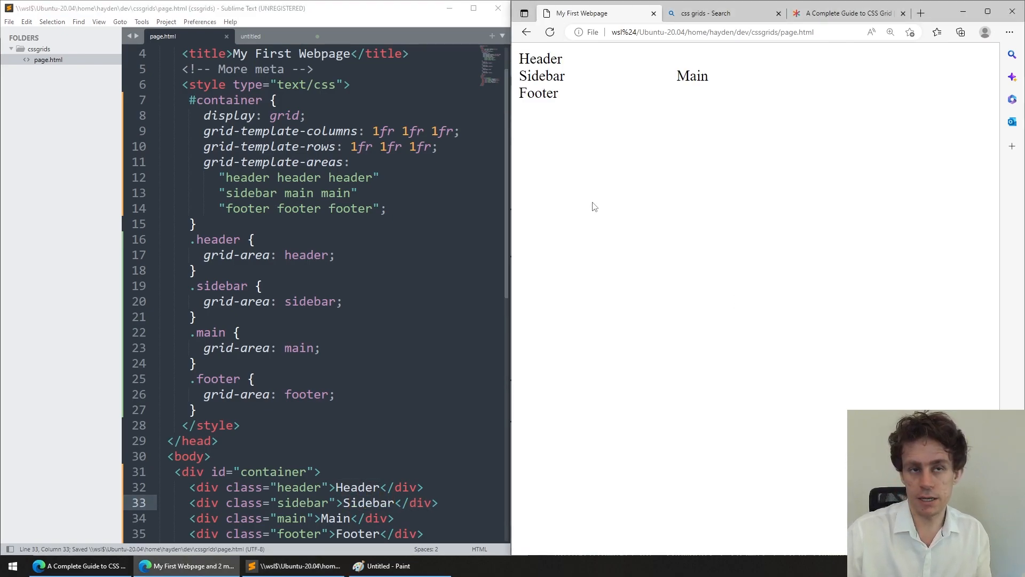
click(204, 254)
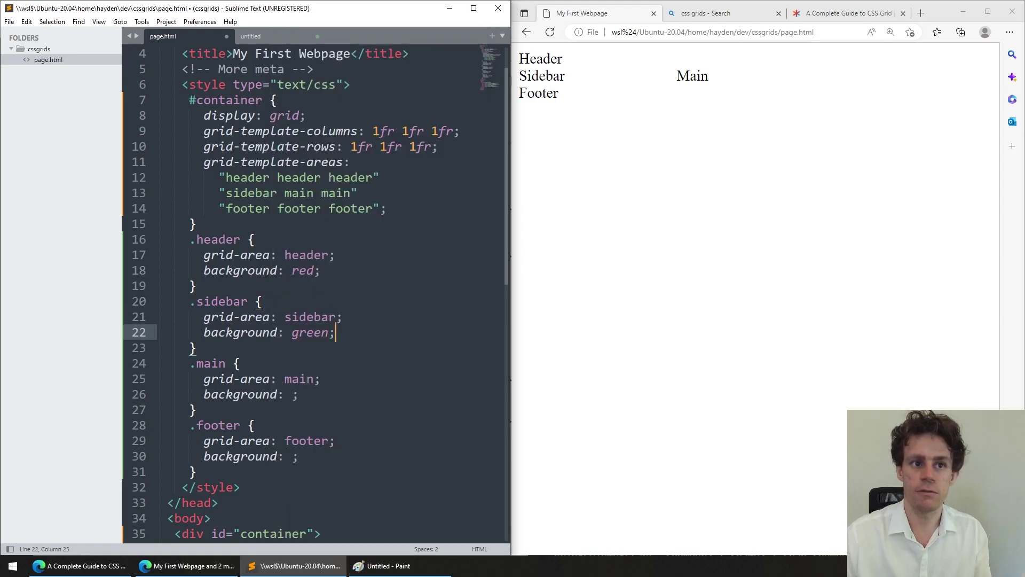
text(blue)
click(331, 457)
text(orange)
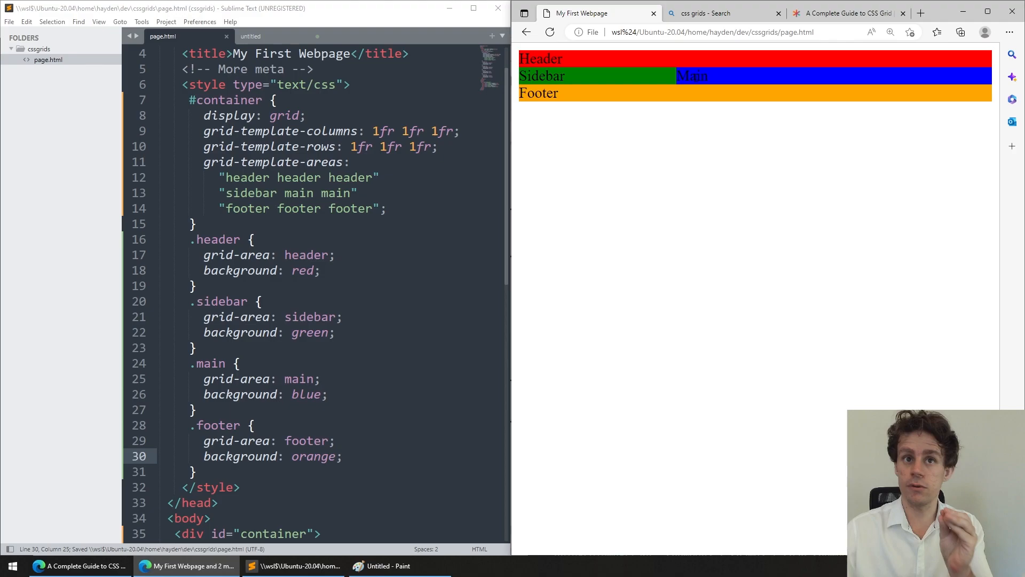
mouse_move(626, 59)
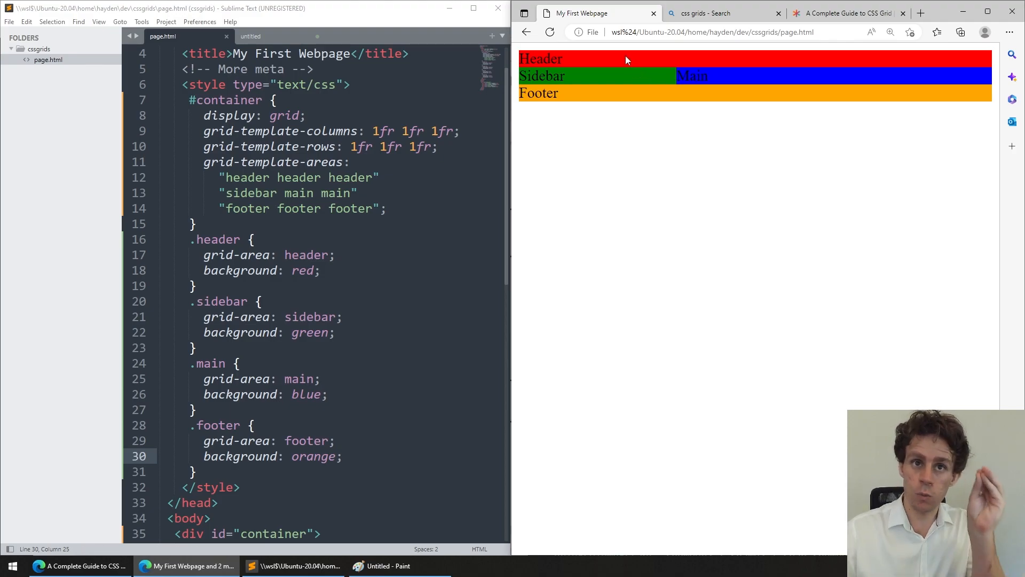
mouse_move(851, 95)
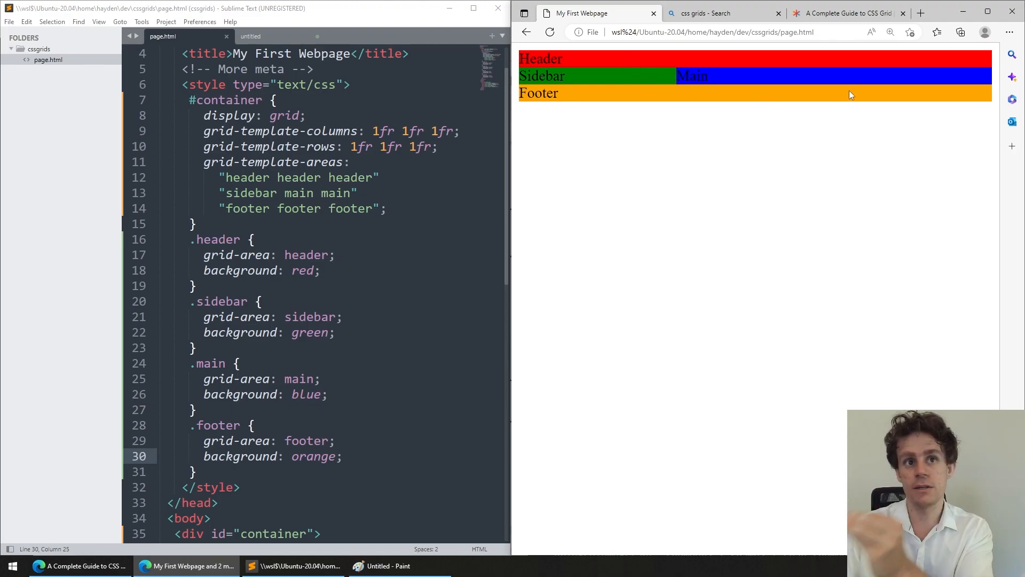
mouse_move(546, 229)
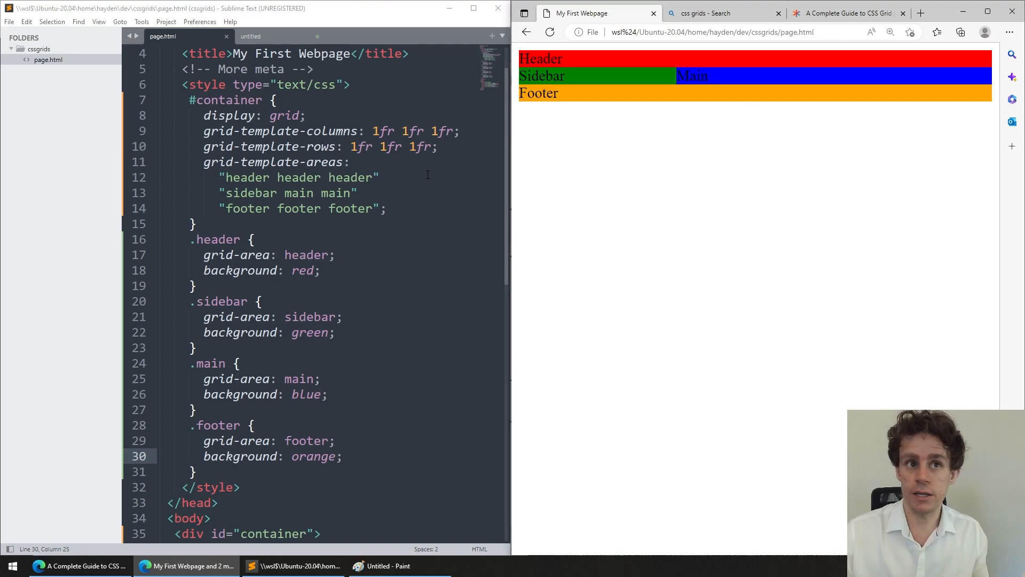
Change grid-template-rows to 1fr 10fr 1fr and grid-template-columns to 1fr 5fr 5fr, then refresh the preview
double_click(412, 131)
text(0)
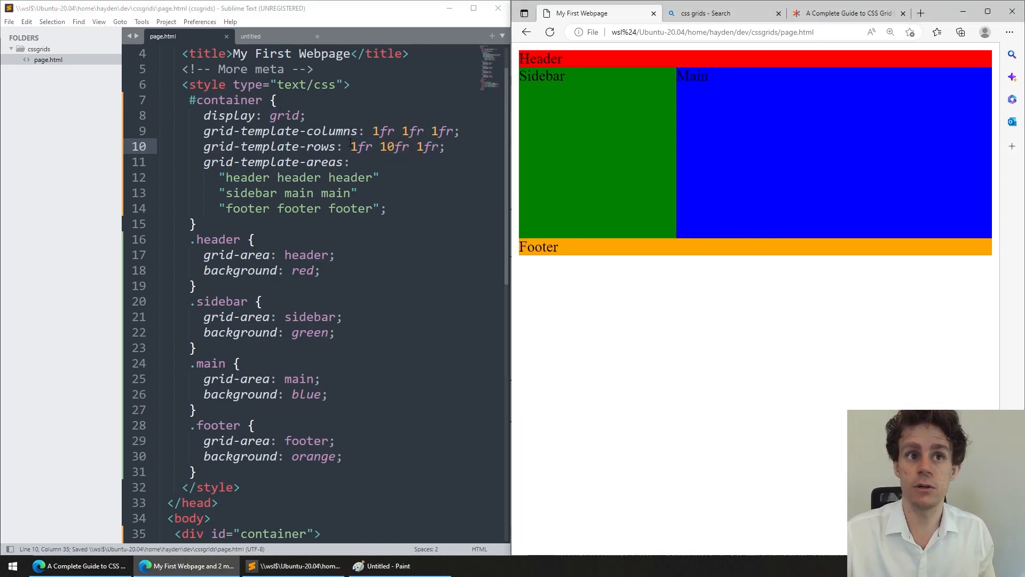
click(395, 131)
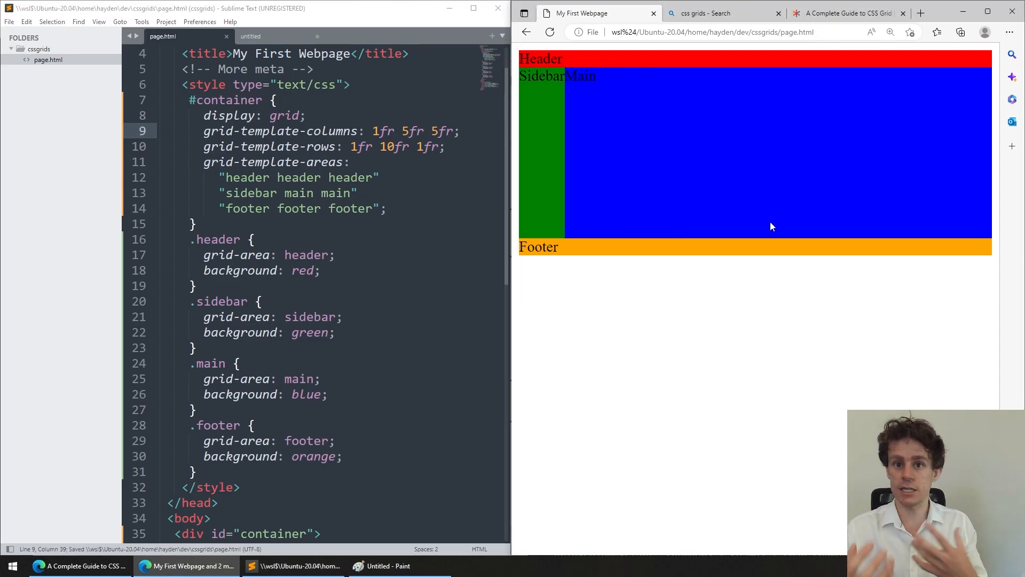
mouse_move(615, 52)
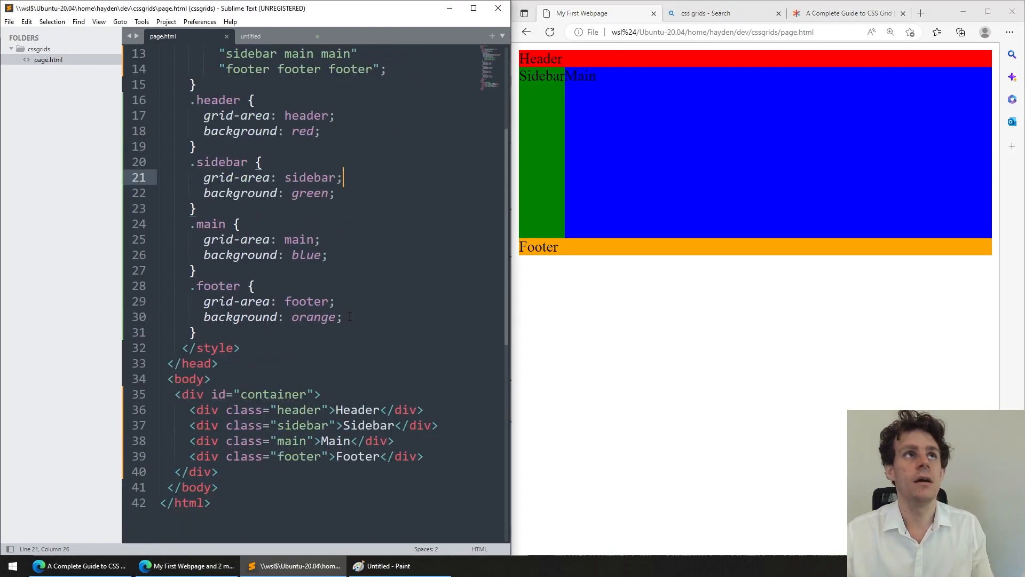
scroll(down, 3)
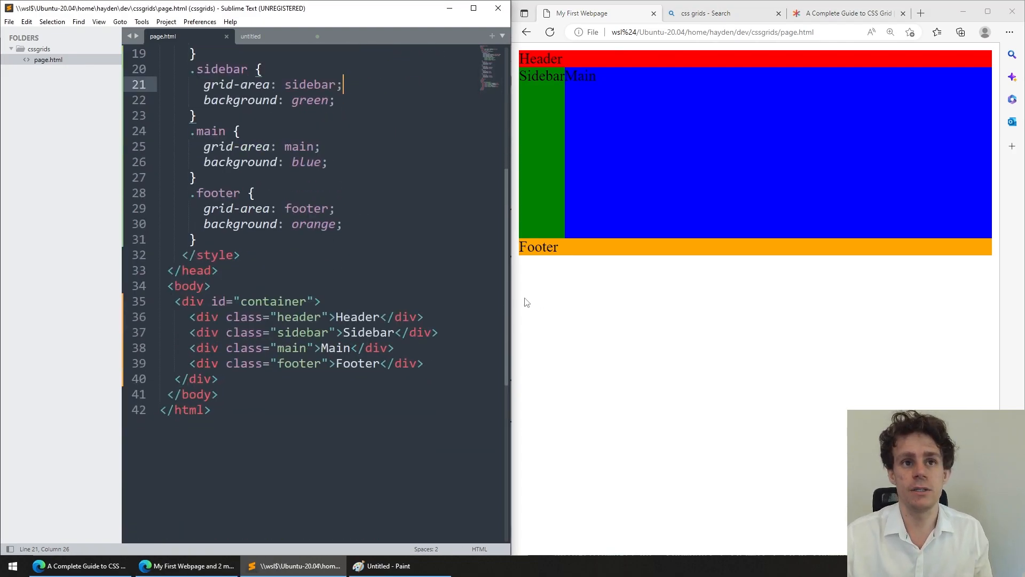
scroll(up, 3)
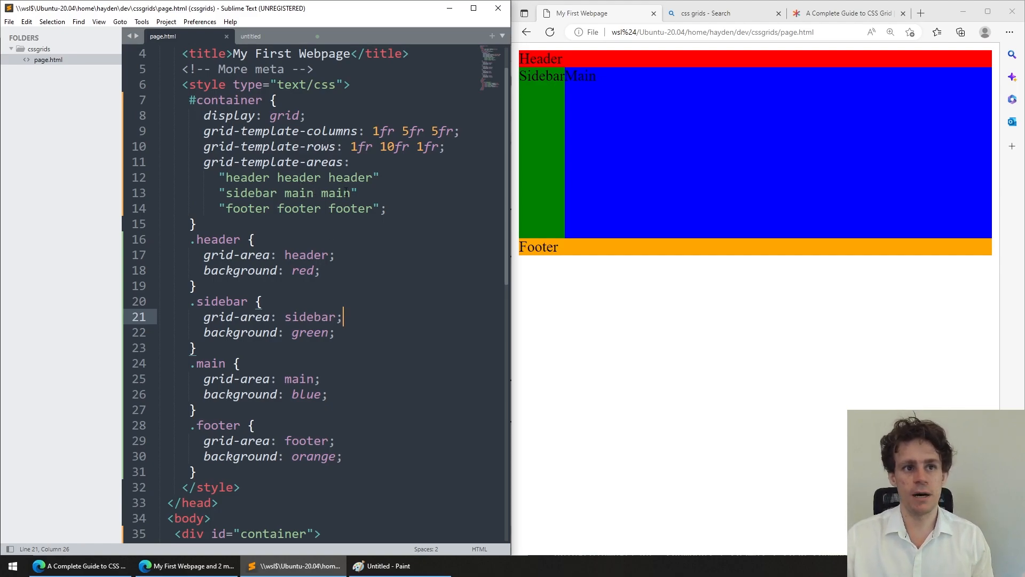
click(343, 192)
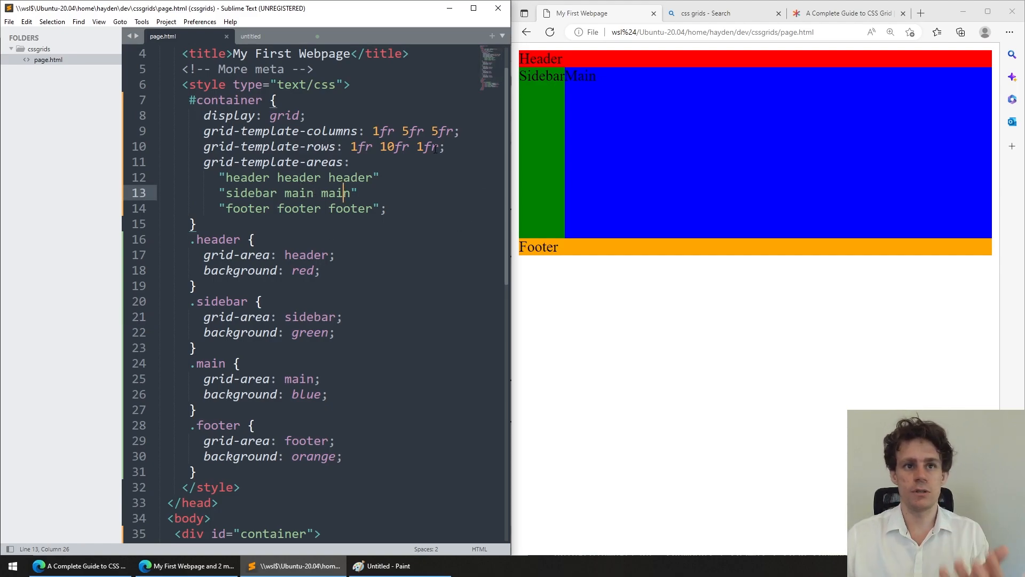
Scroll the CSS-Tricks grid guide down to the column-gap and row-gap section
click(407, 146)
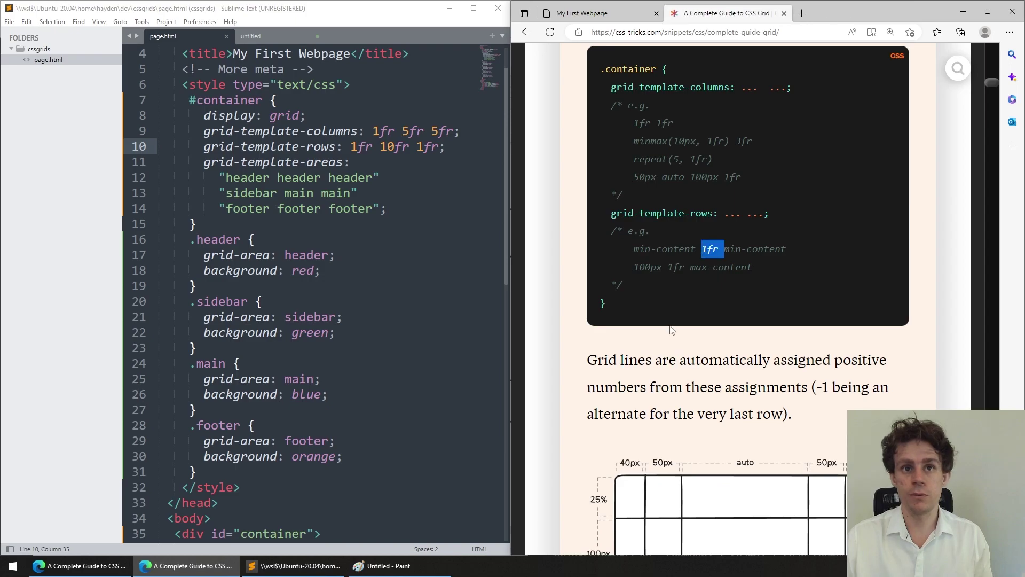
scroll(down, 3)
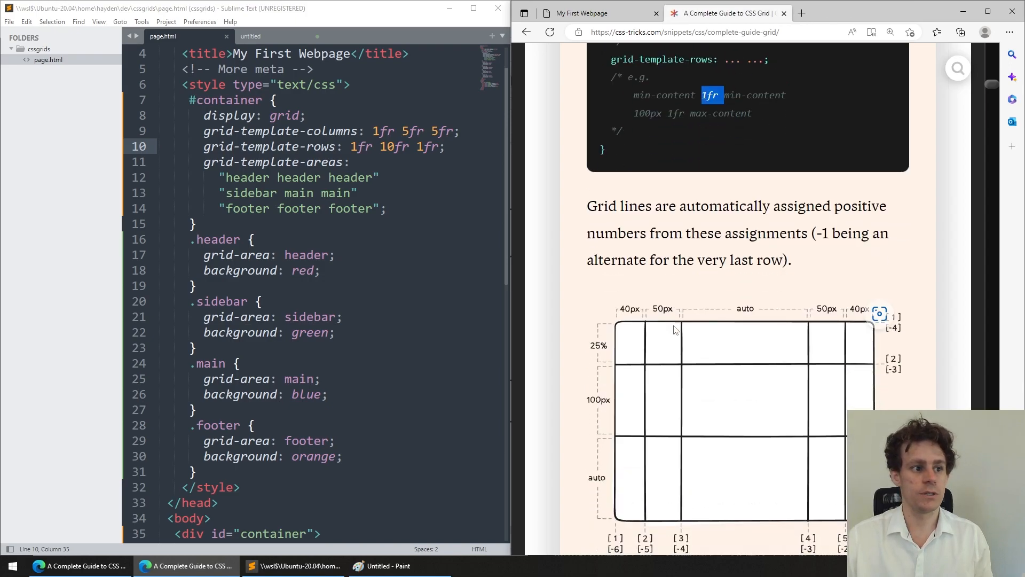
scroll(down, 3)
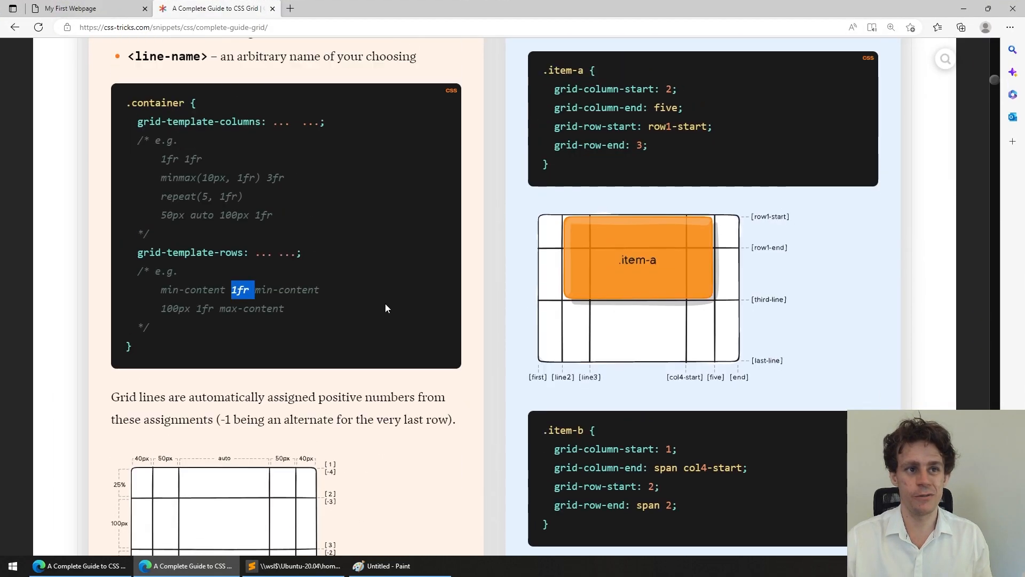
scroll(down, 3)
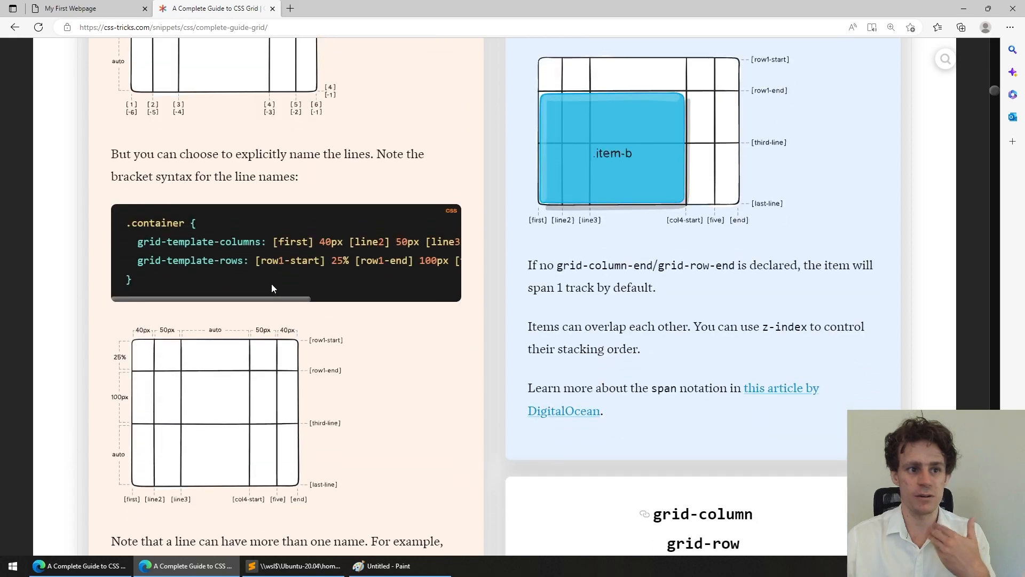
scroll(down, 3)
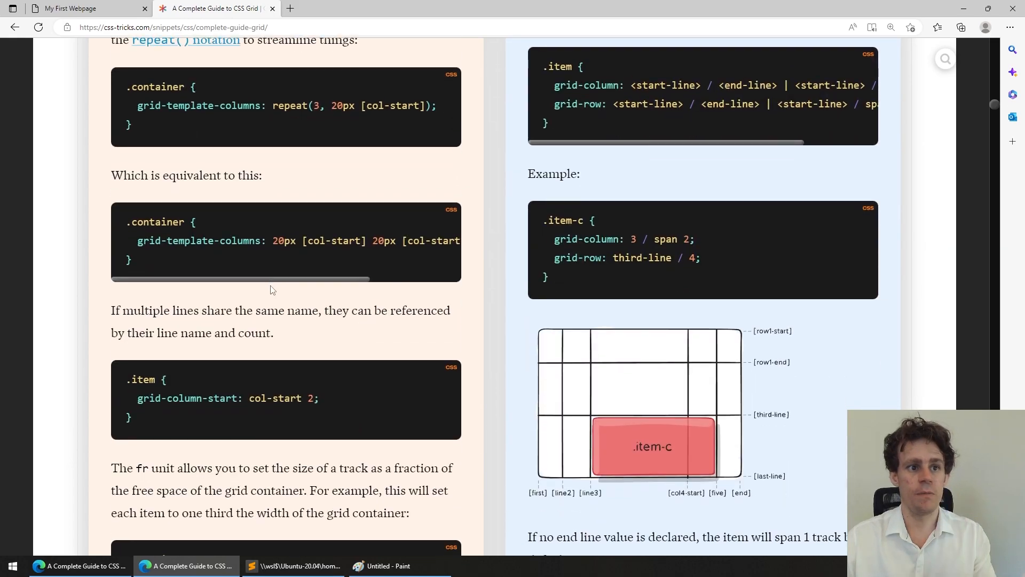
scroll(down, 3)
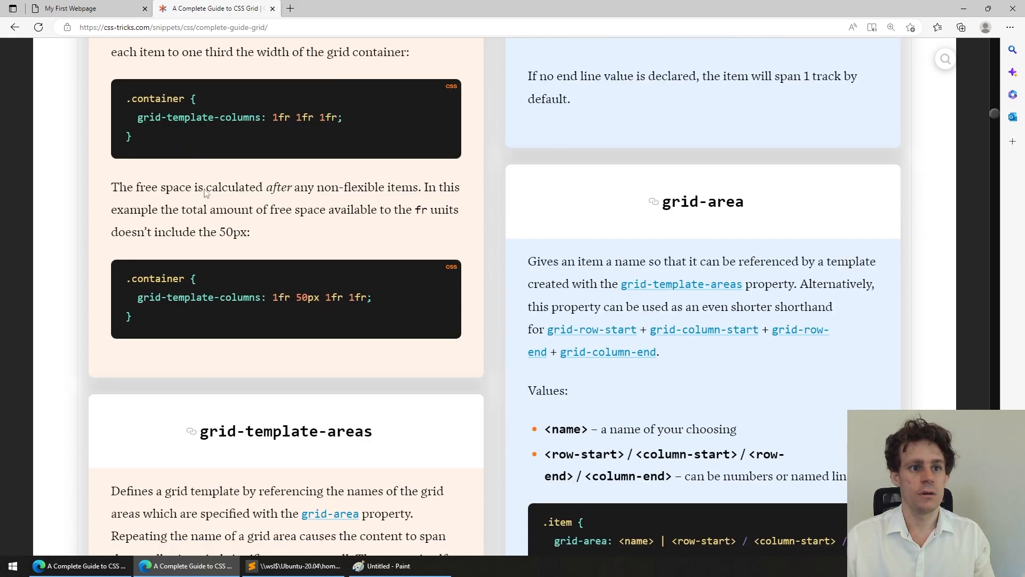
scroll(down, 3)
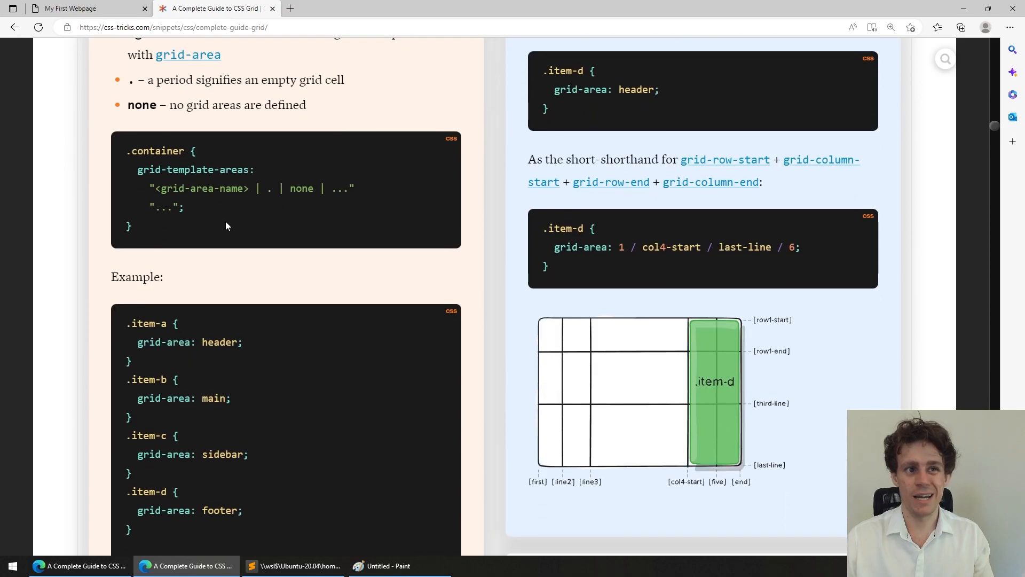
scroll(down, 3)
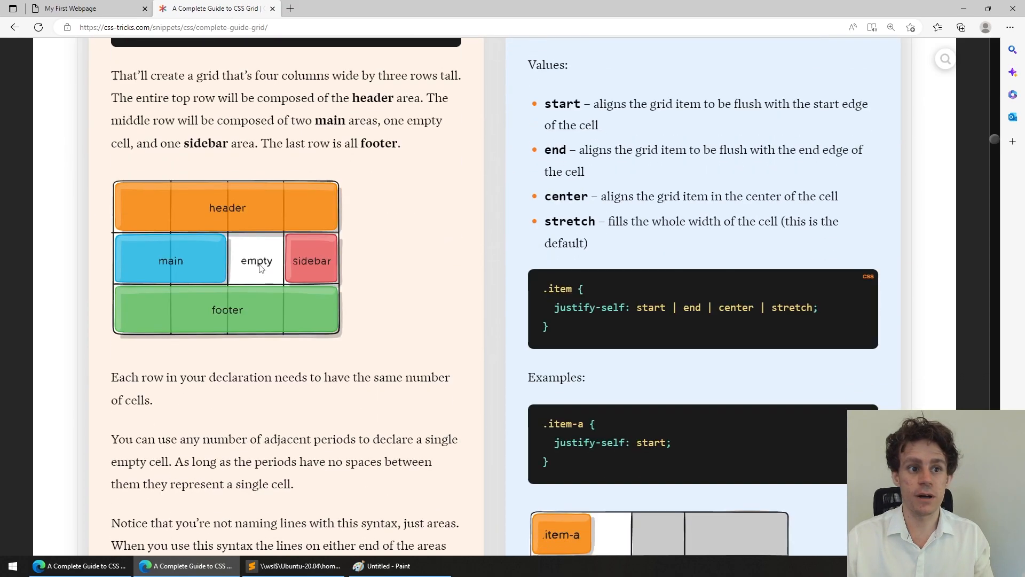
scroll(down, 3)
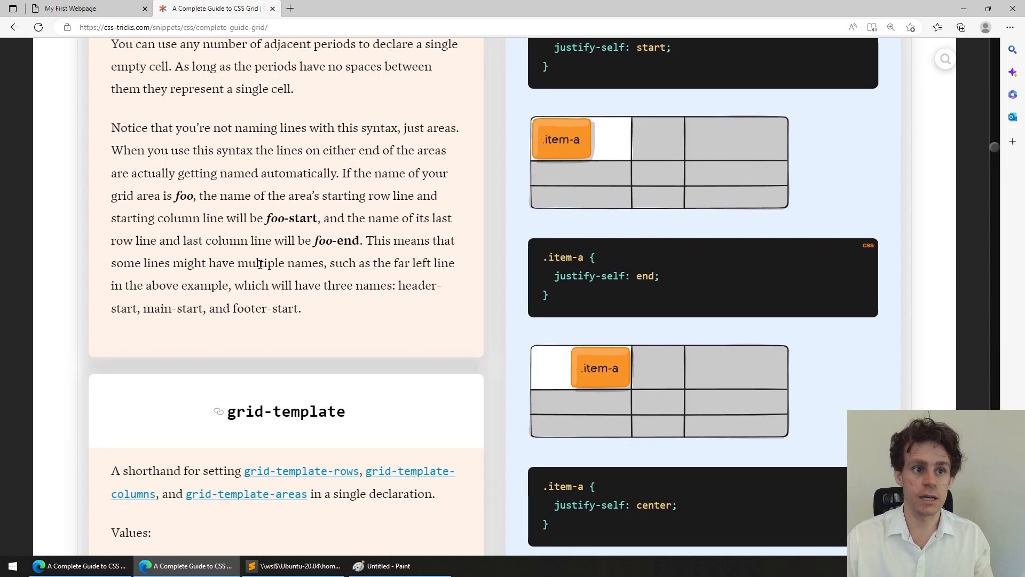
scroll(down, 3)
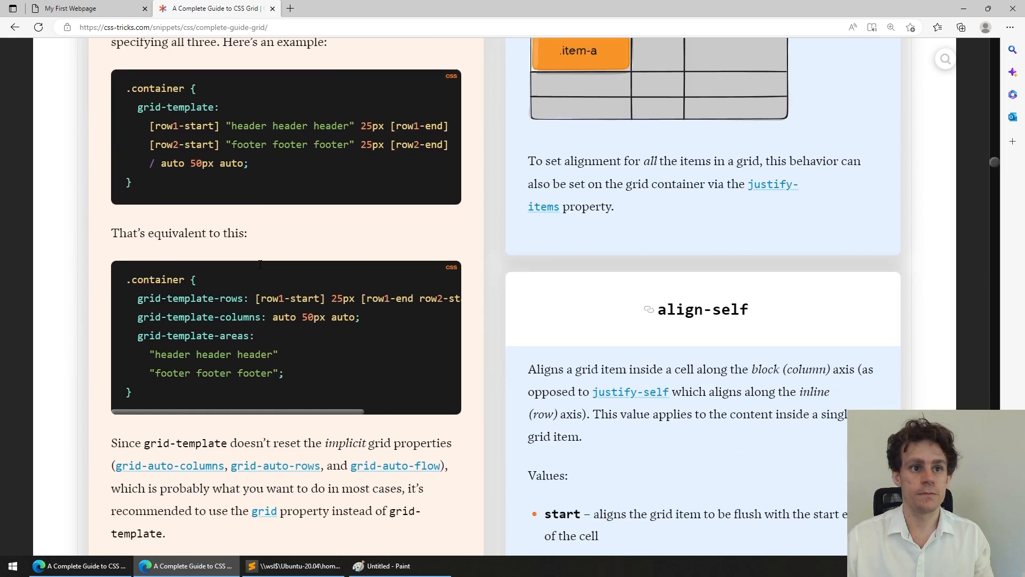
scroll(down, 3)
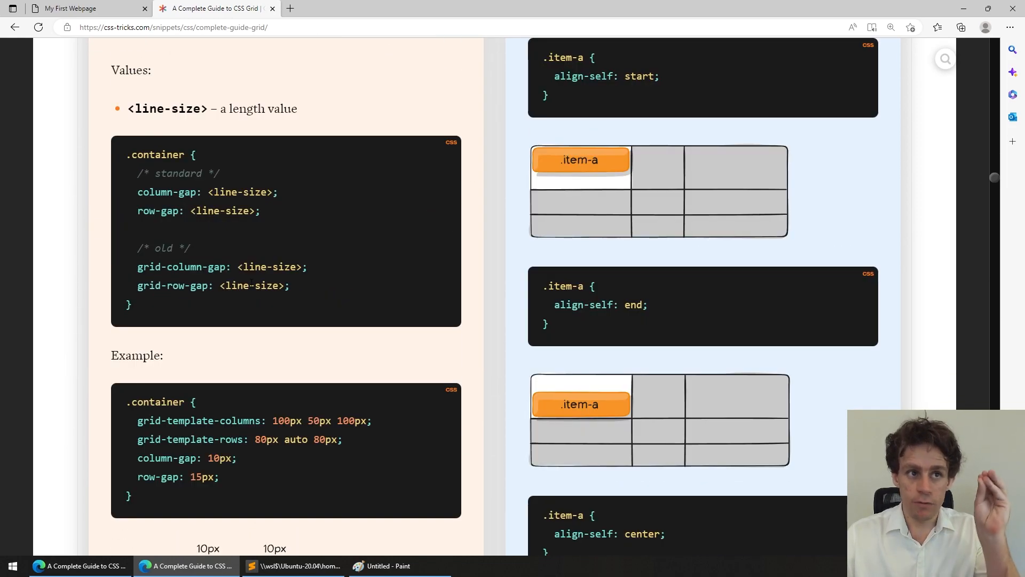
scroll(down, 3)
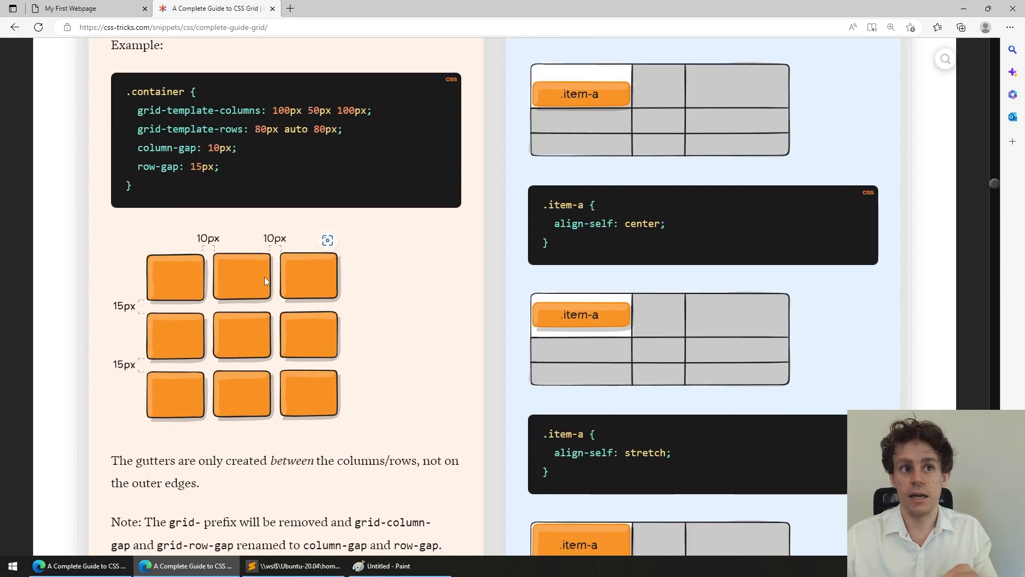
scroll(down, 3)
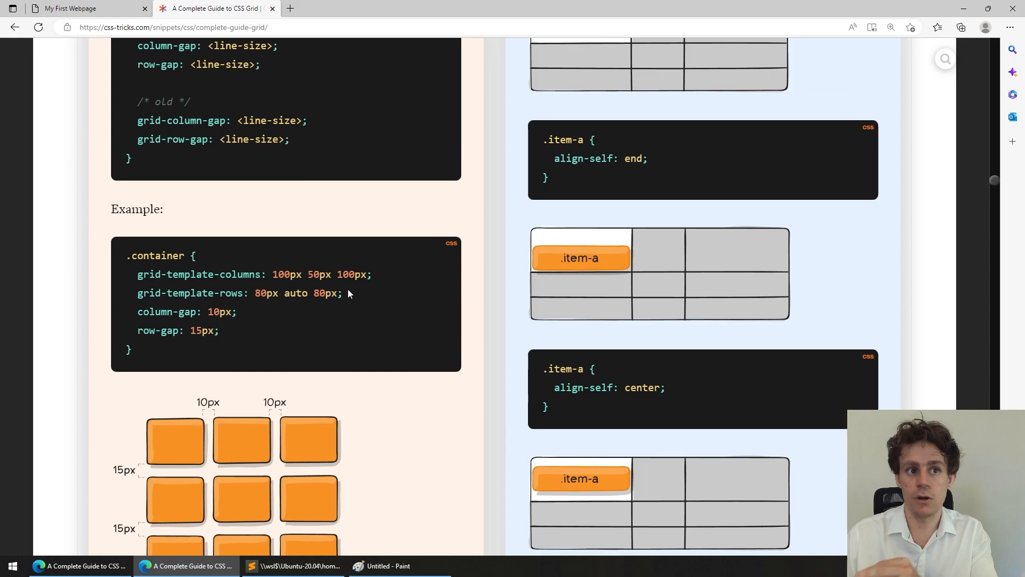
scroll(up, 3)
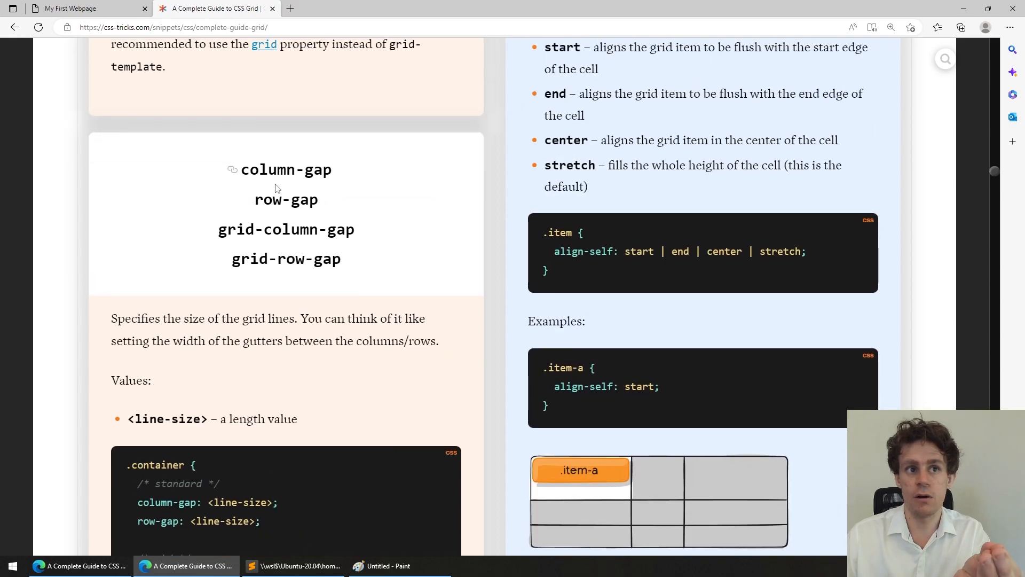
scroll(down, 3)
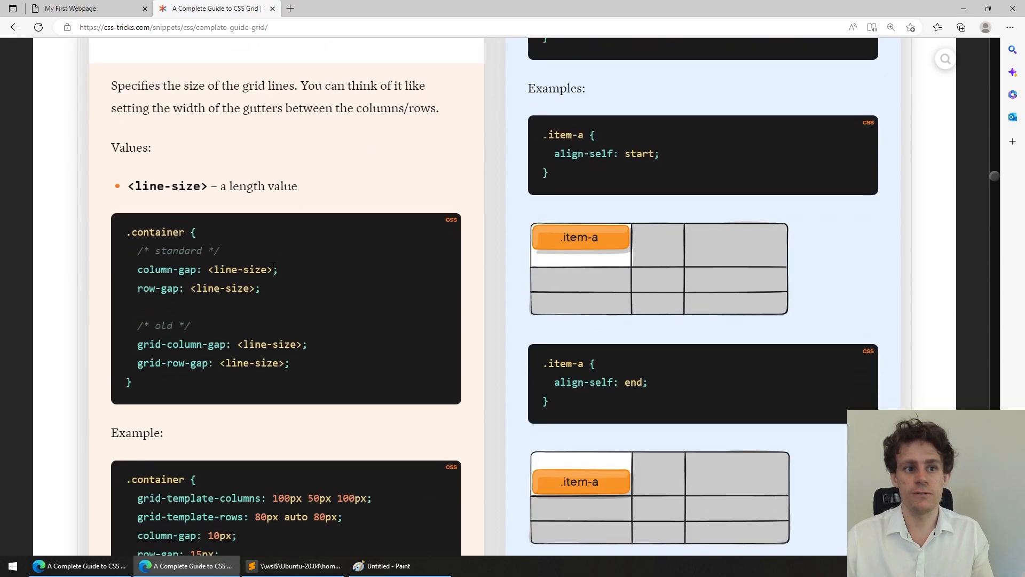
scroll(down, 3)
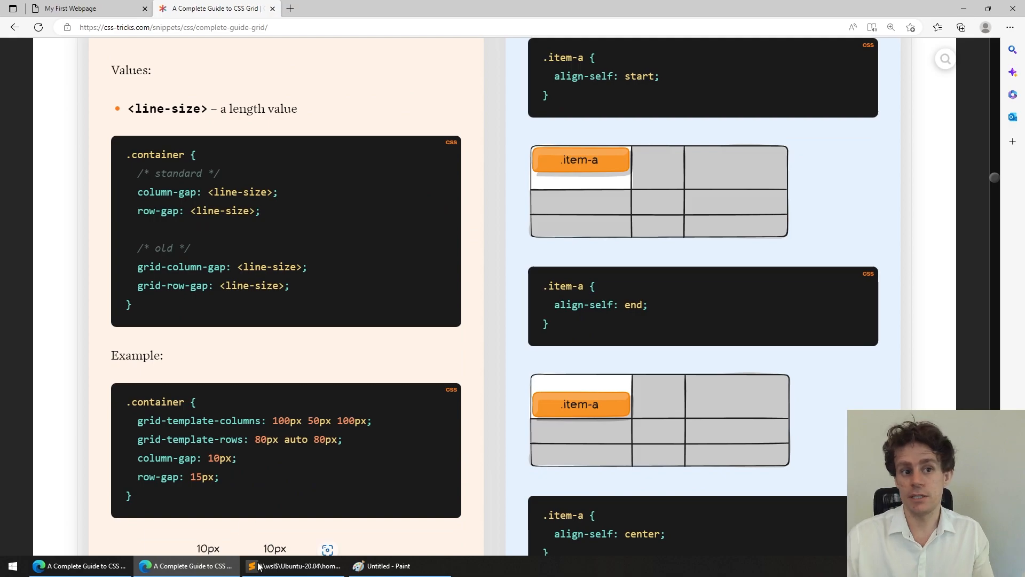
Add a row-gap declaration to #container and refresh the preview to see the row gutters
click(291, 566)
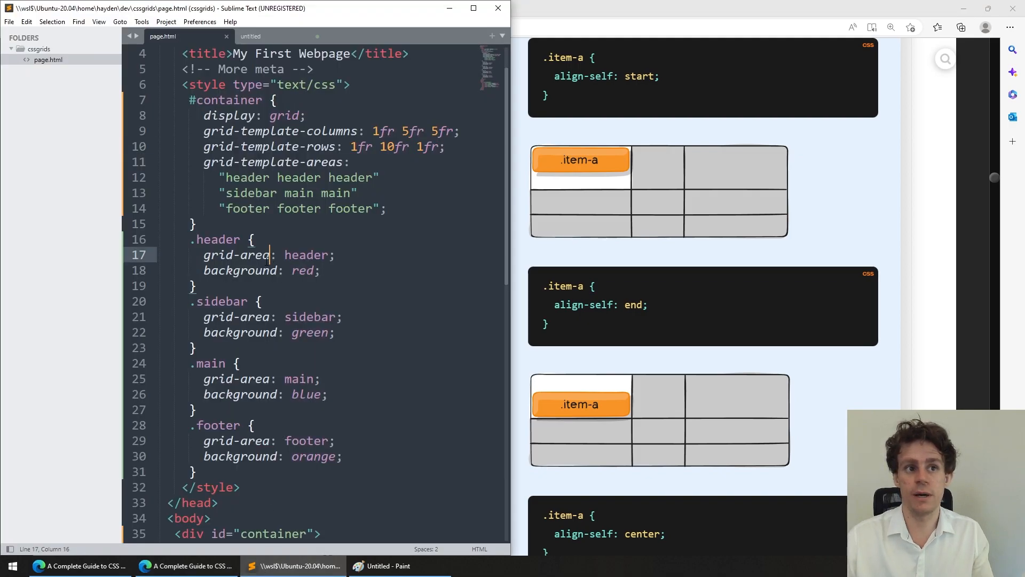
text(row-gap: 2px;)
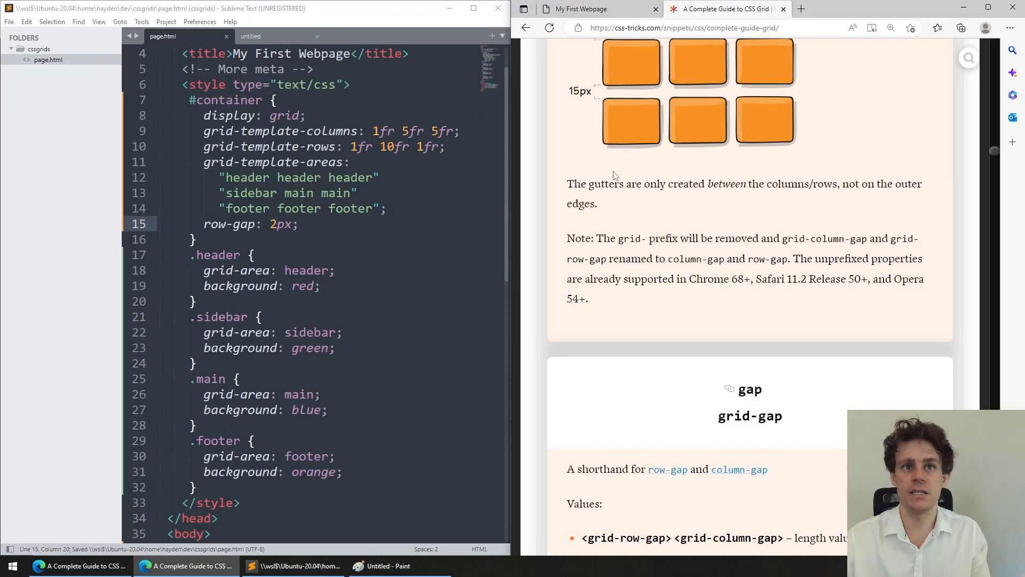
click(588, 9)
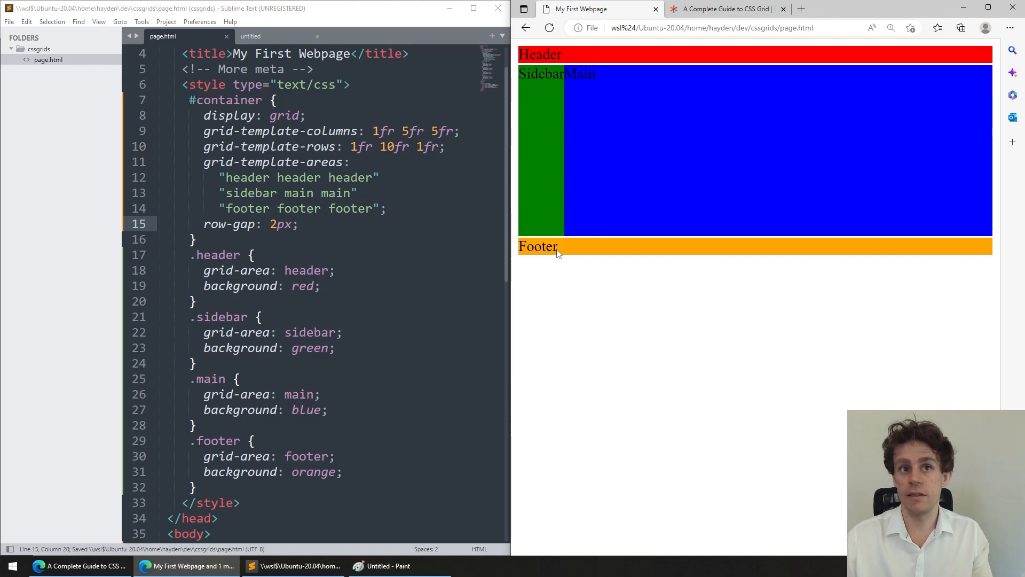
key(ctrl+v)
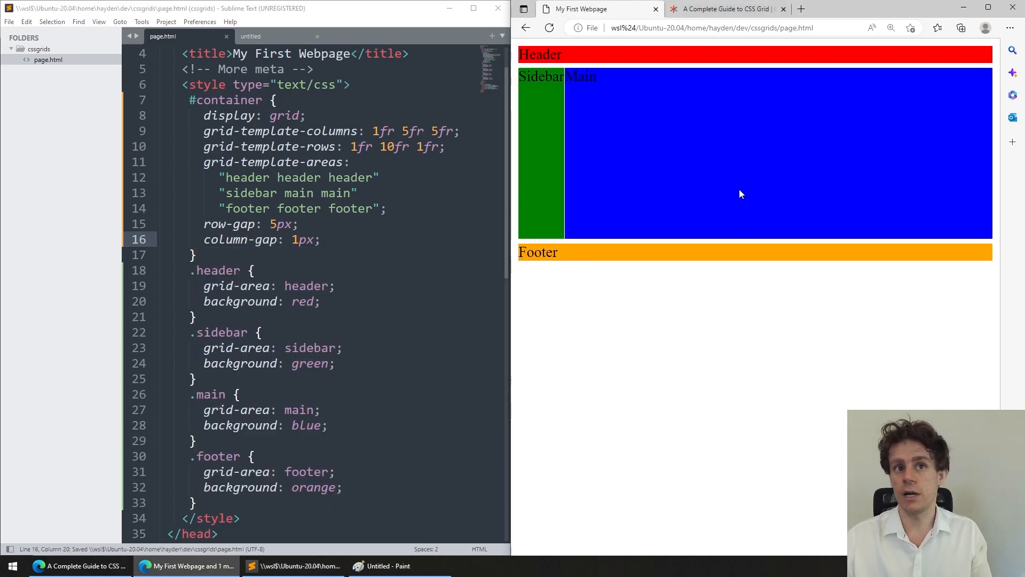
mouse_move(560, 237)
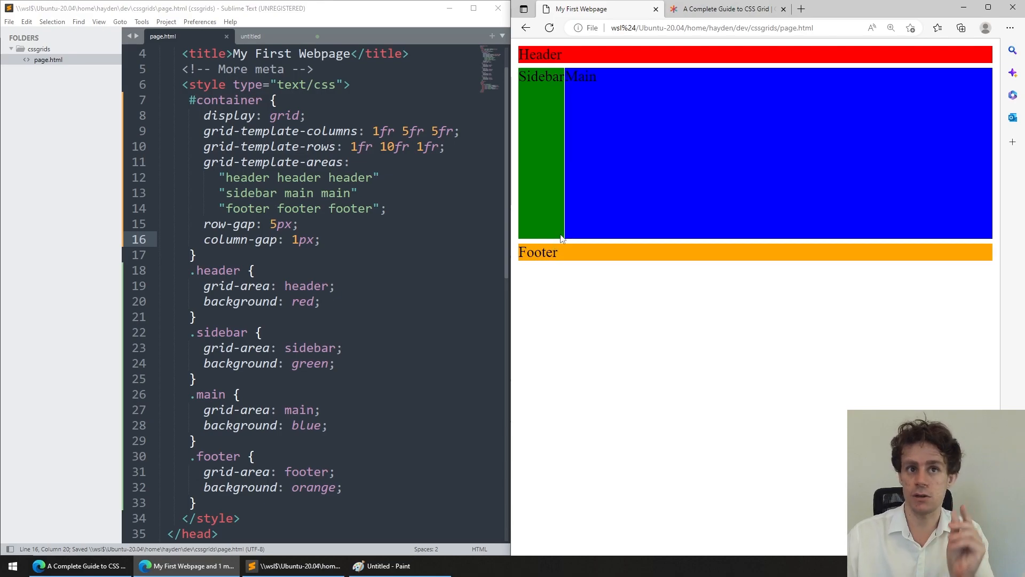
Replace row-gap and column-gap with the single shorthand gap: 5px
click(723, 9)
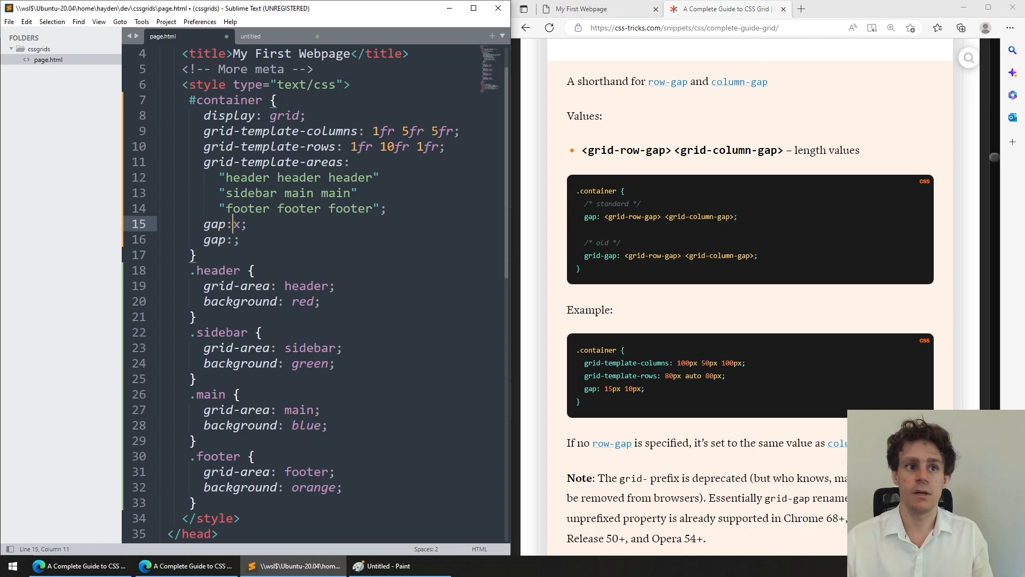
text(5px)
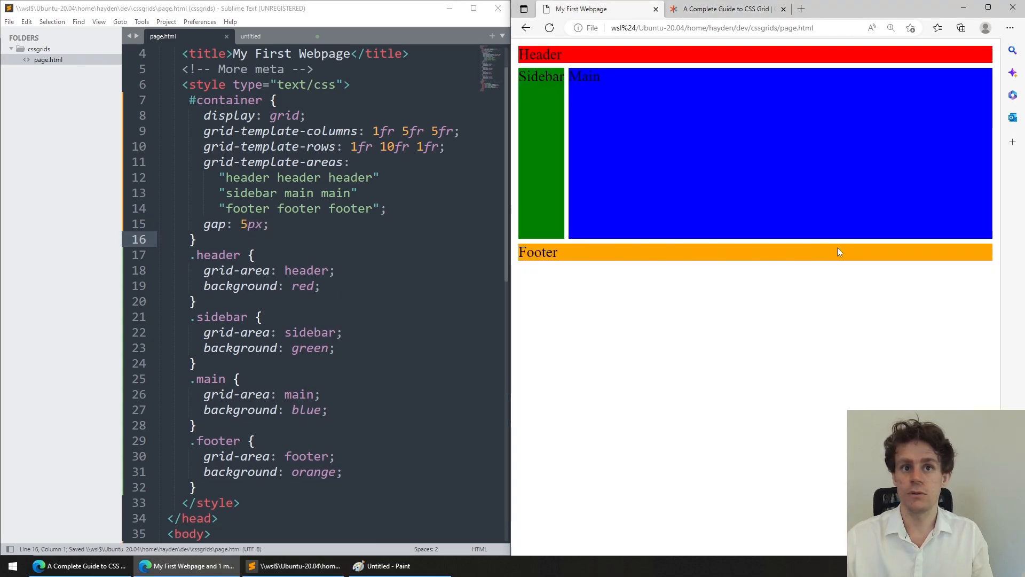
Consult the justify-items examples in the guide and add justify-items: center to #container
click(718, 9)
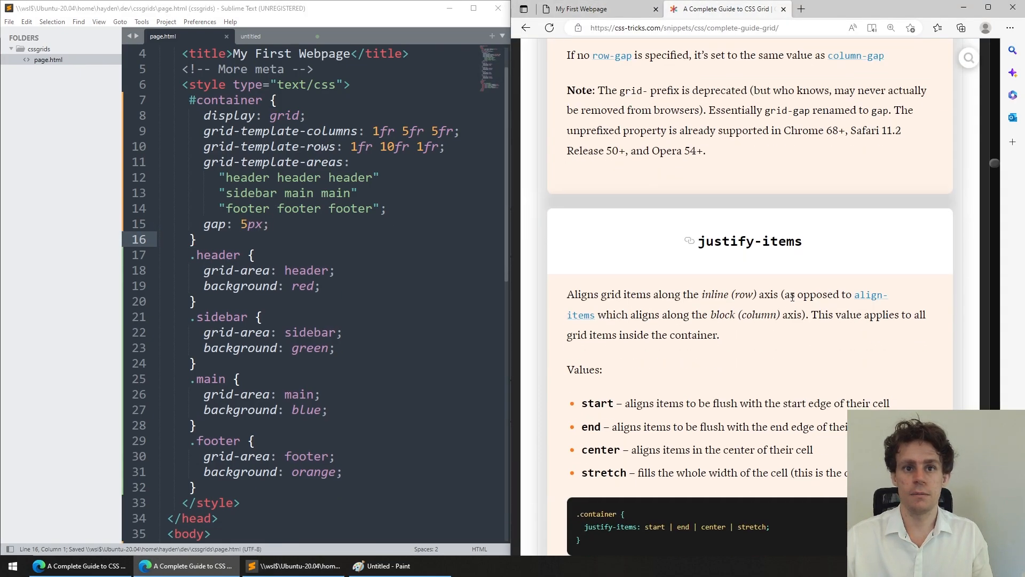
scroll(down, 3)
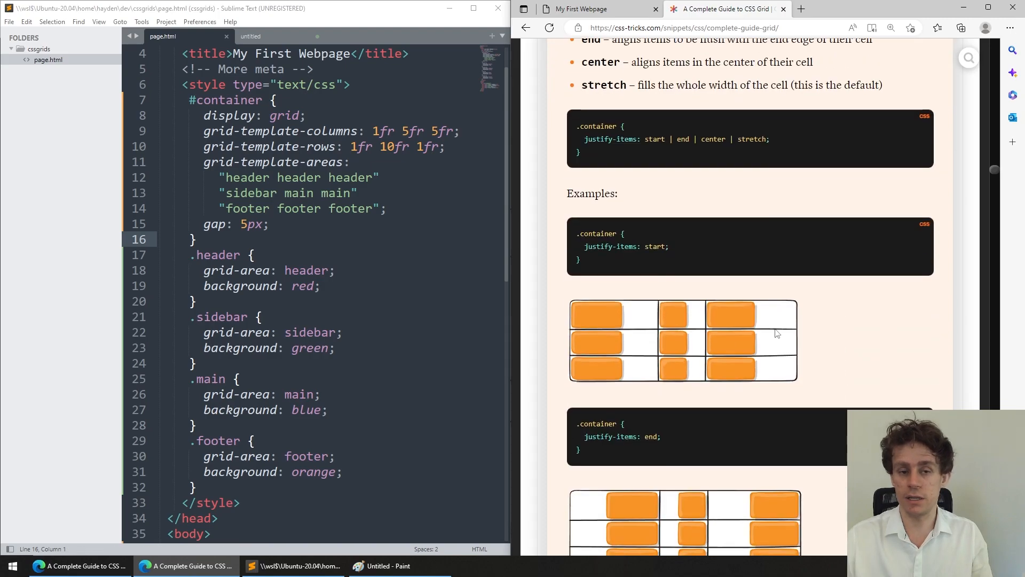
click(598, 8)
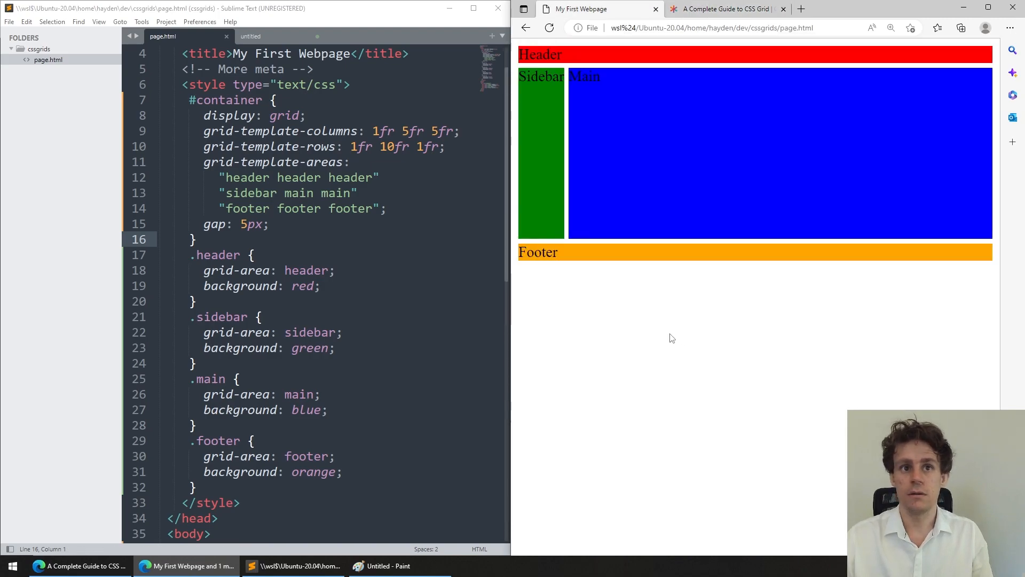
click(723, 8)
text(justify-items: ;)
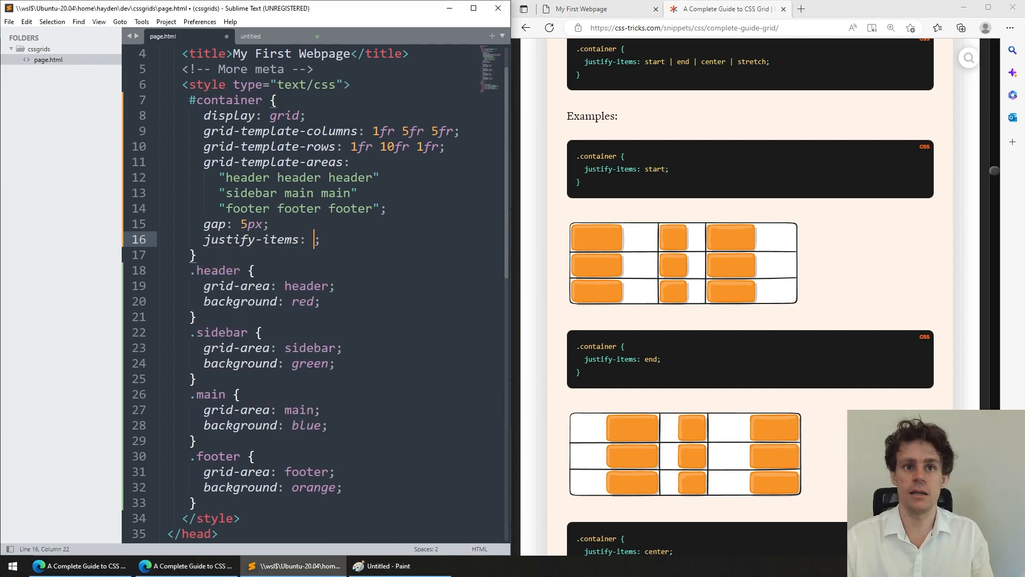
text(center)
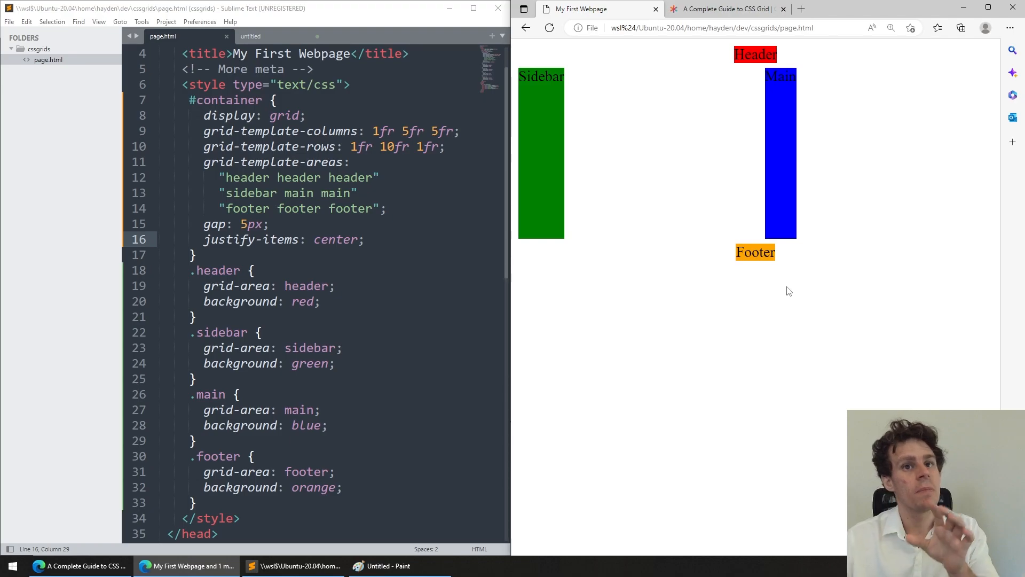
click(724, 8)
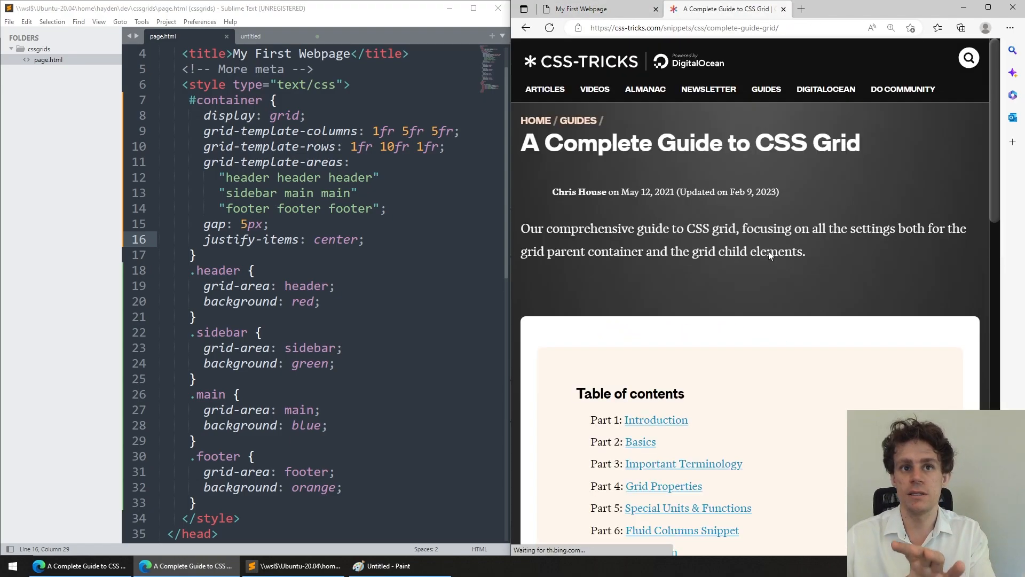
scroll(down, 3)
text(justify-items)
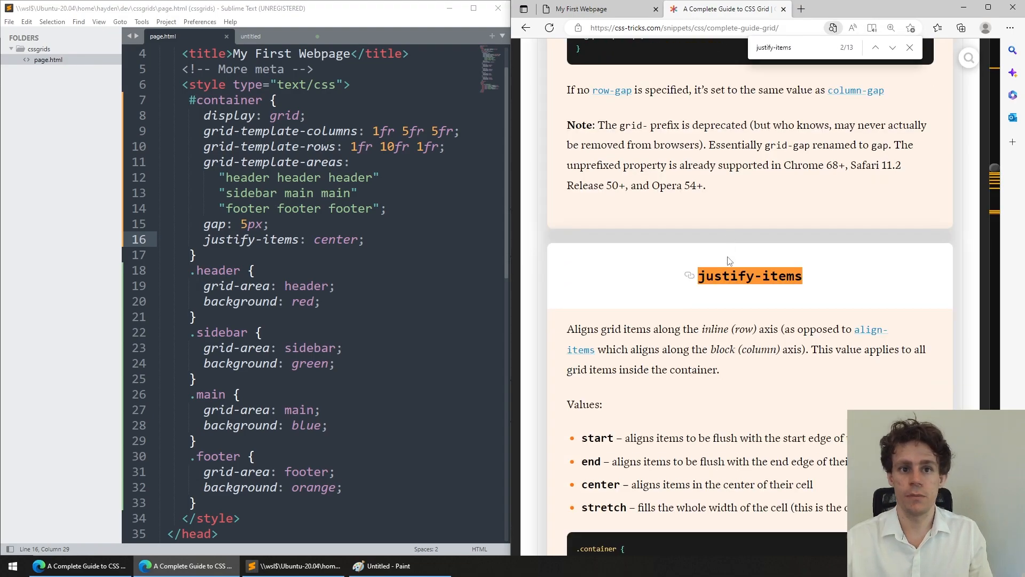
scroll(down, 3)
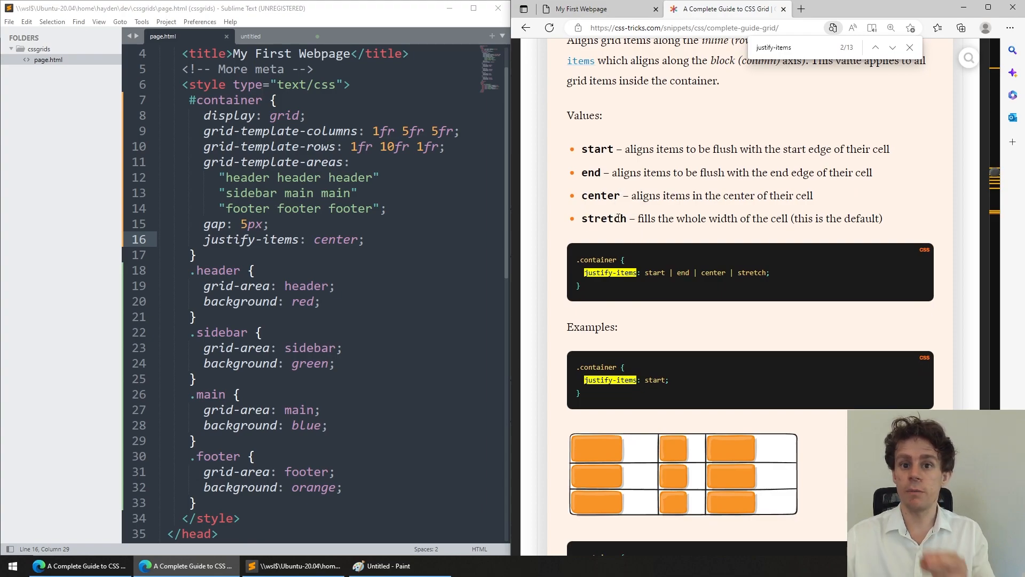
mouse_move(631, 229)
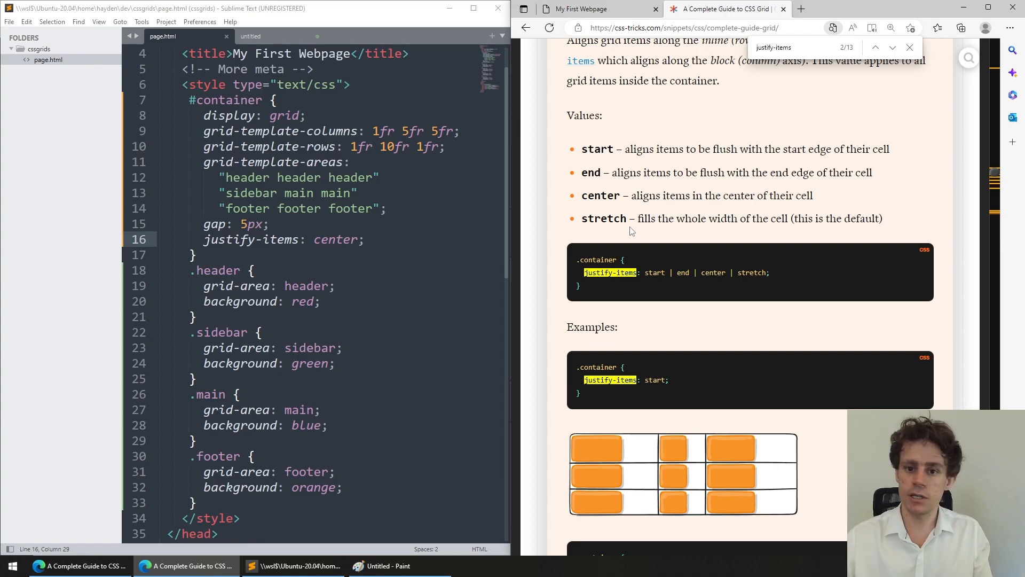
scroll(down, 3)
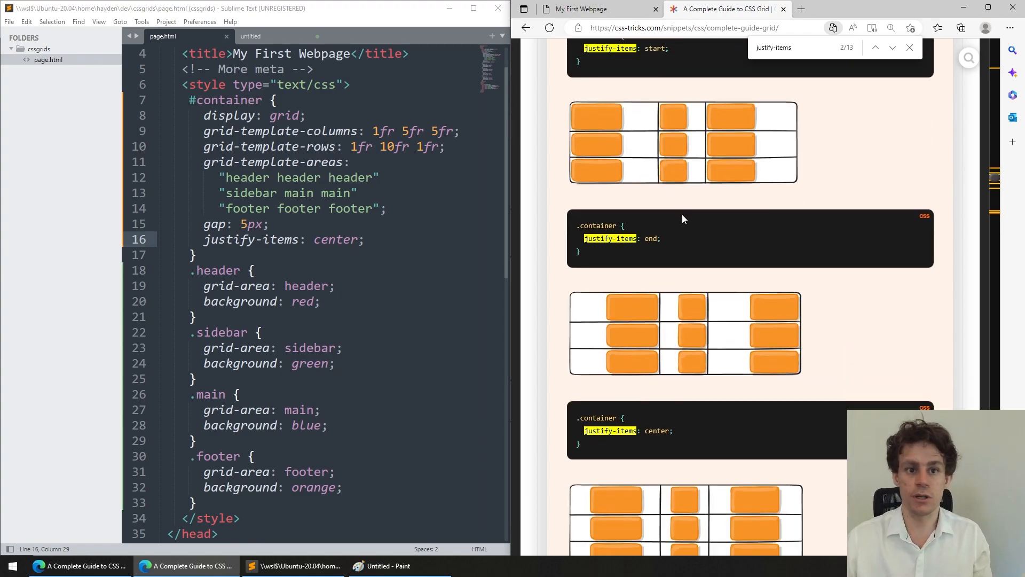
scroll(down, 3)
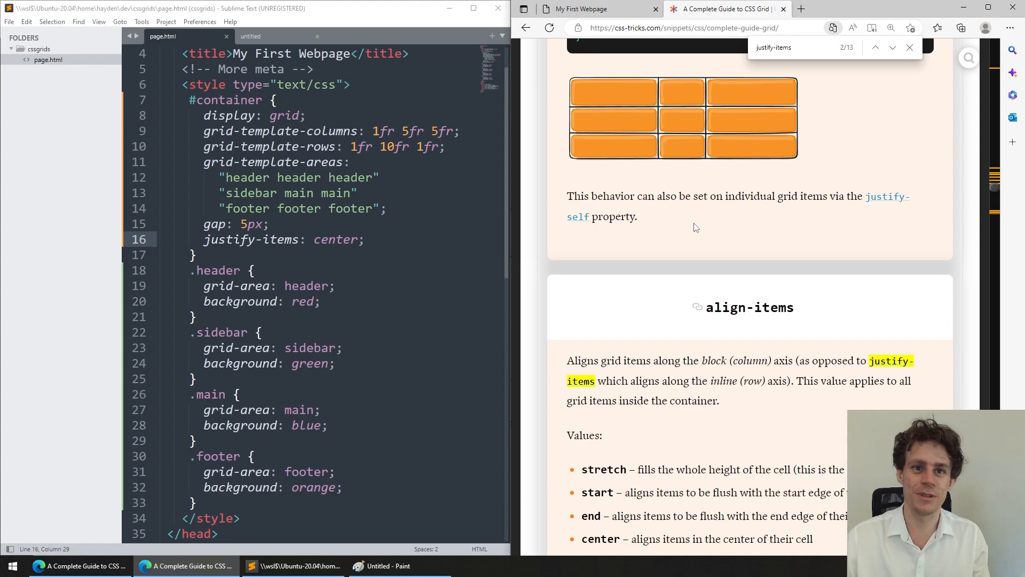
scroll(down, 3)
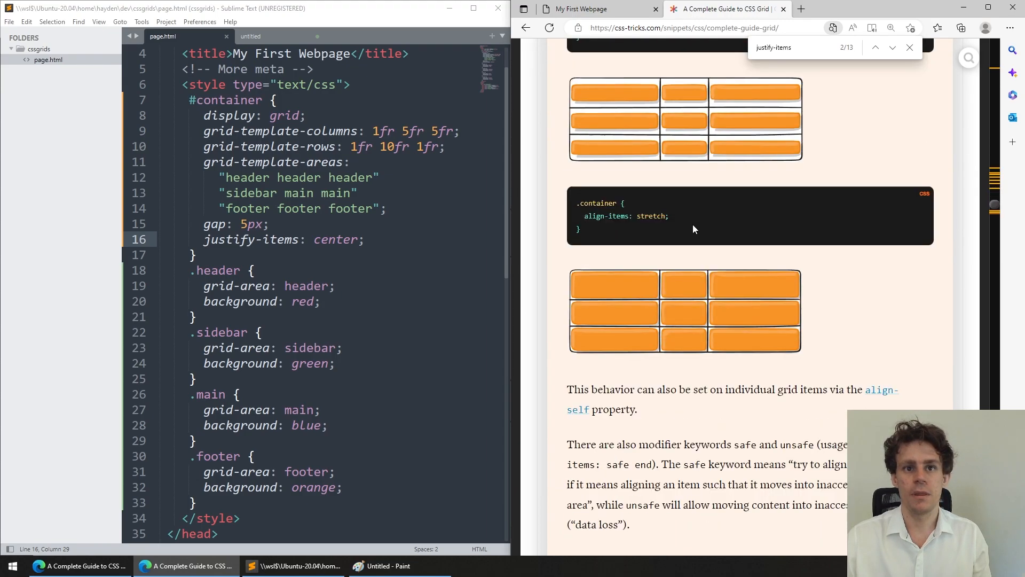
scroll(down, 3)
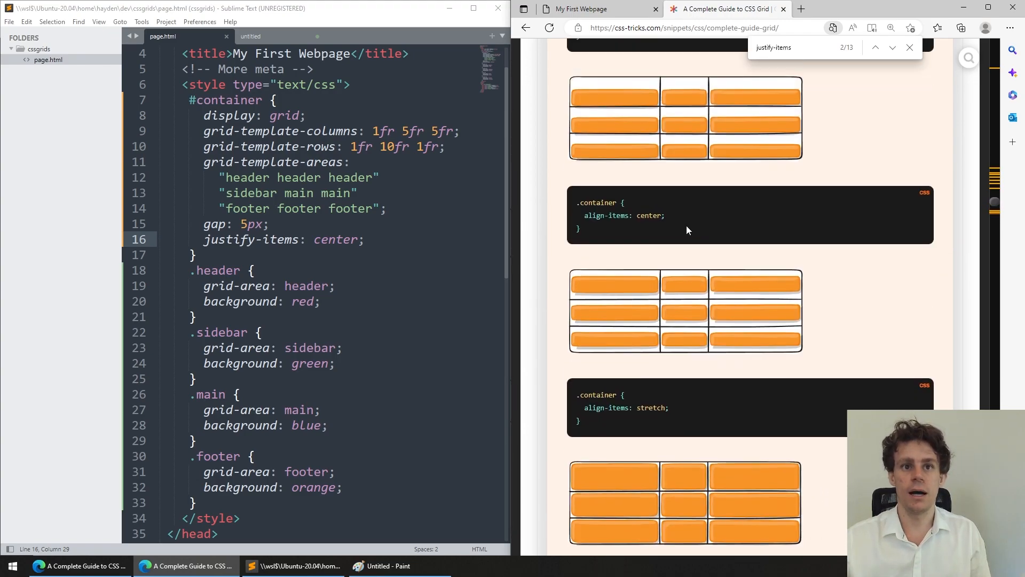
click(597, 9)
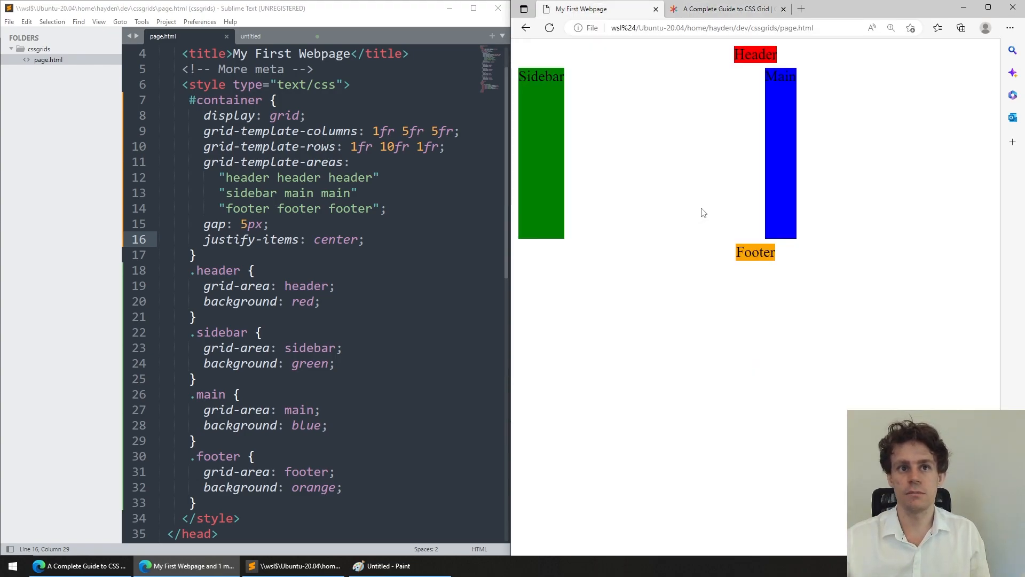
Delete the justify-items line and set grid-template-columns to 100px 5fr with two-name area rows, saved
scroll(up, 3)
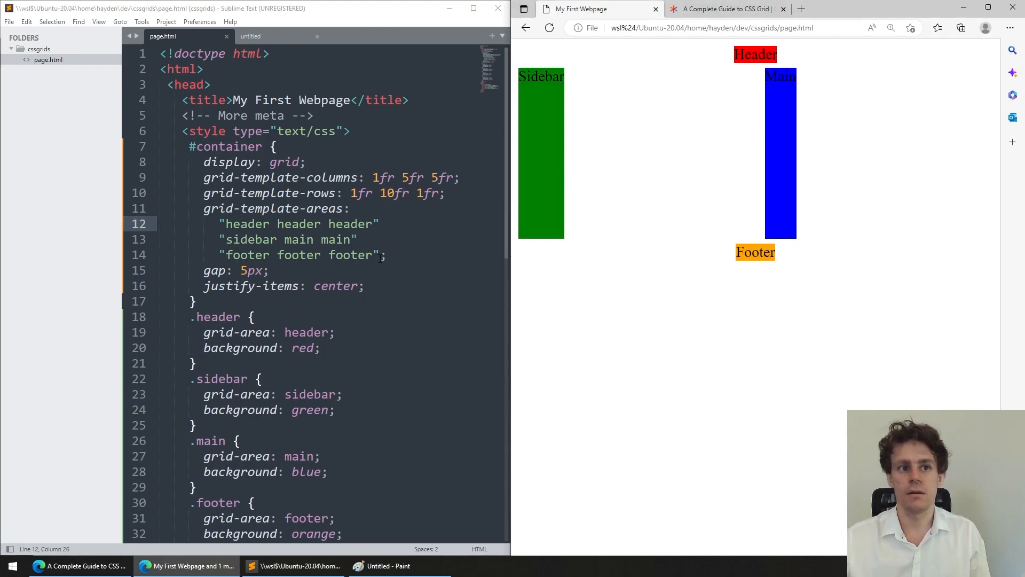
key(ctrl+s)
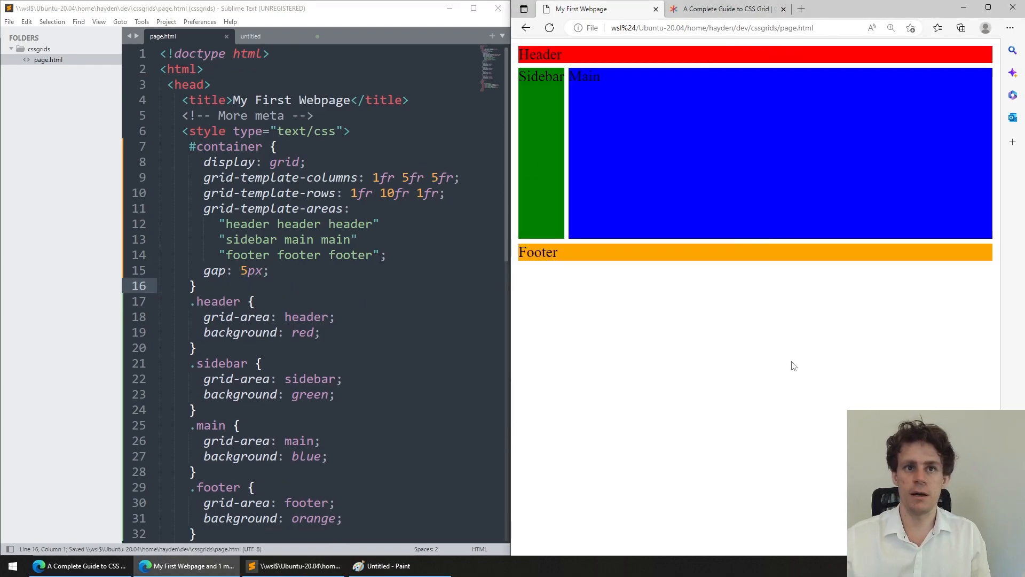
mouse_move(483, 225)
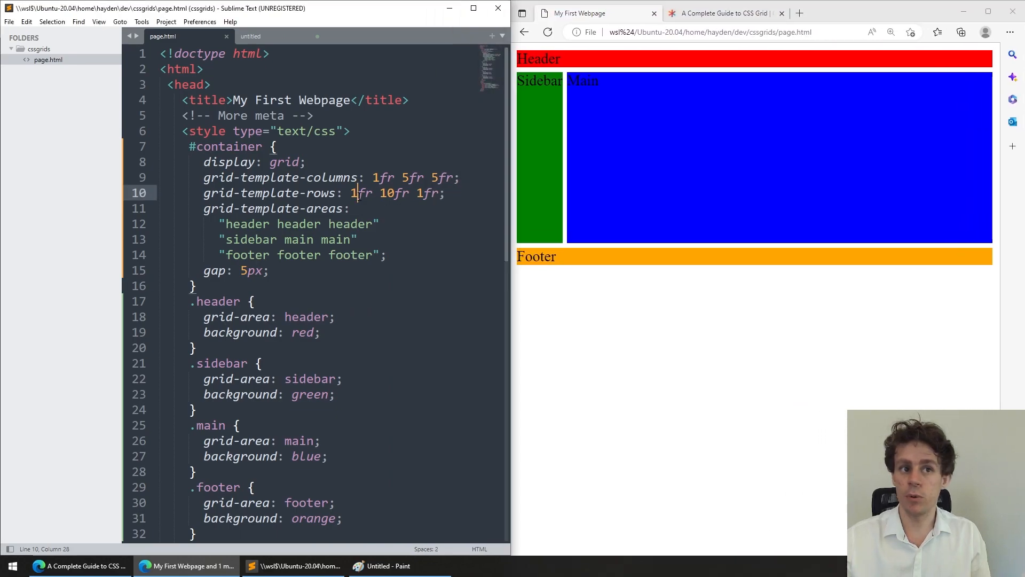
click(378, 178)
text(00px)
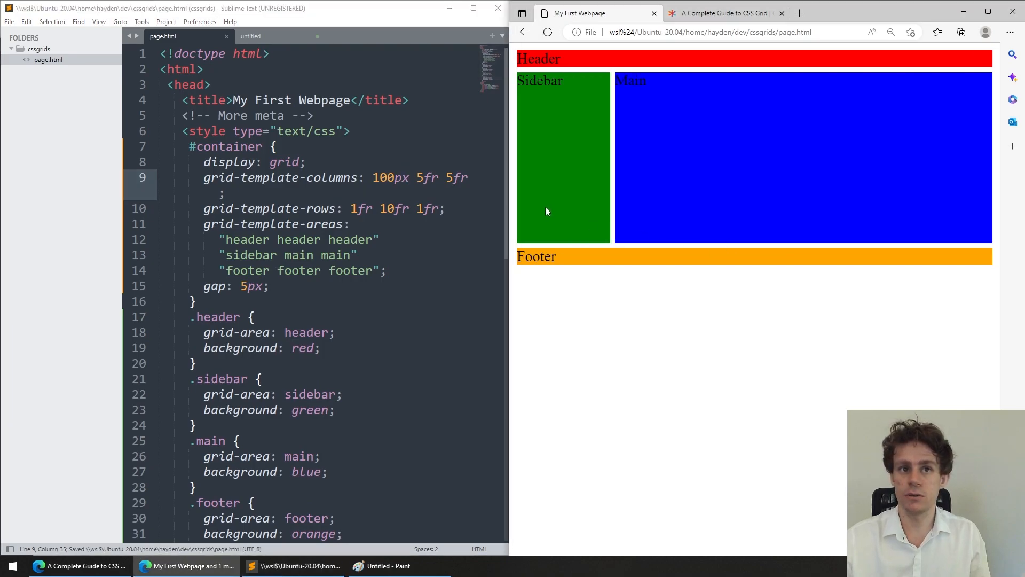
mouse_move(508, 199)
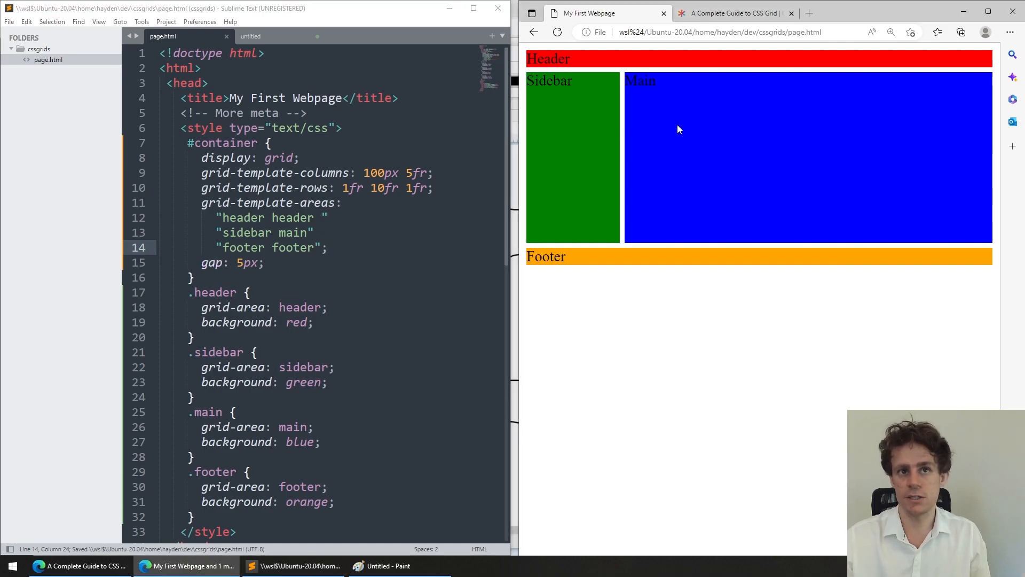
Zoom the rendered page in and back out to check the 100px sidebar column
click(890, 32)
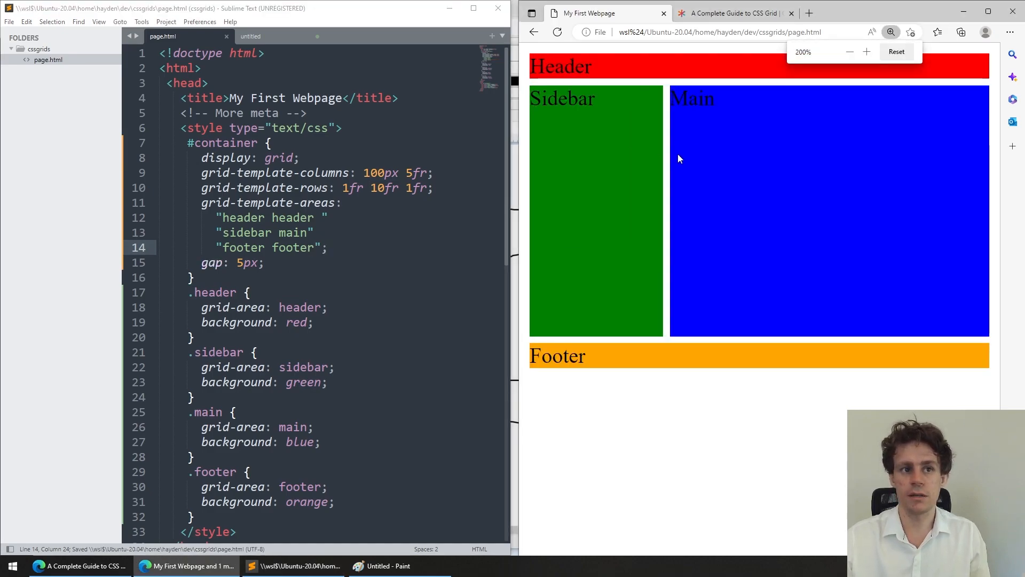
click(849, 51)
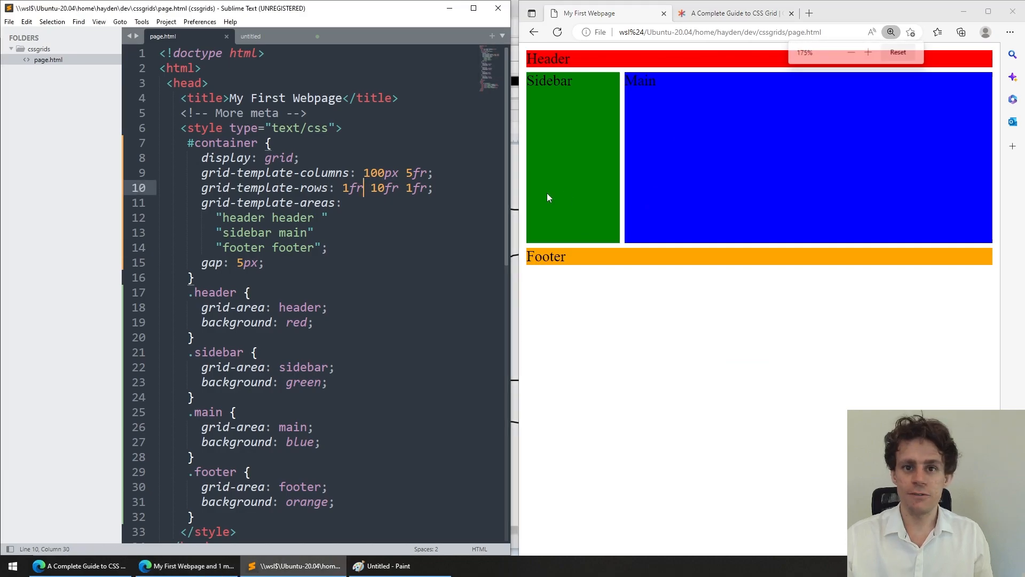